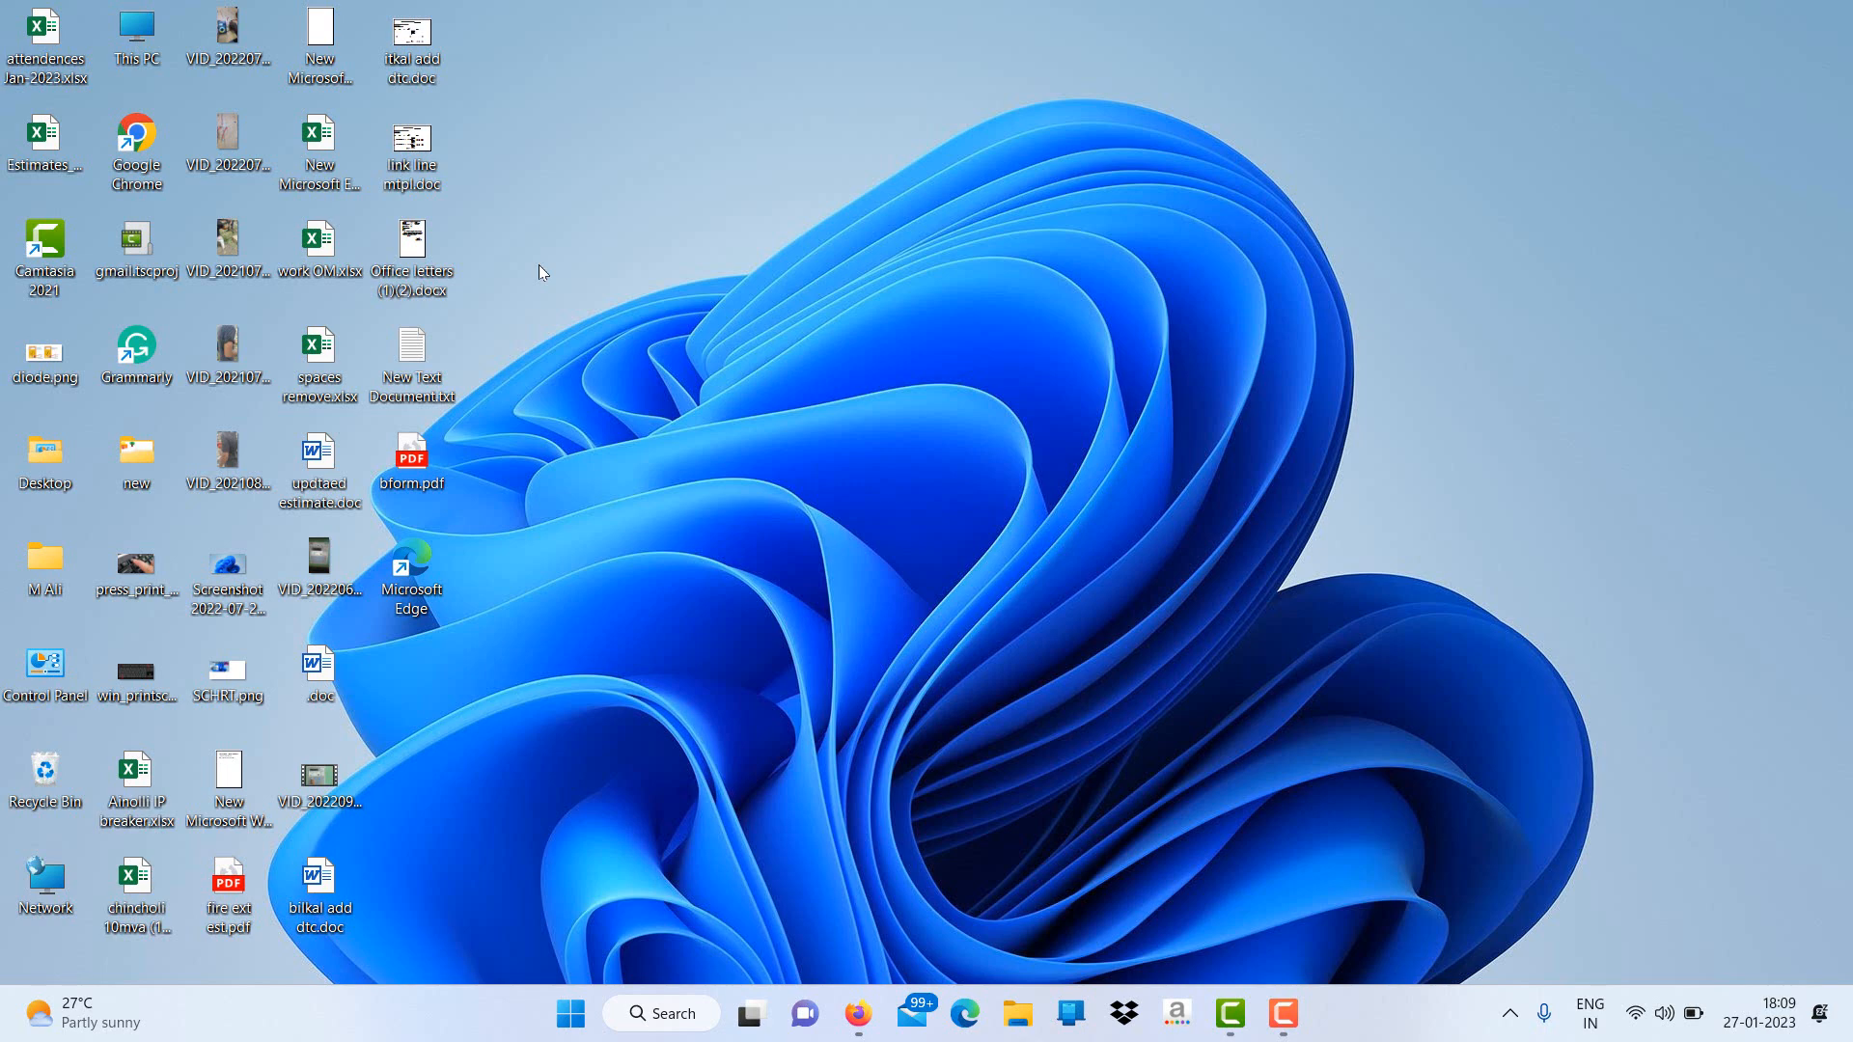
mouse_move(768, 992)
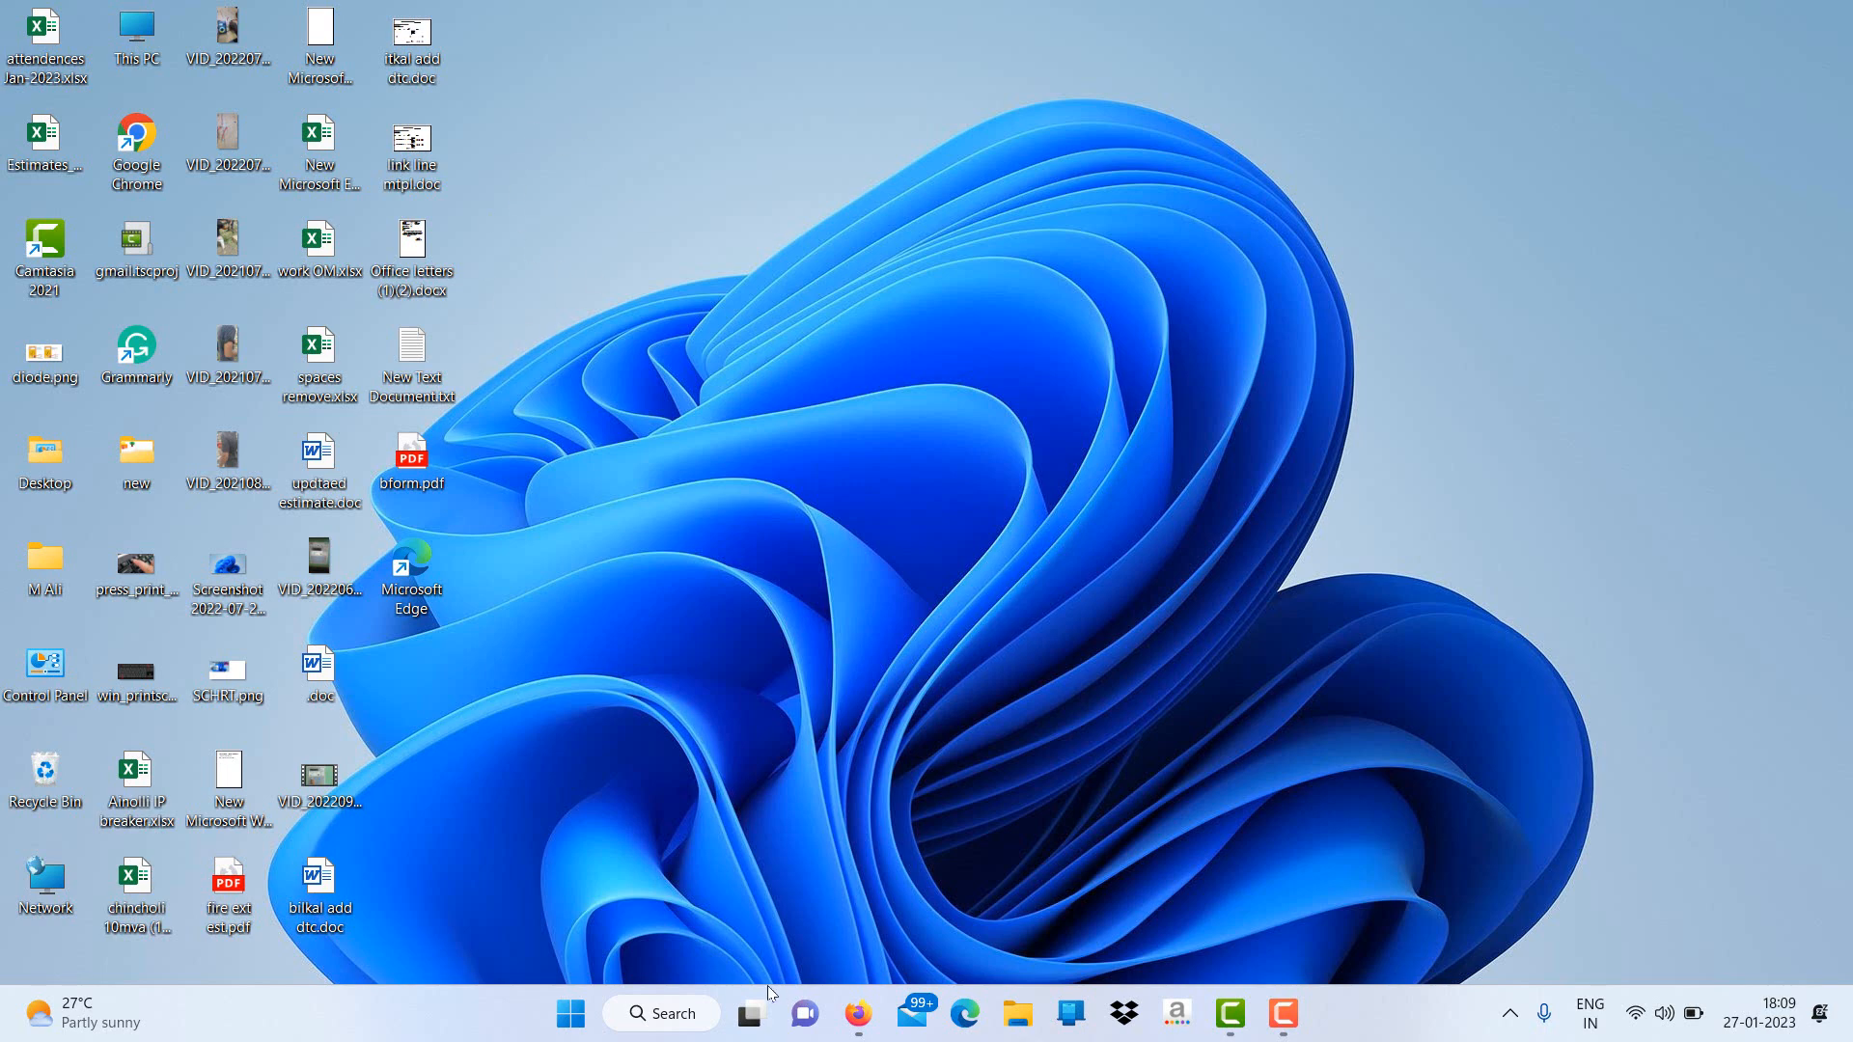
- Search Windows for 'camera' so the Camera app shows as best match
left_click(569, 1013)
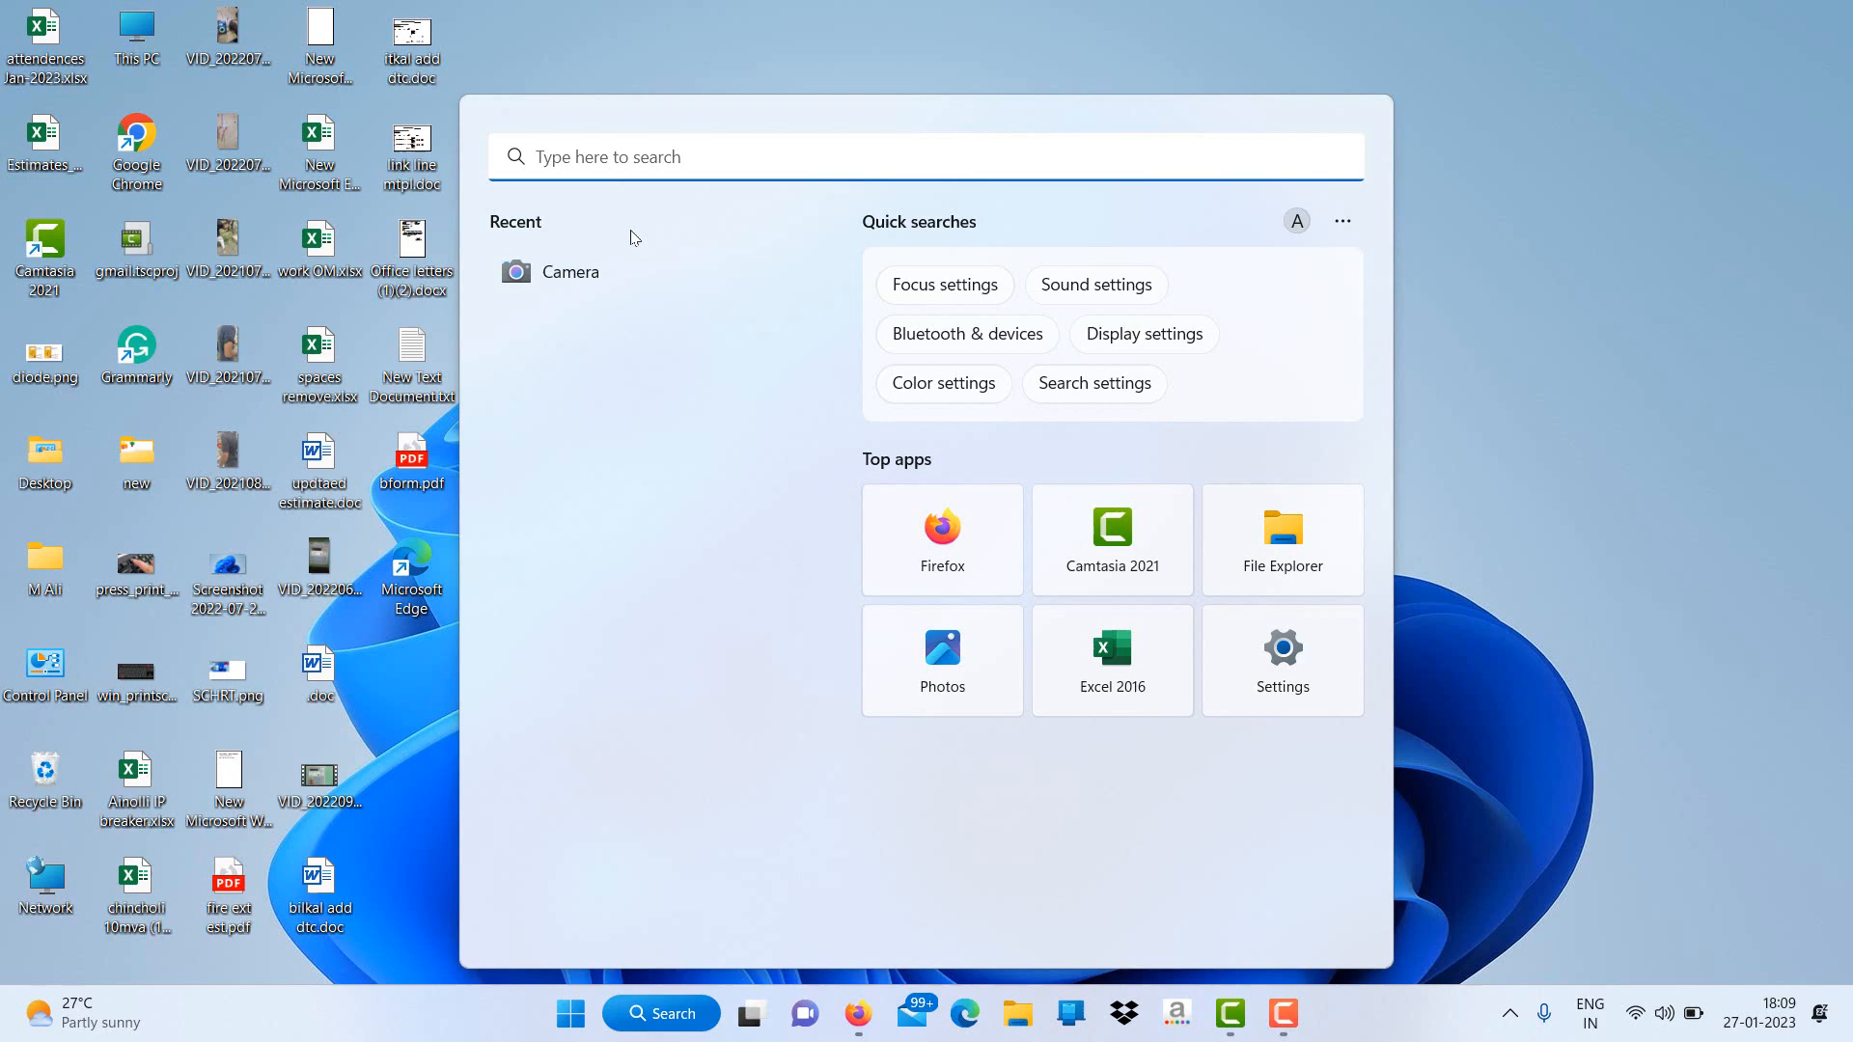
type("camera")
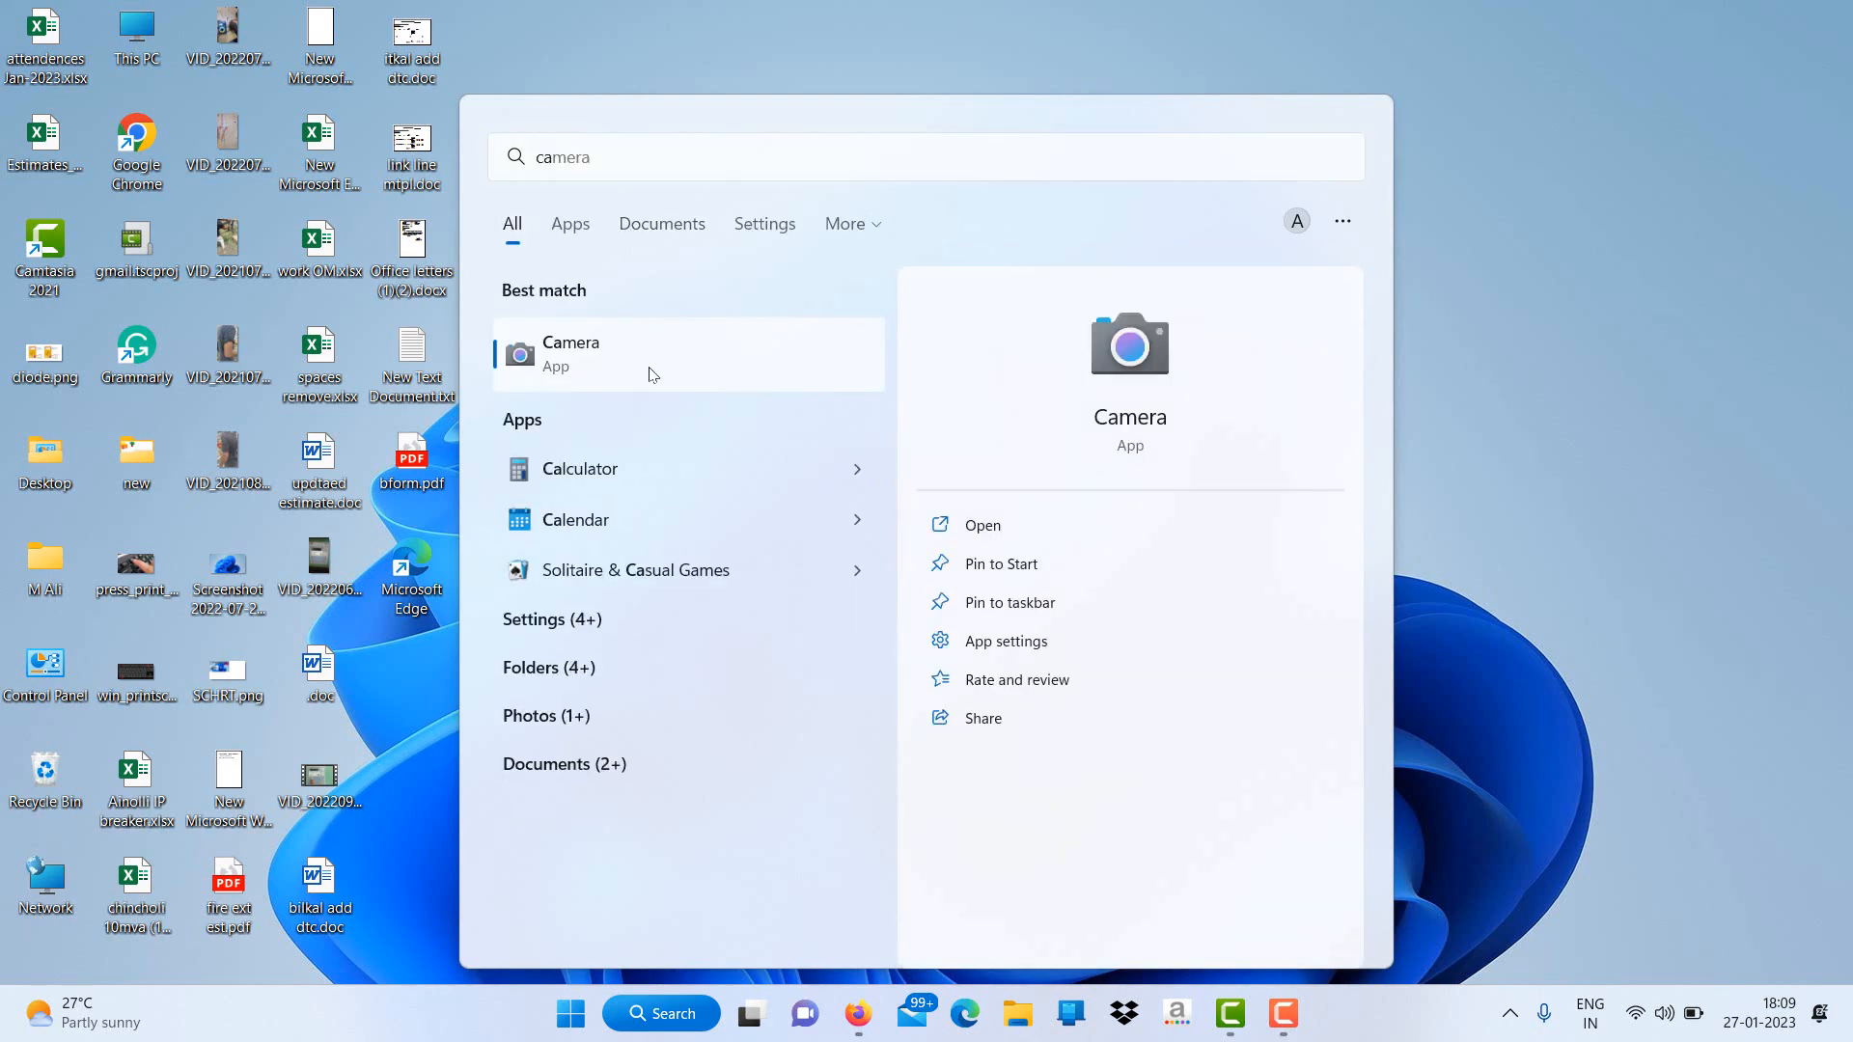
- Scan the phone's QR codes in Camera's QR mode, revealing a contact card and the qrcode-monkey link
left_click(571, 352)
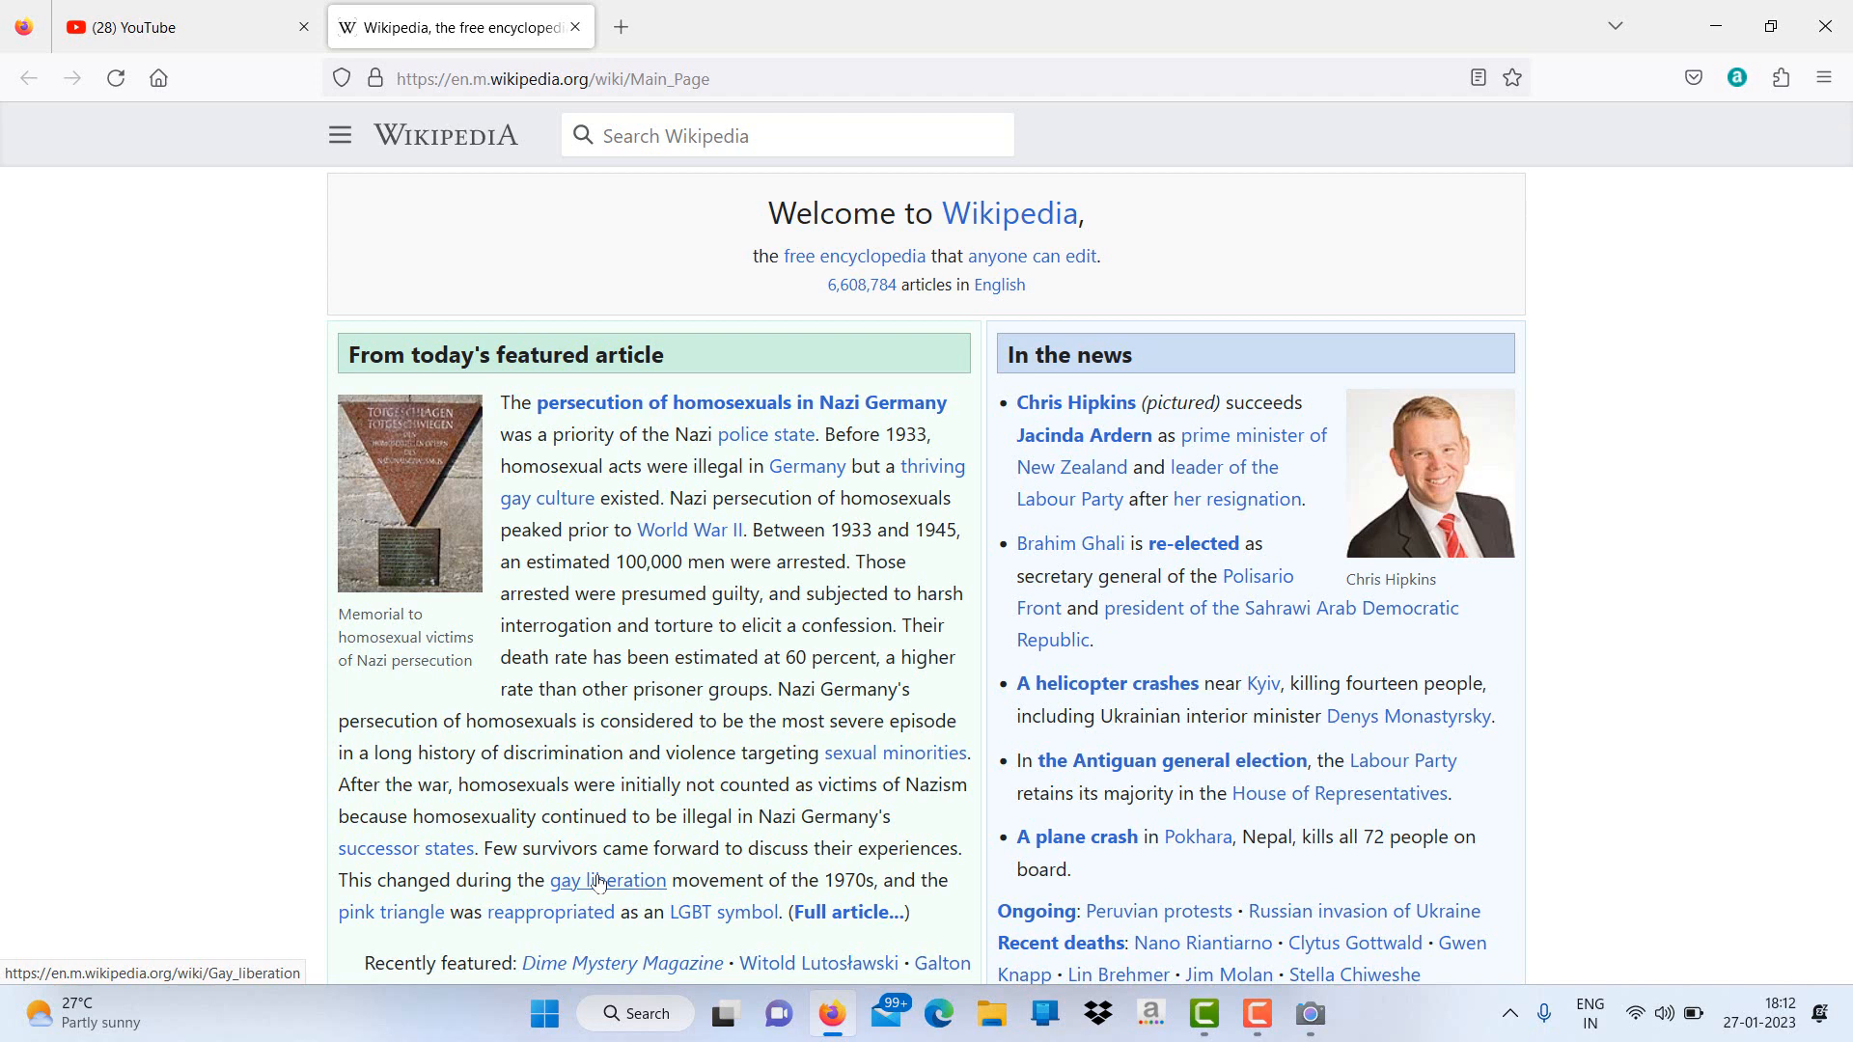
mouse_move(602, 883)
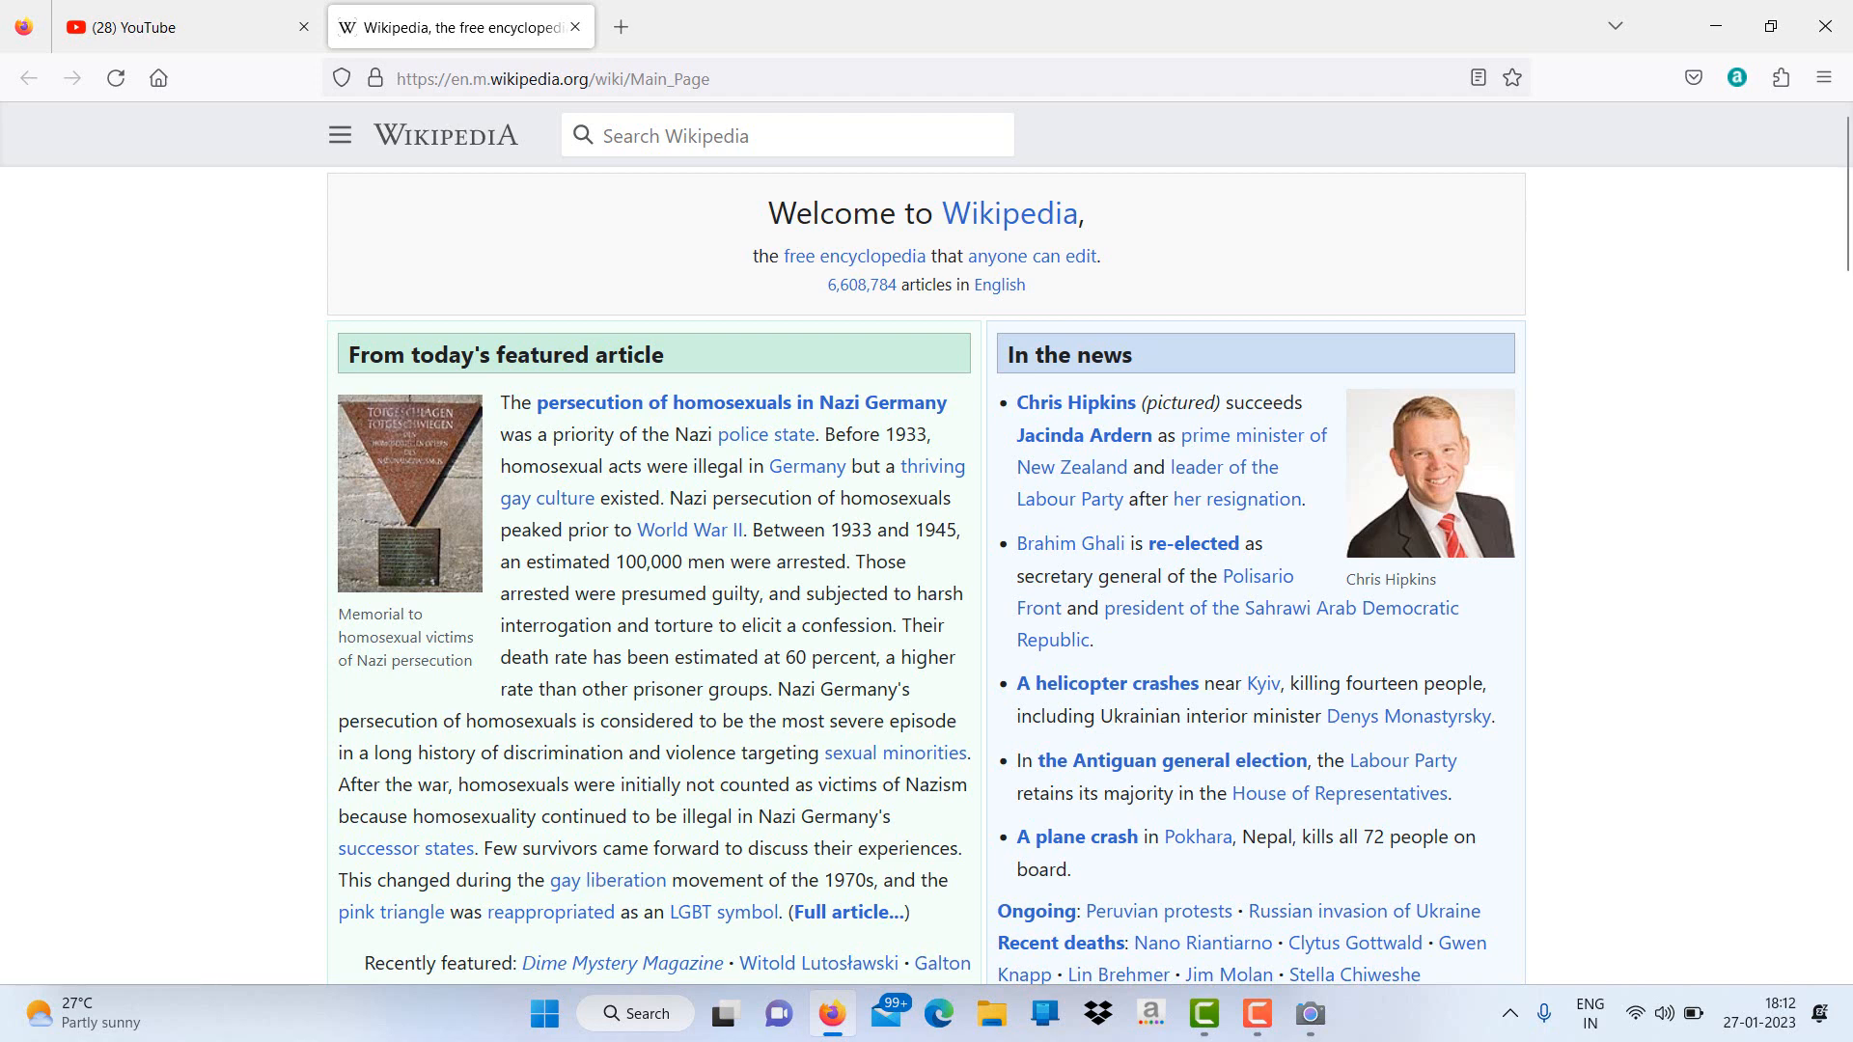
left_click(1308, 1013)
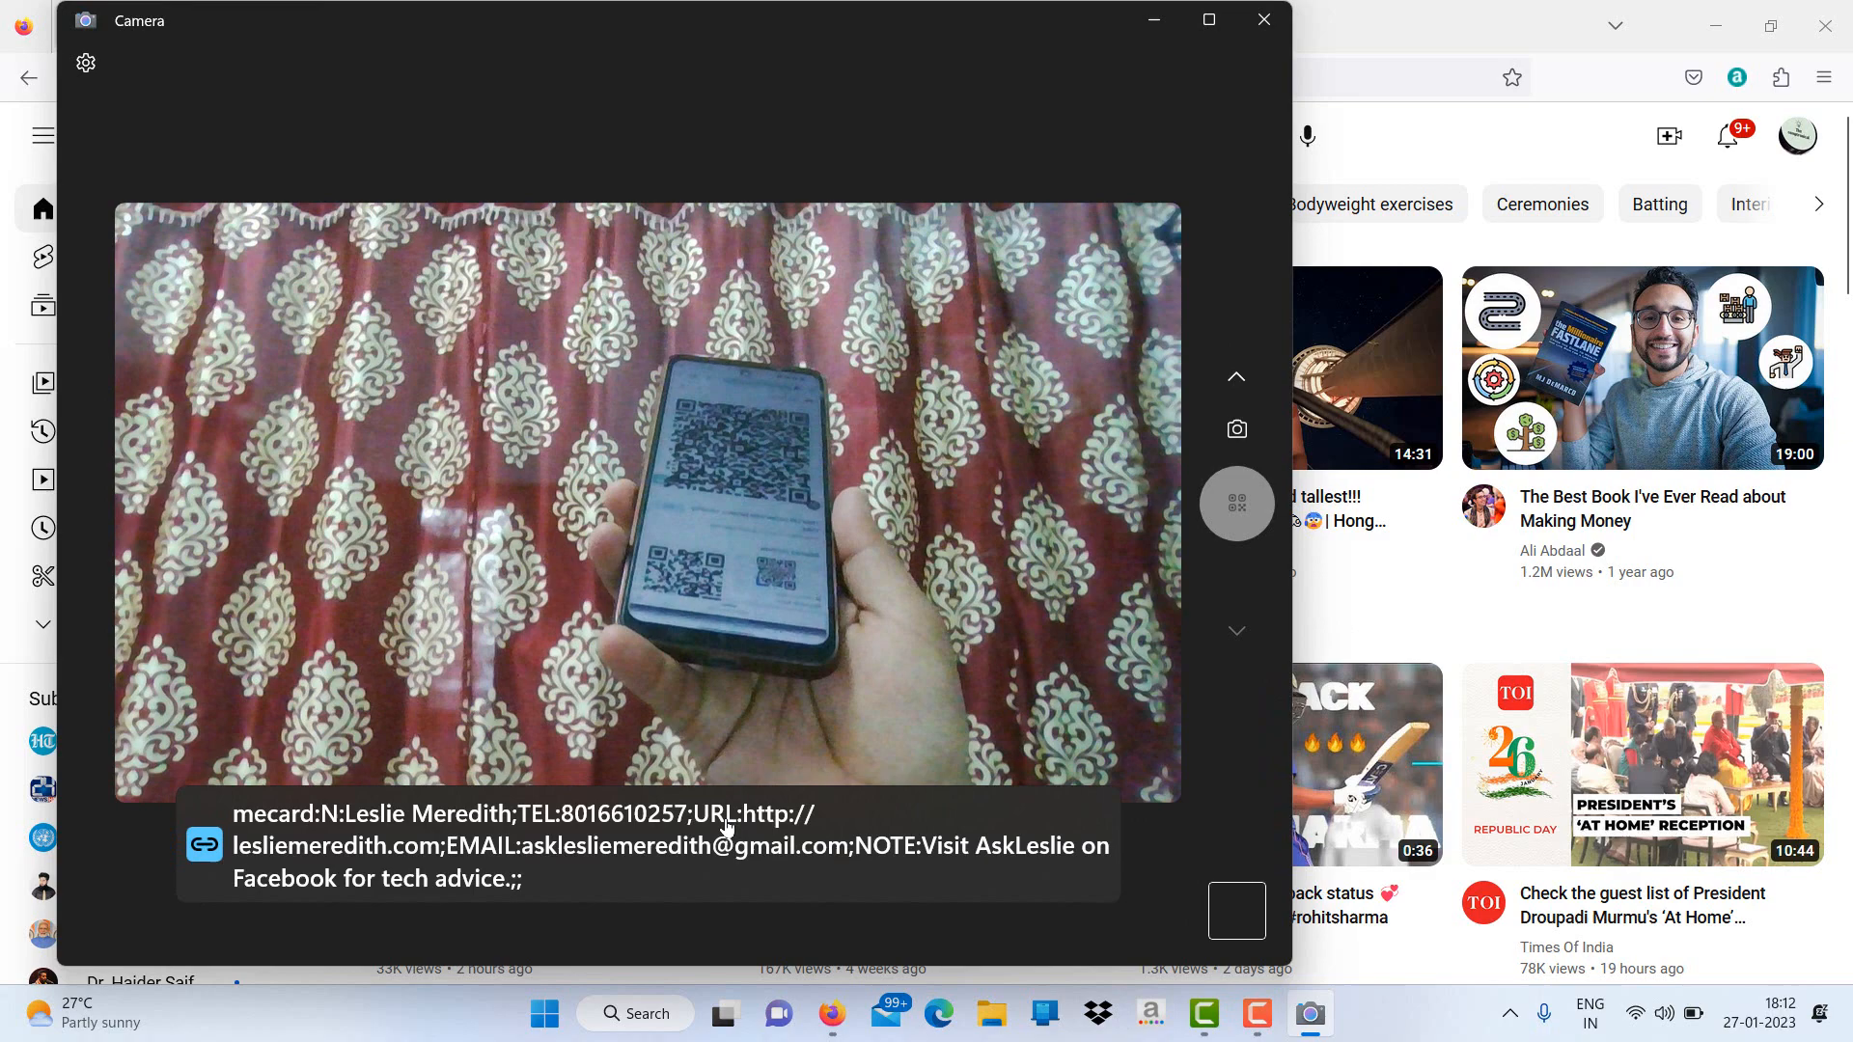
left_click(203, 845)
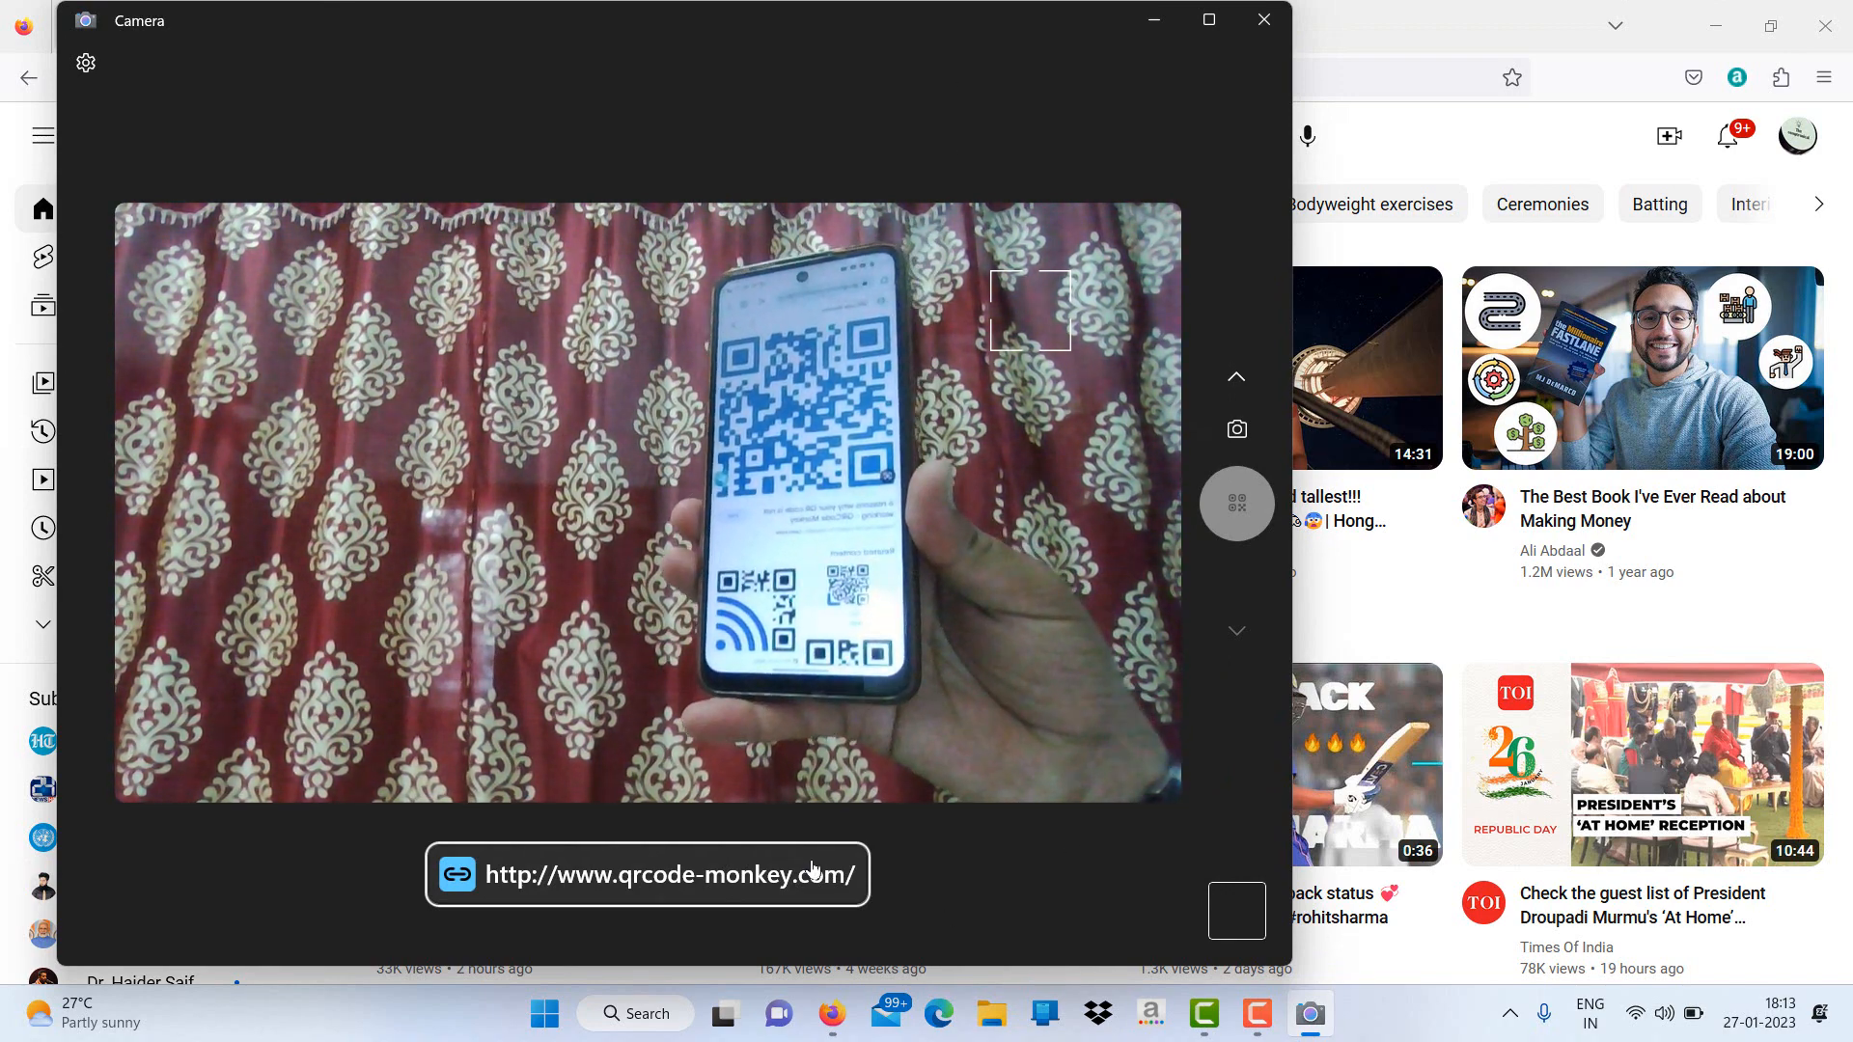
left_click(646, 874)
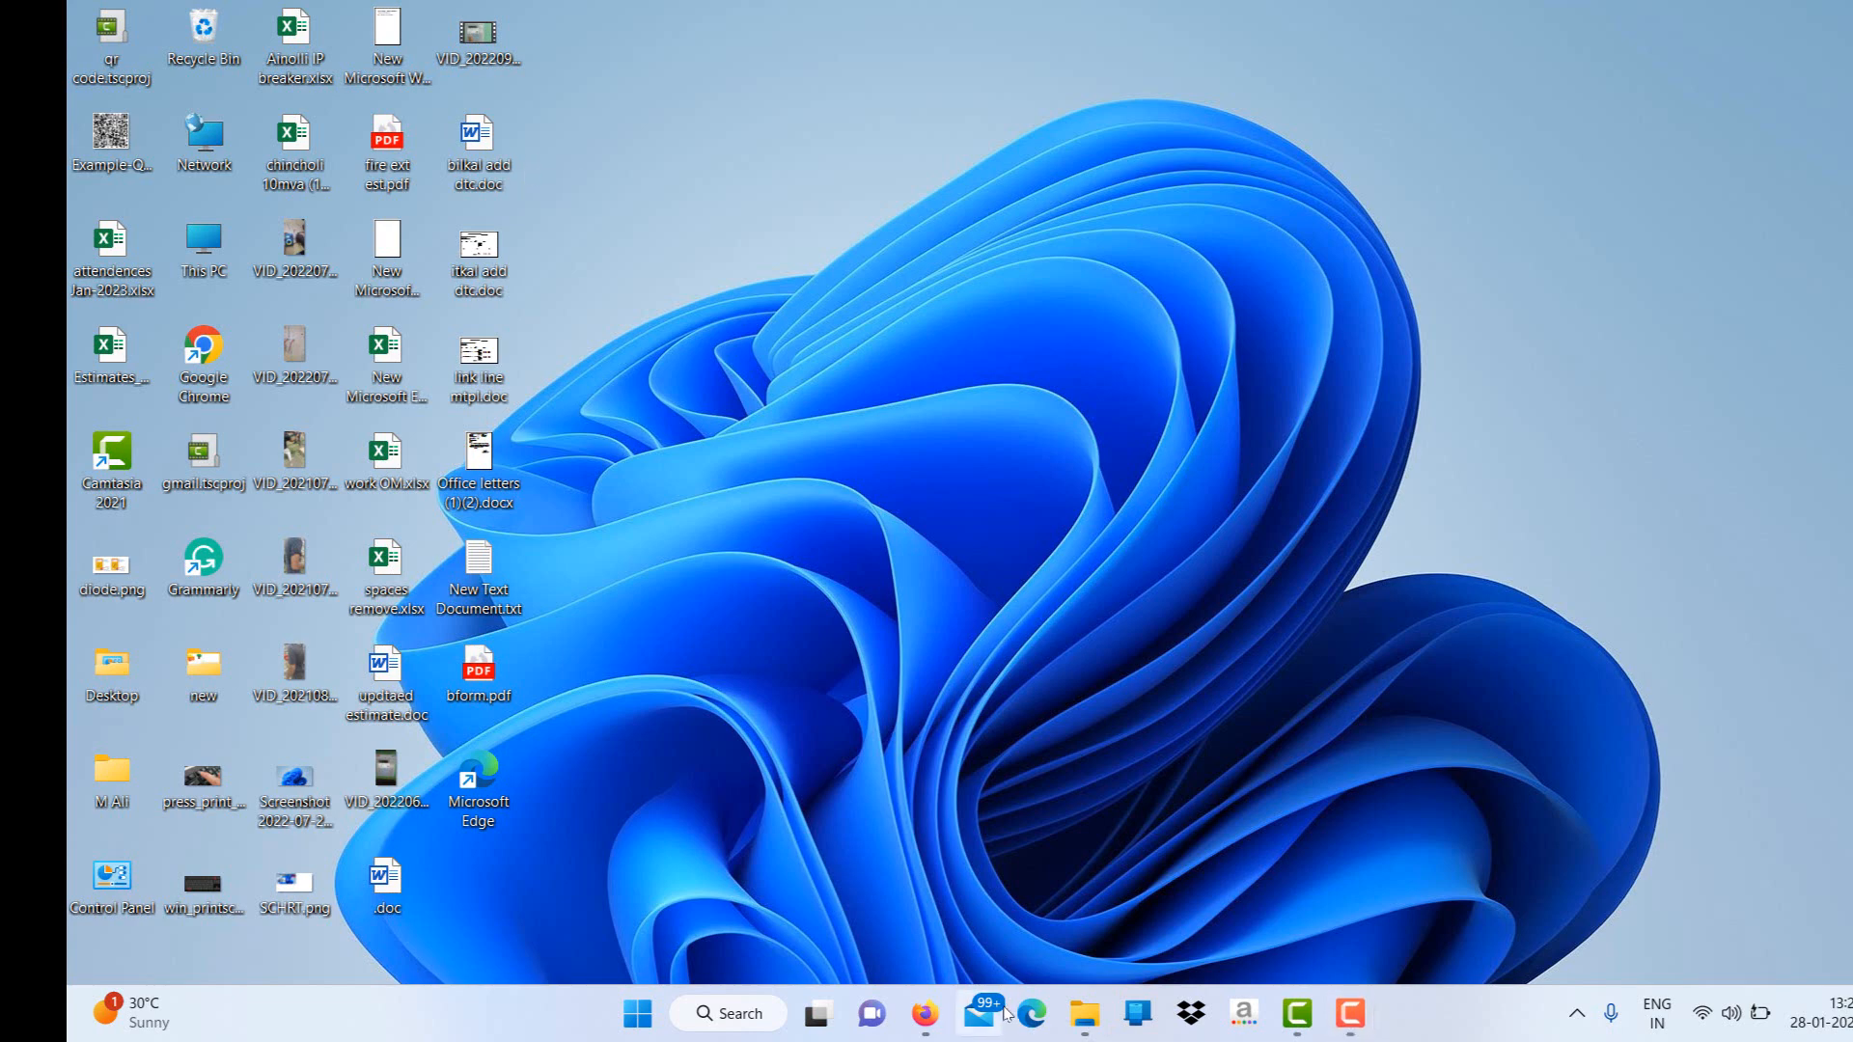
mouse_move(708, 1019)
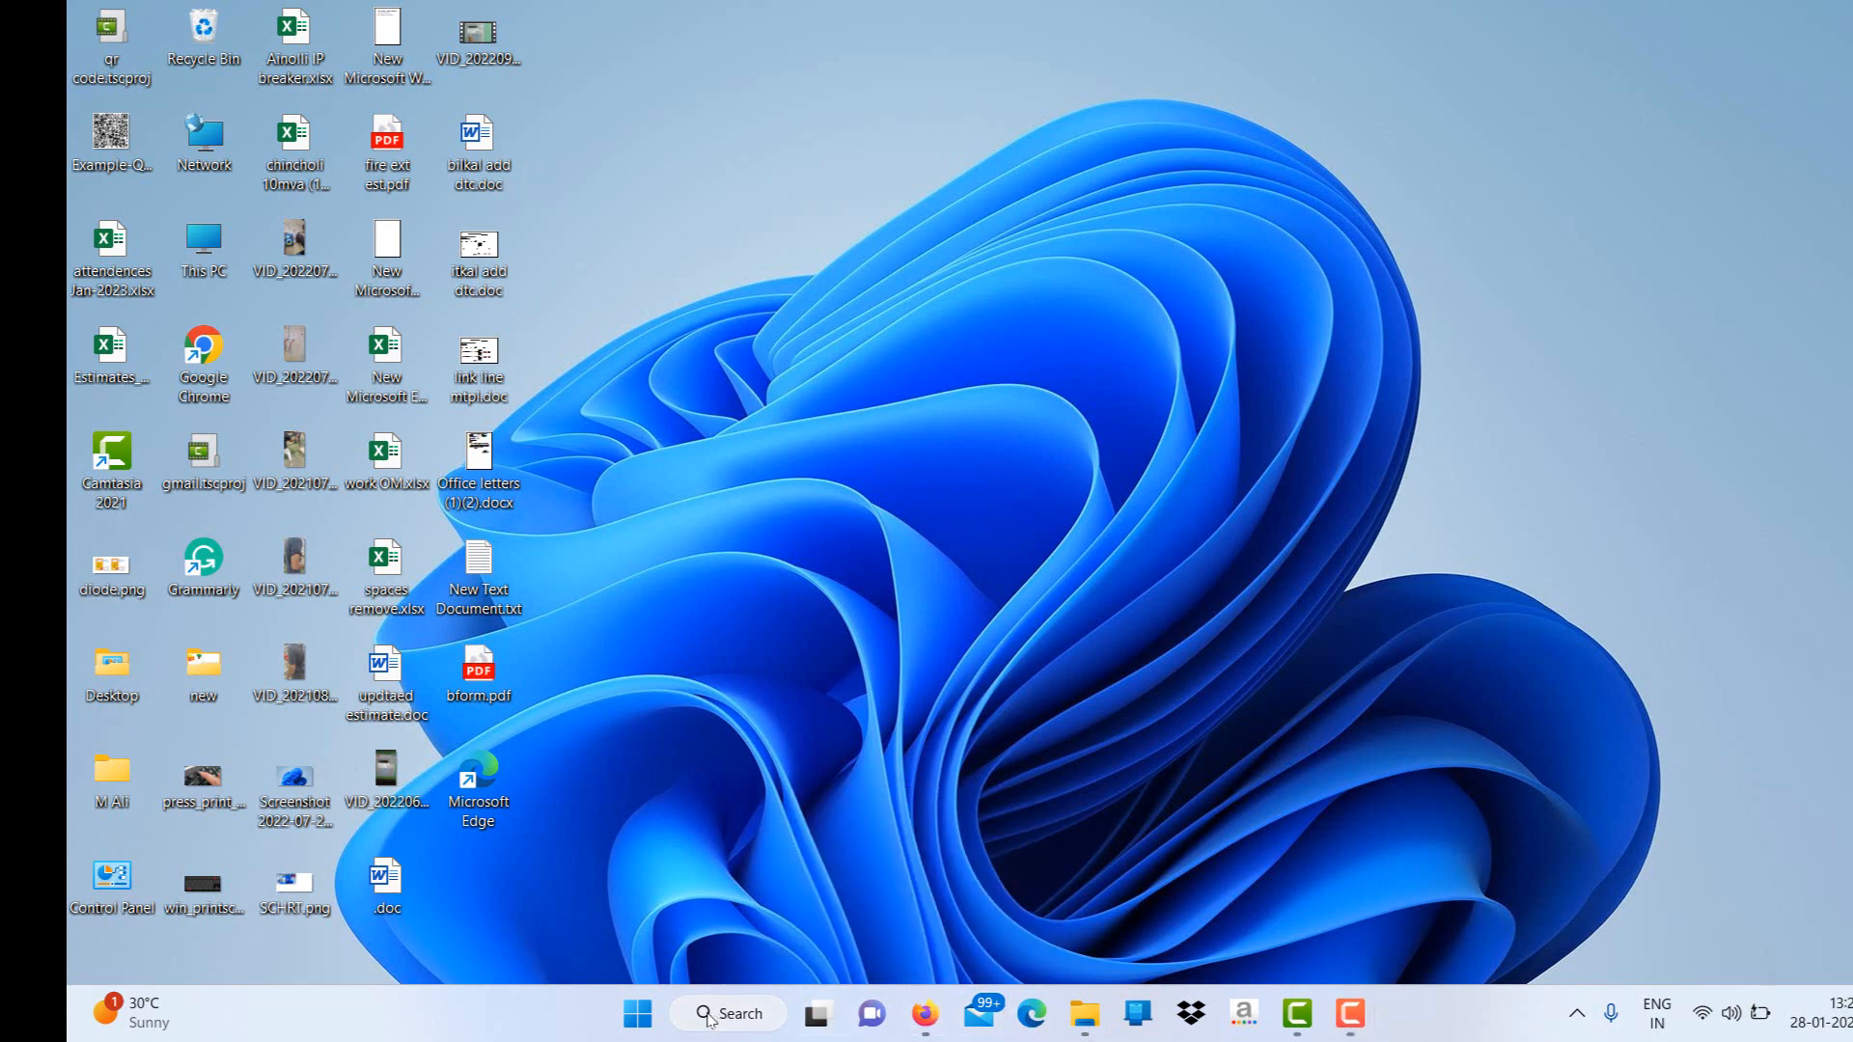
left_click(730, 1013)
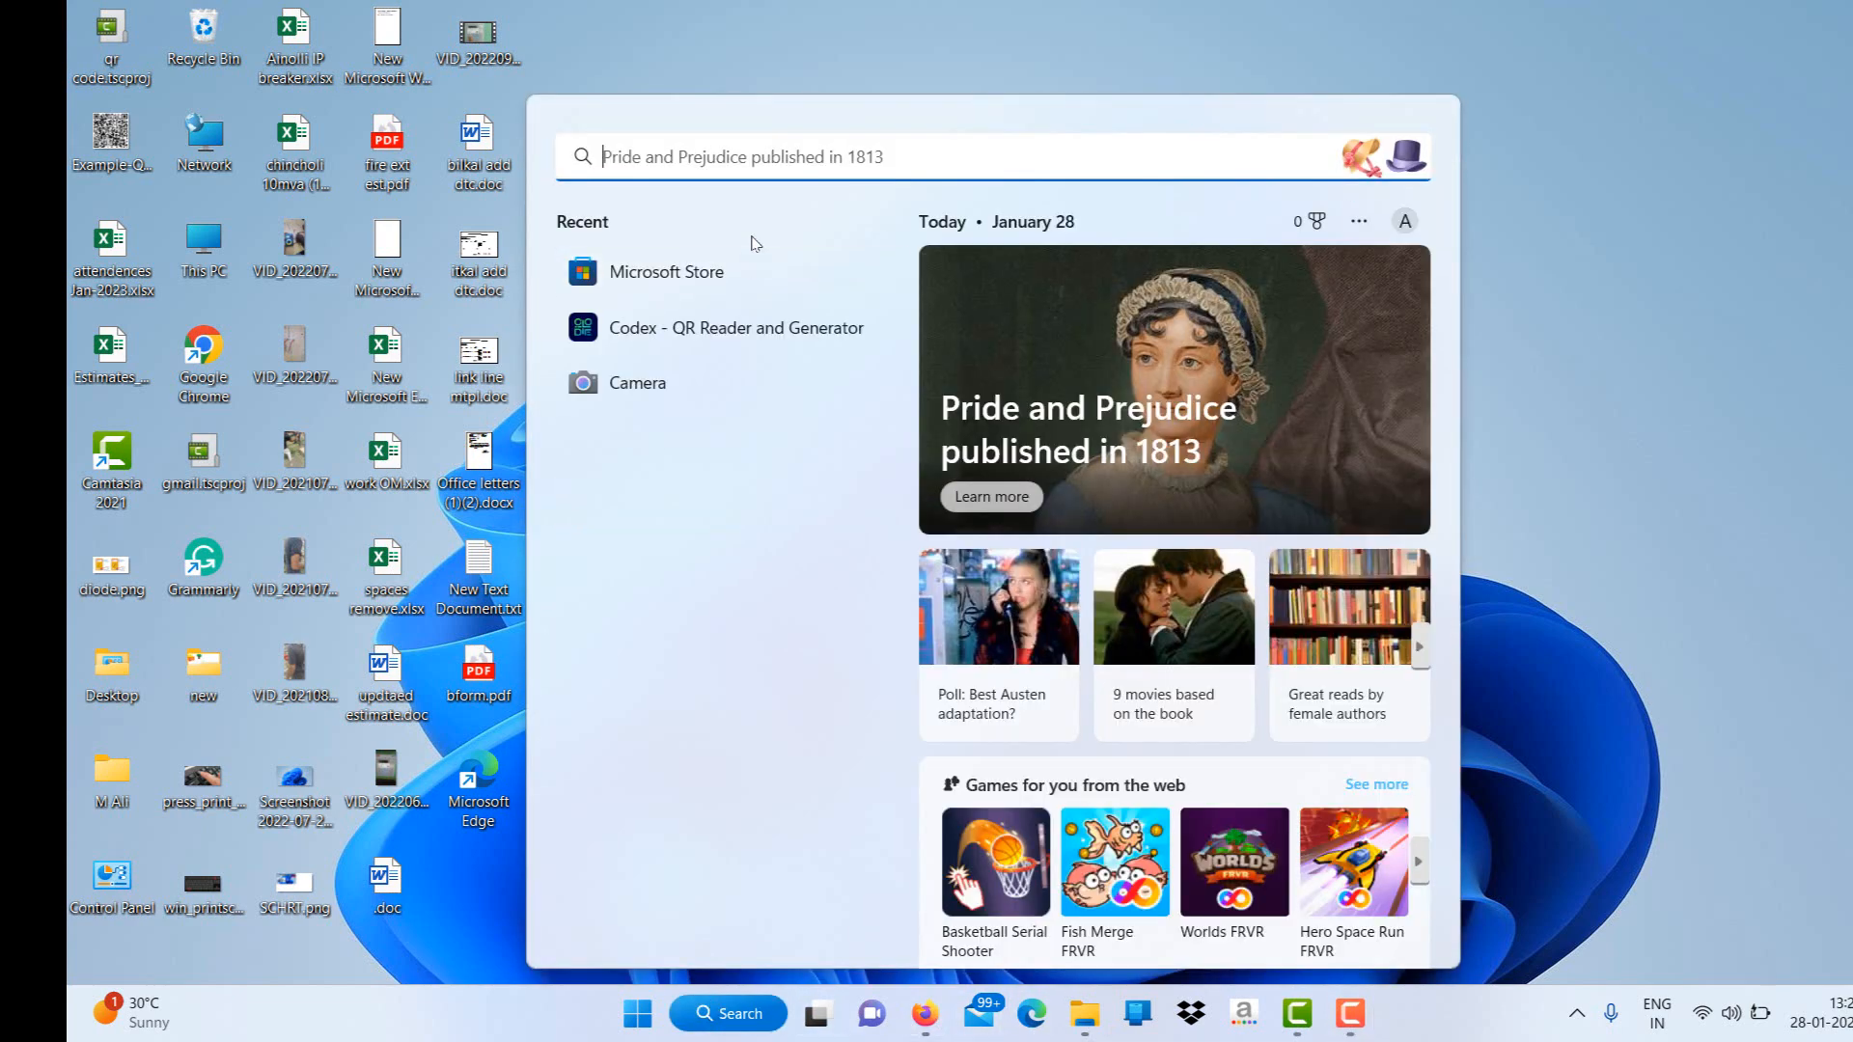
left_click(666, 270)
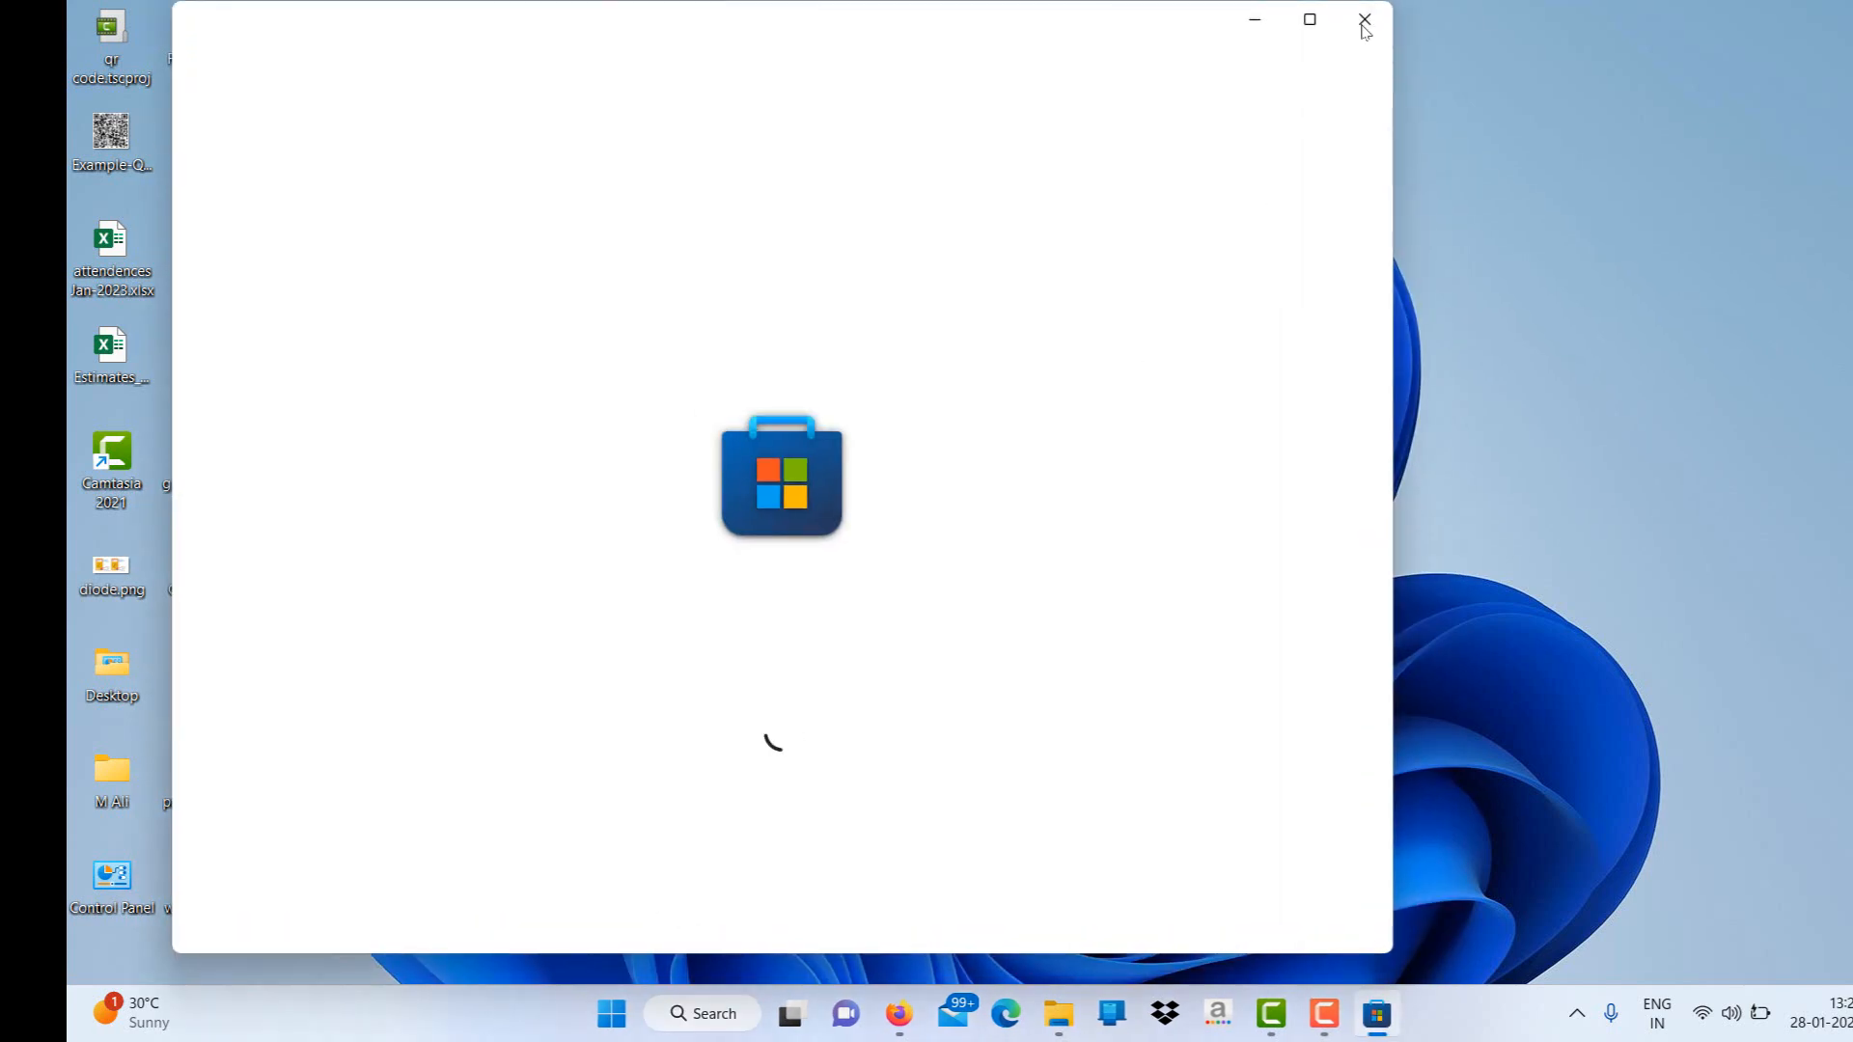
left_click(1362, 20)
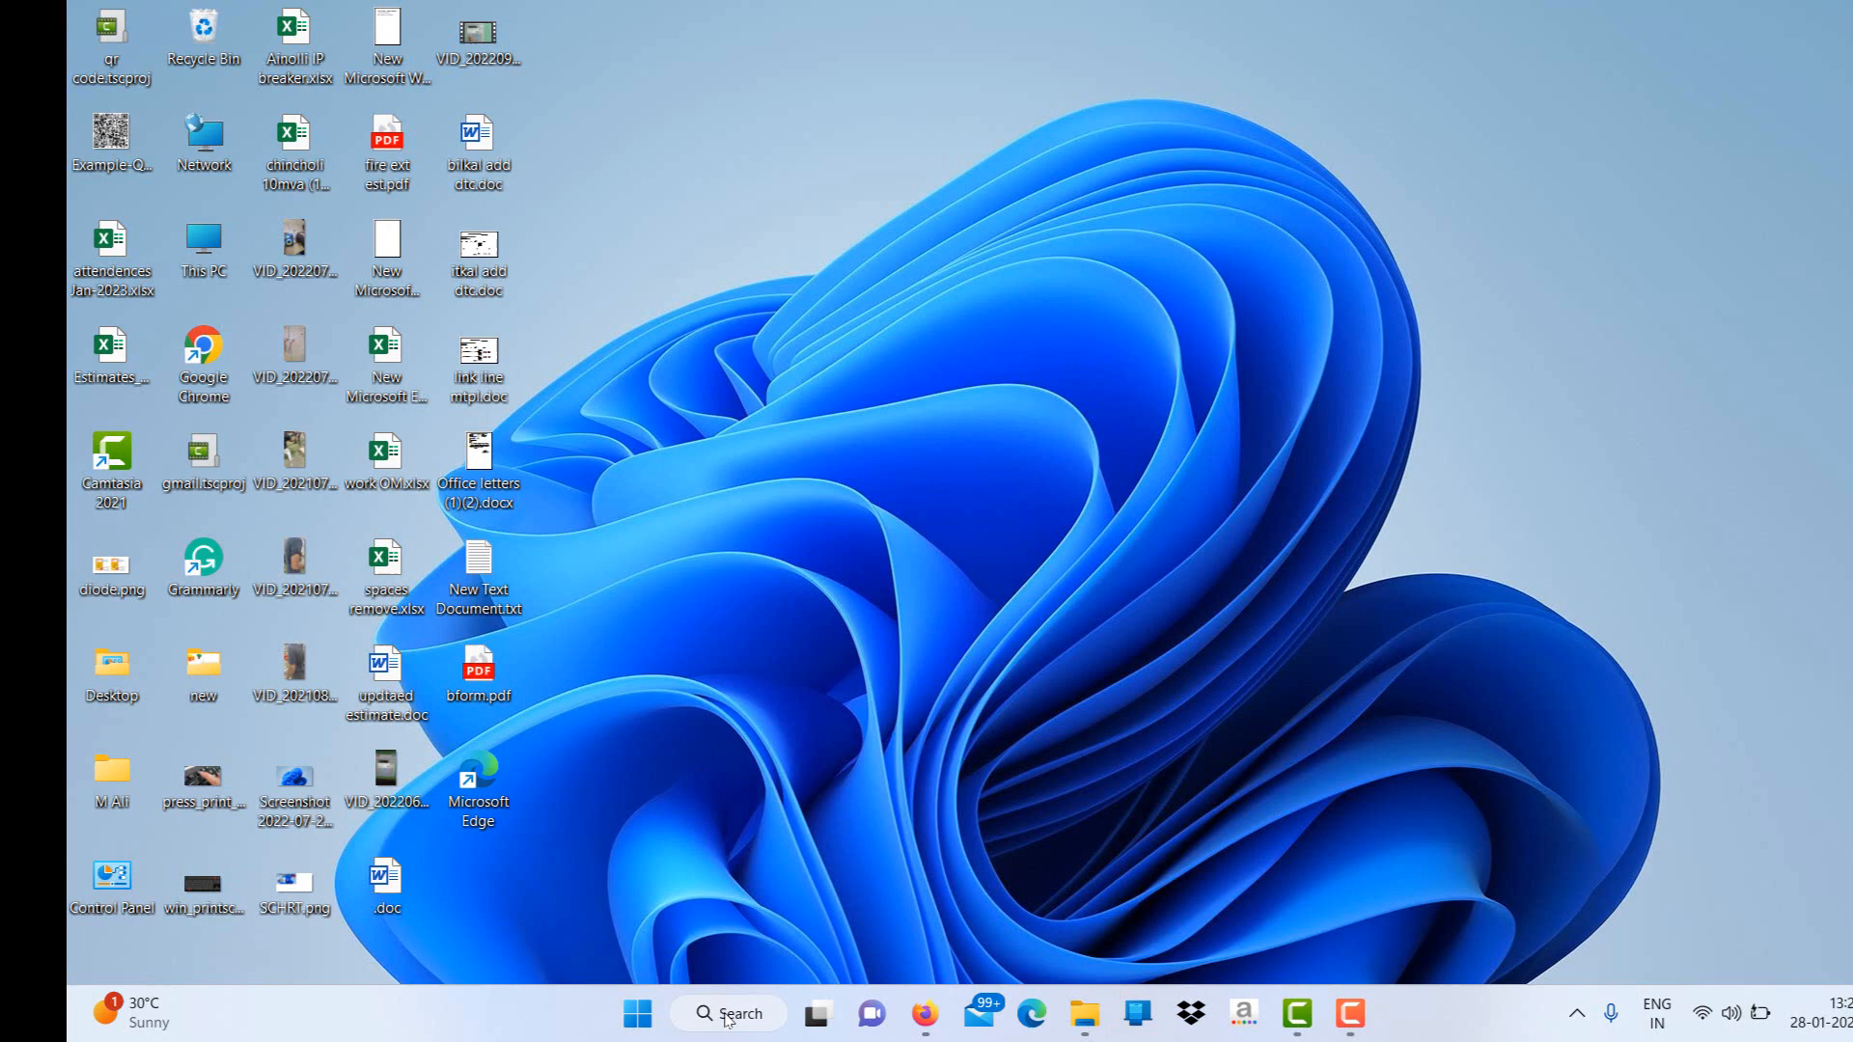
left_click(728, 1013)
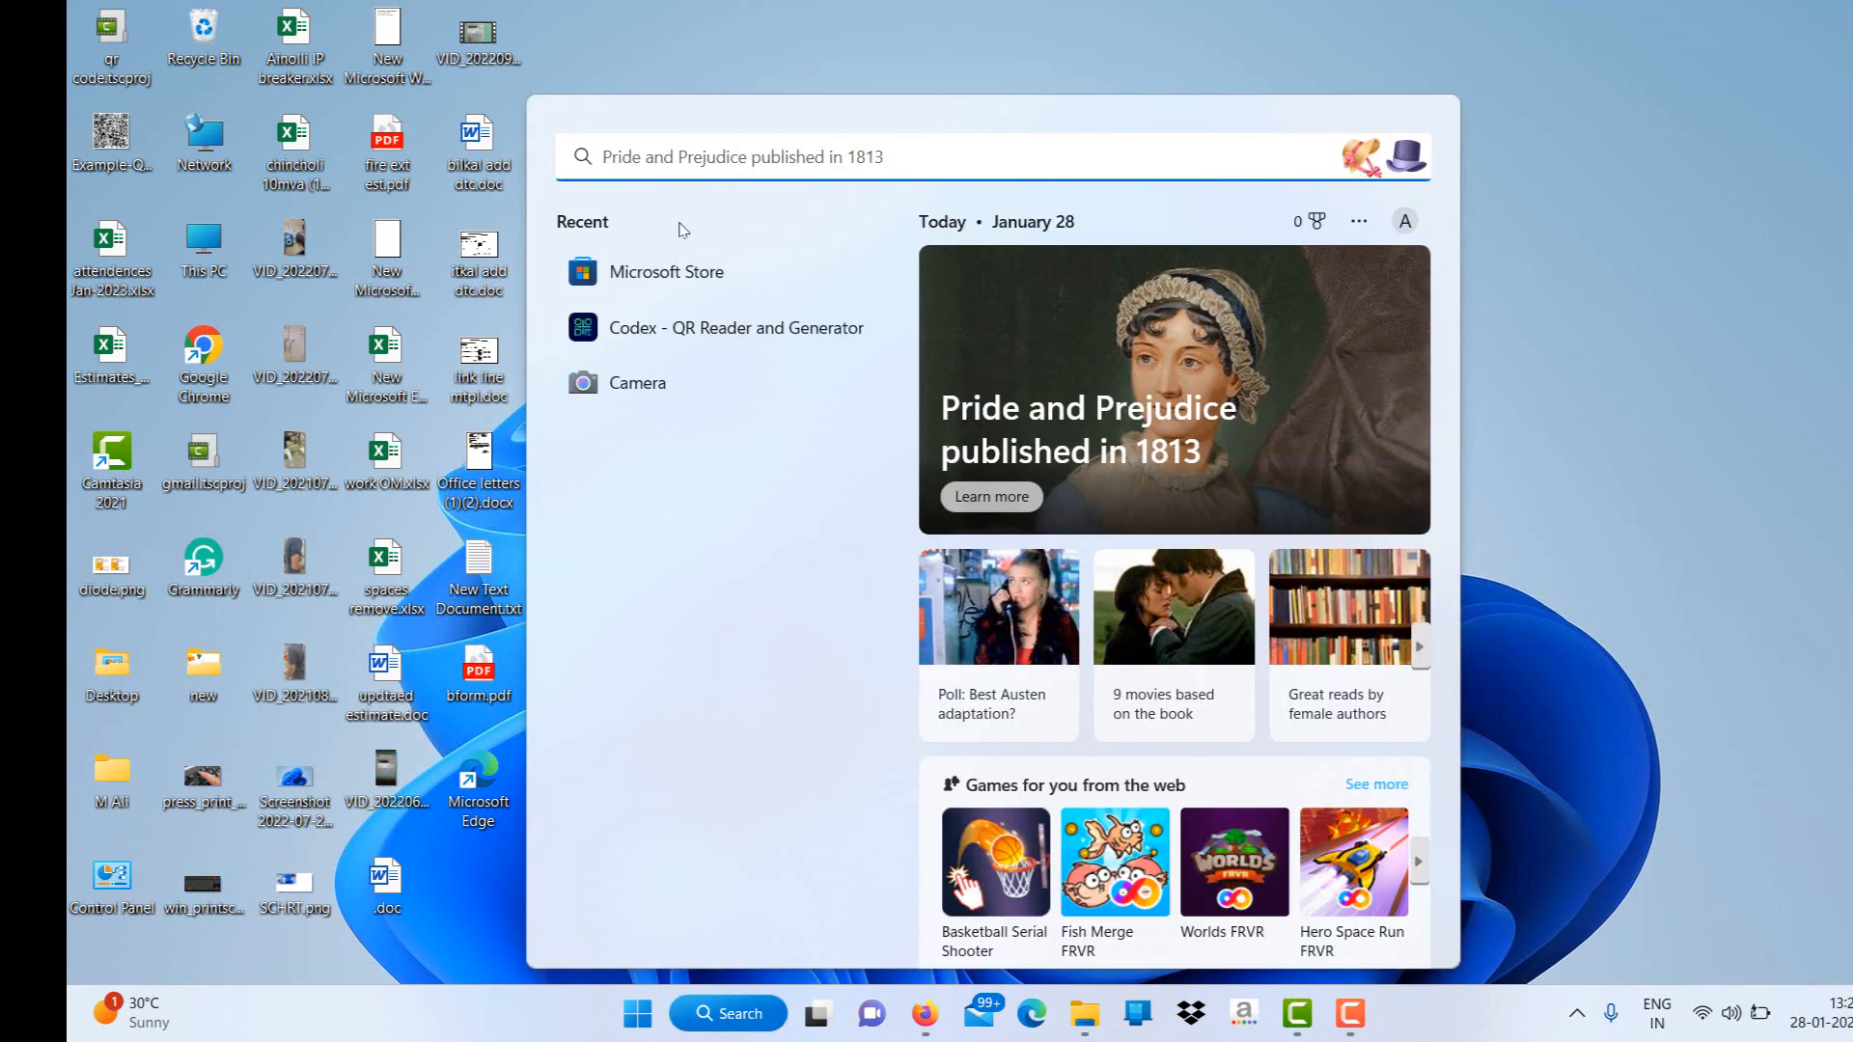
type("mic")
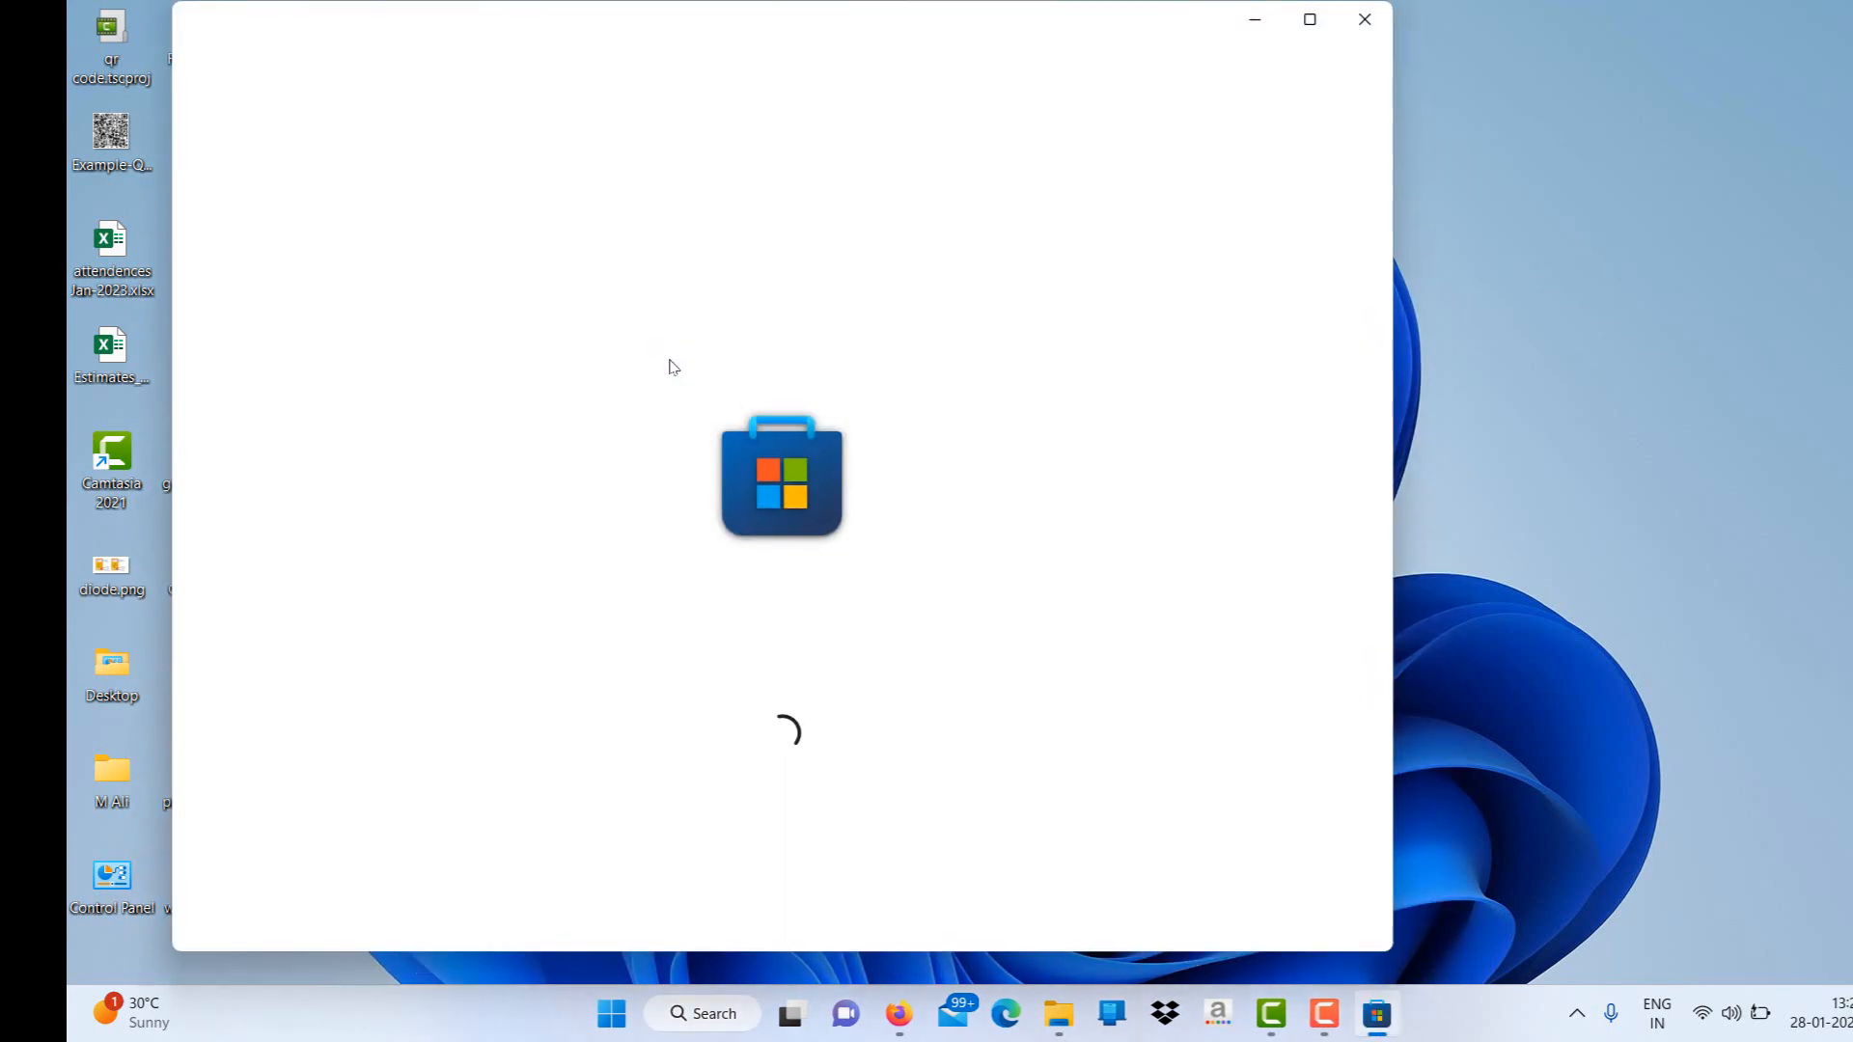
mouse_move(780, 751)
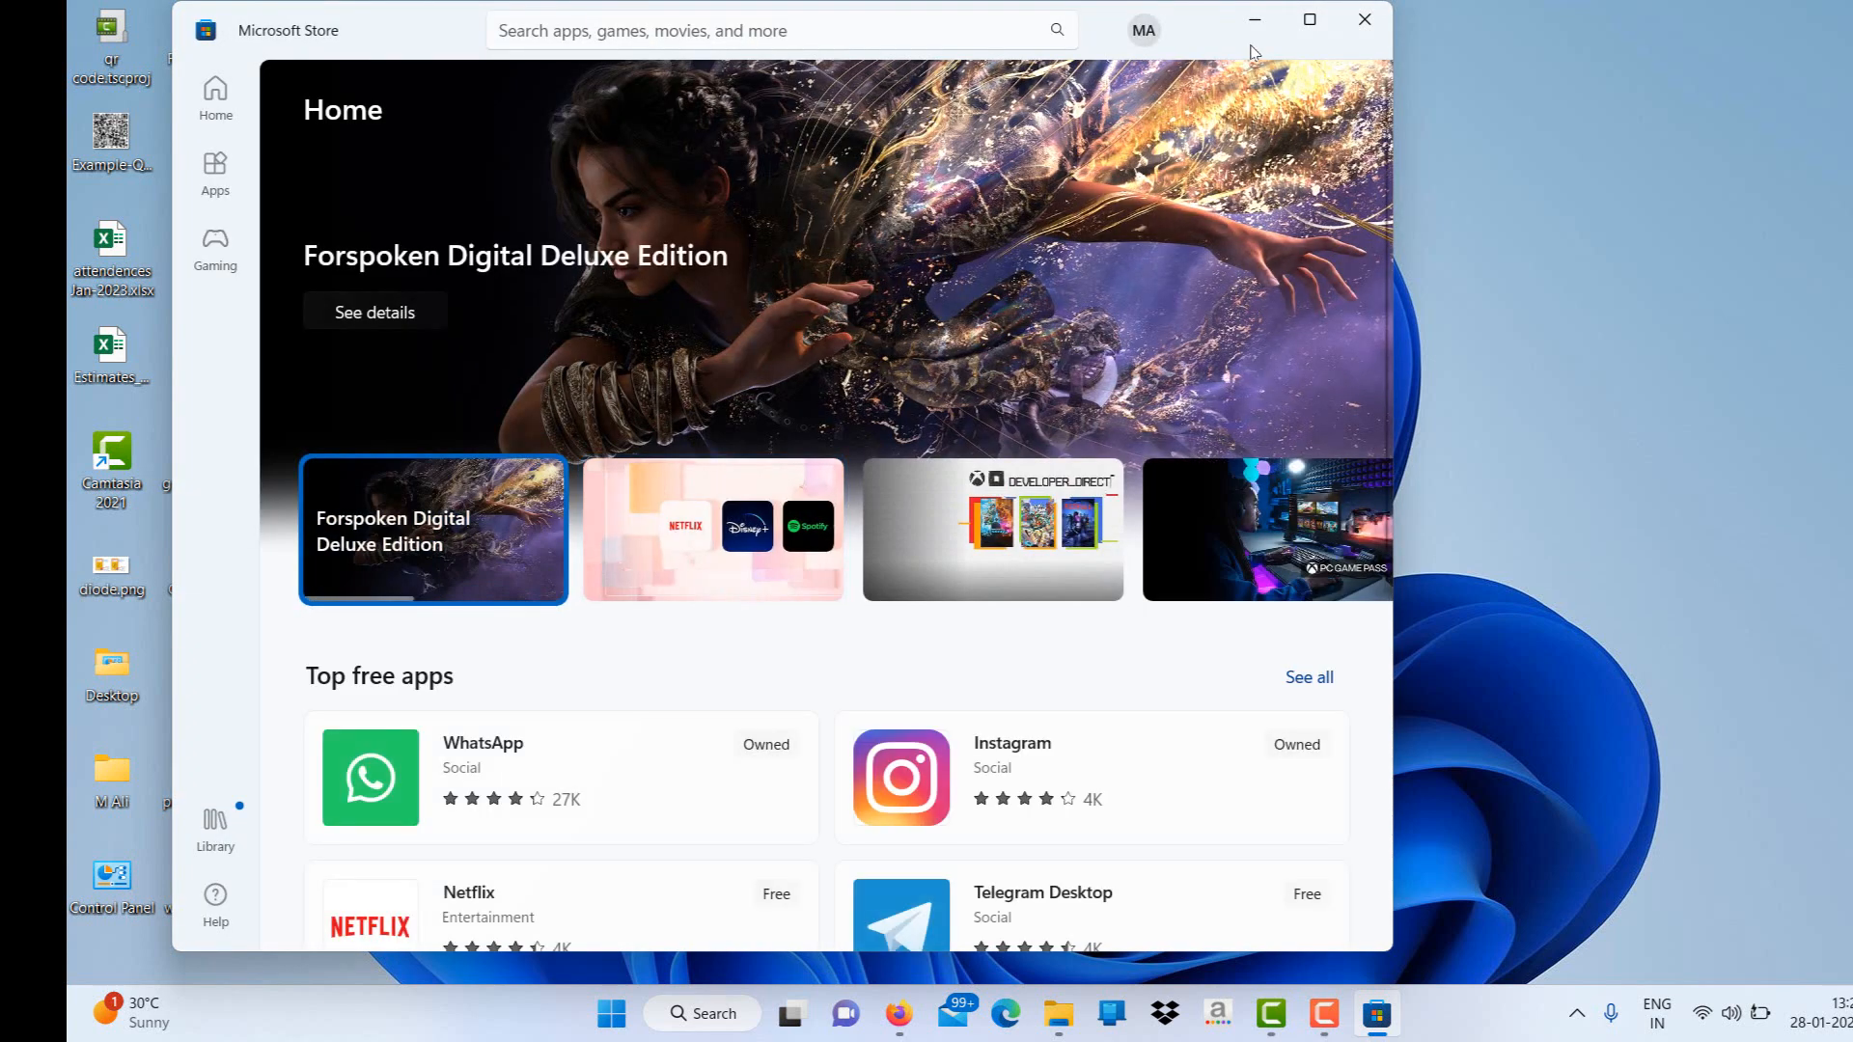
left_click(768, 29)
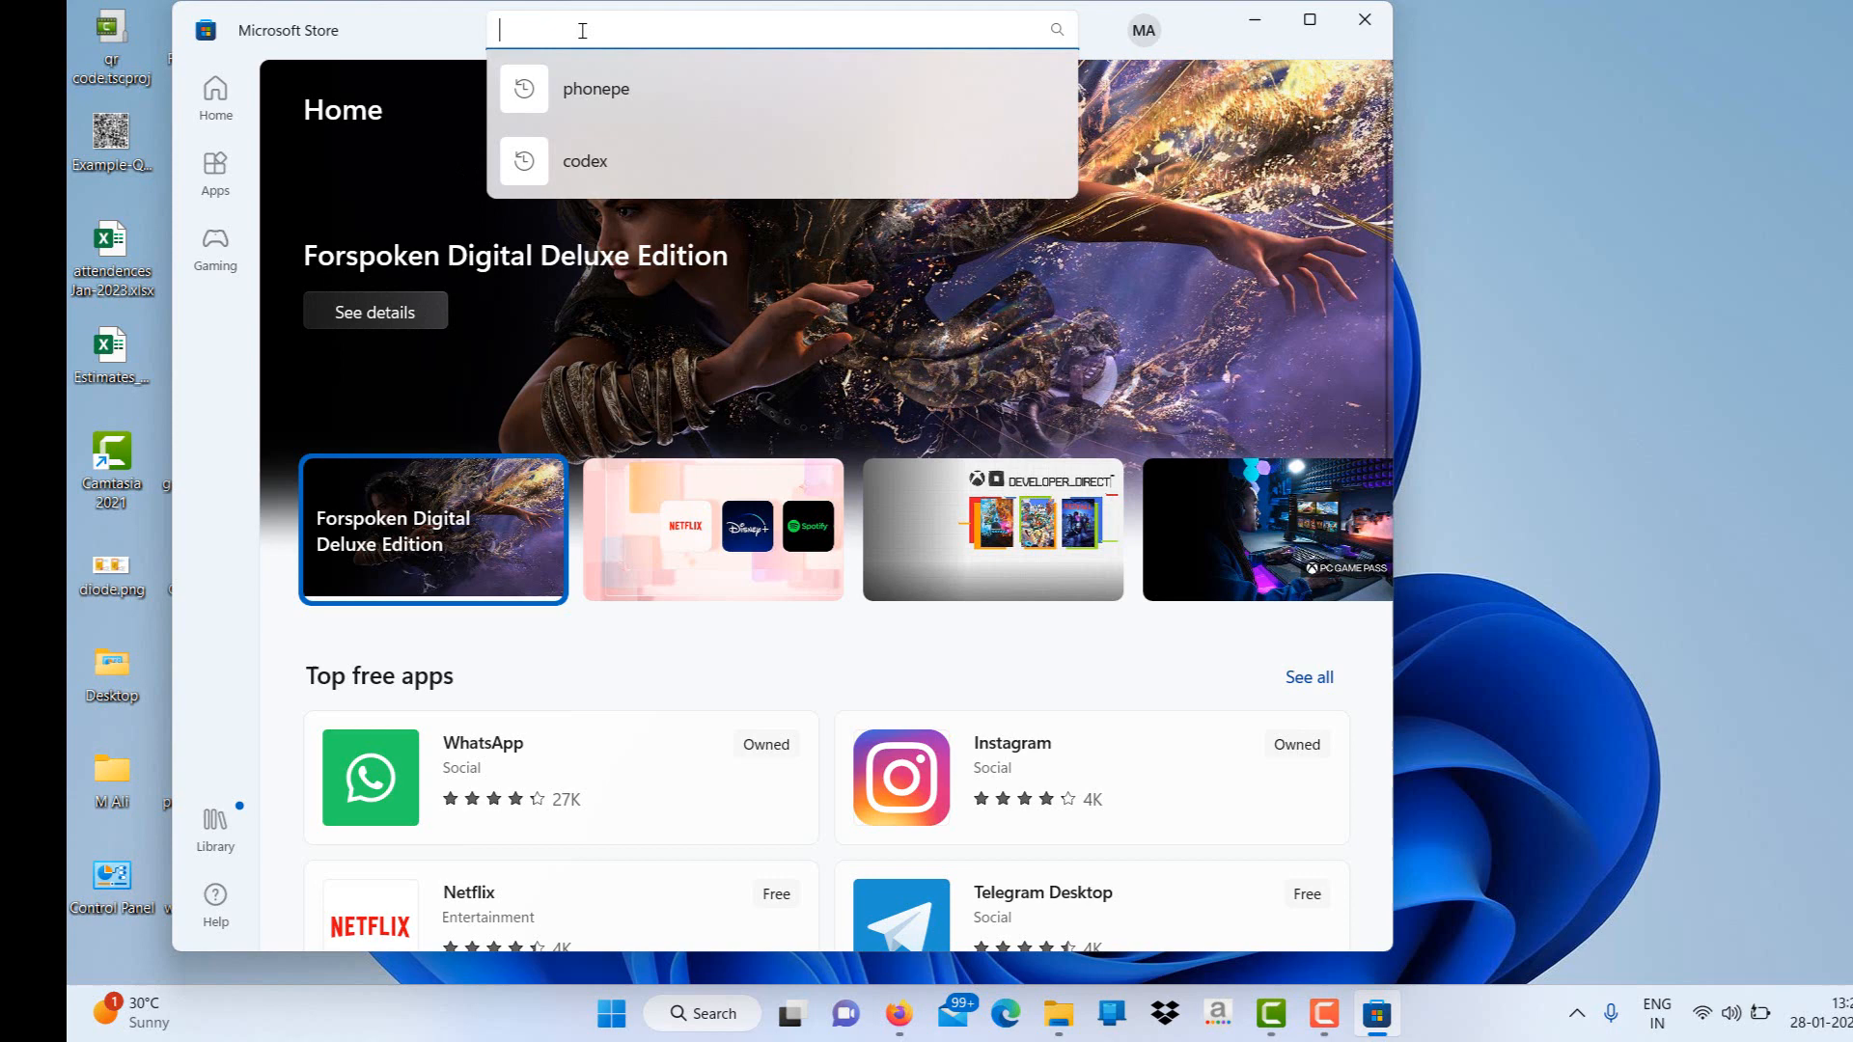
left_click(583, 160)
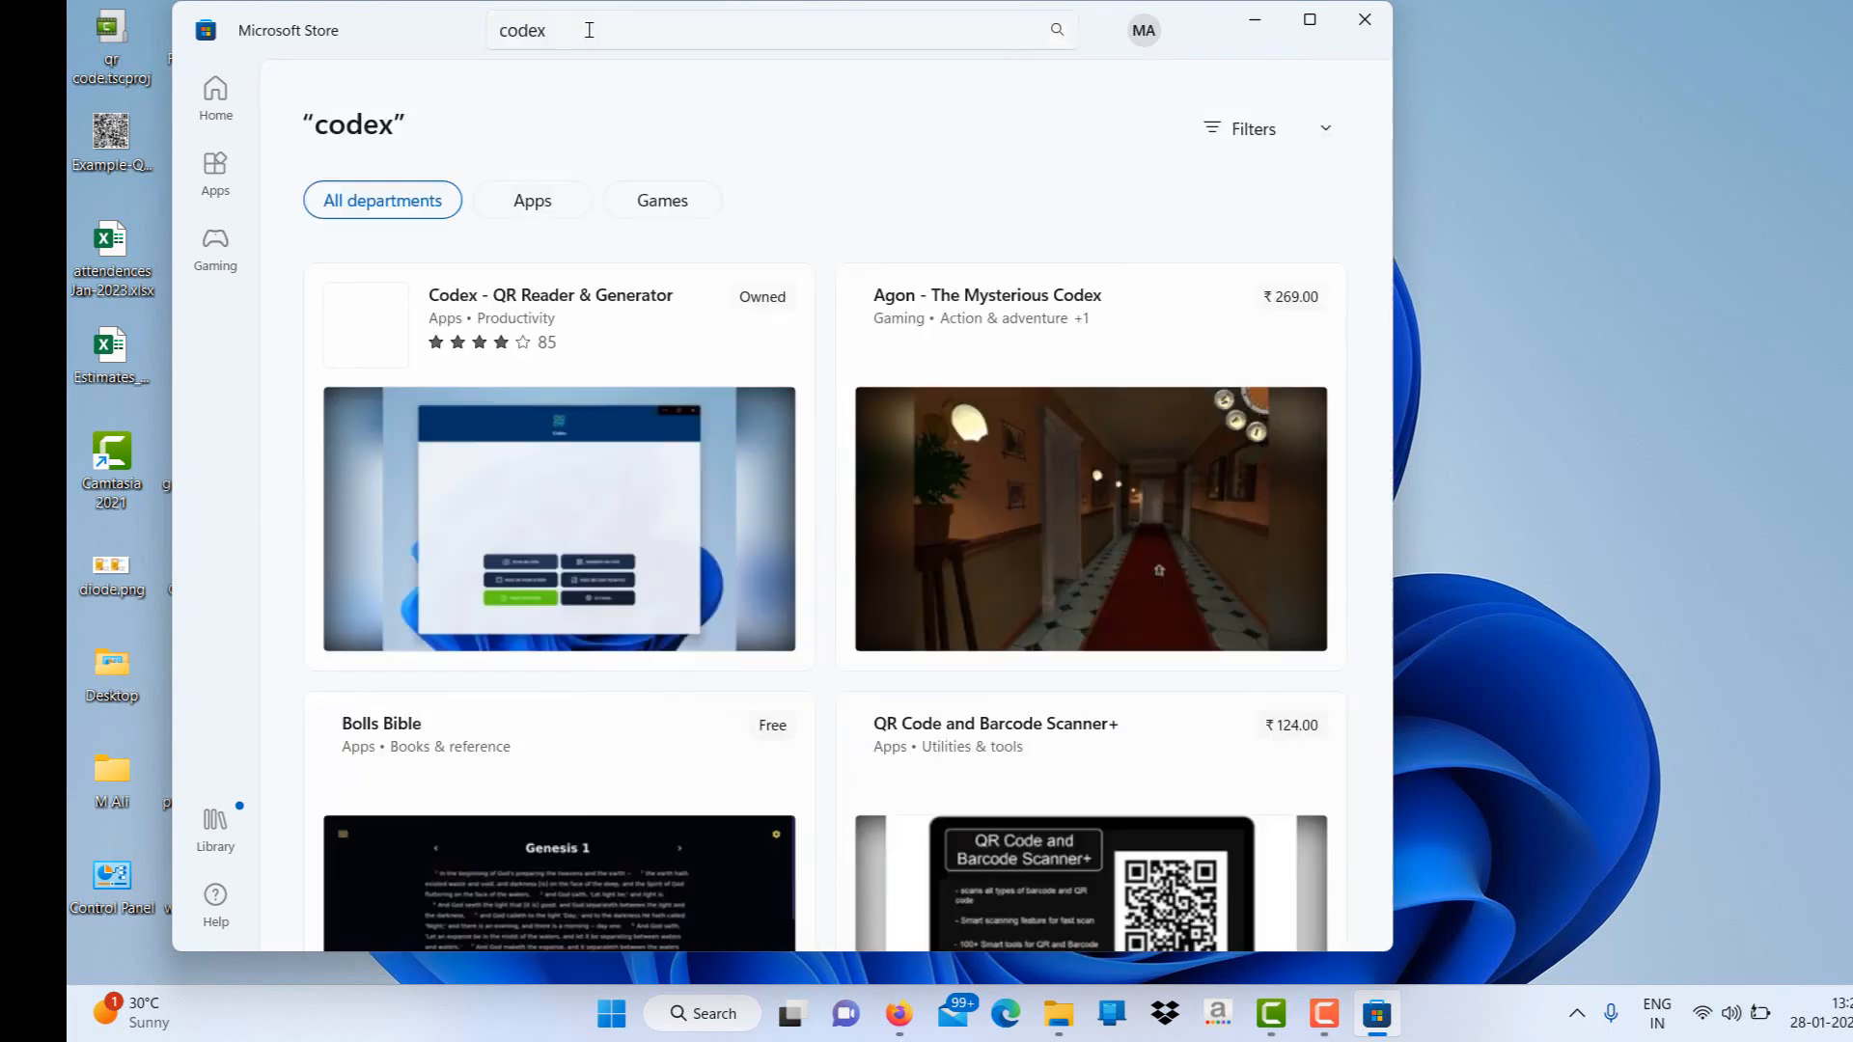
left_click(1363, 19)
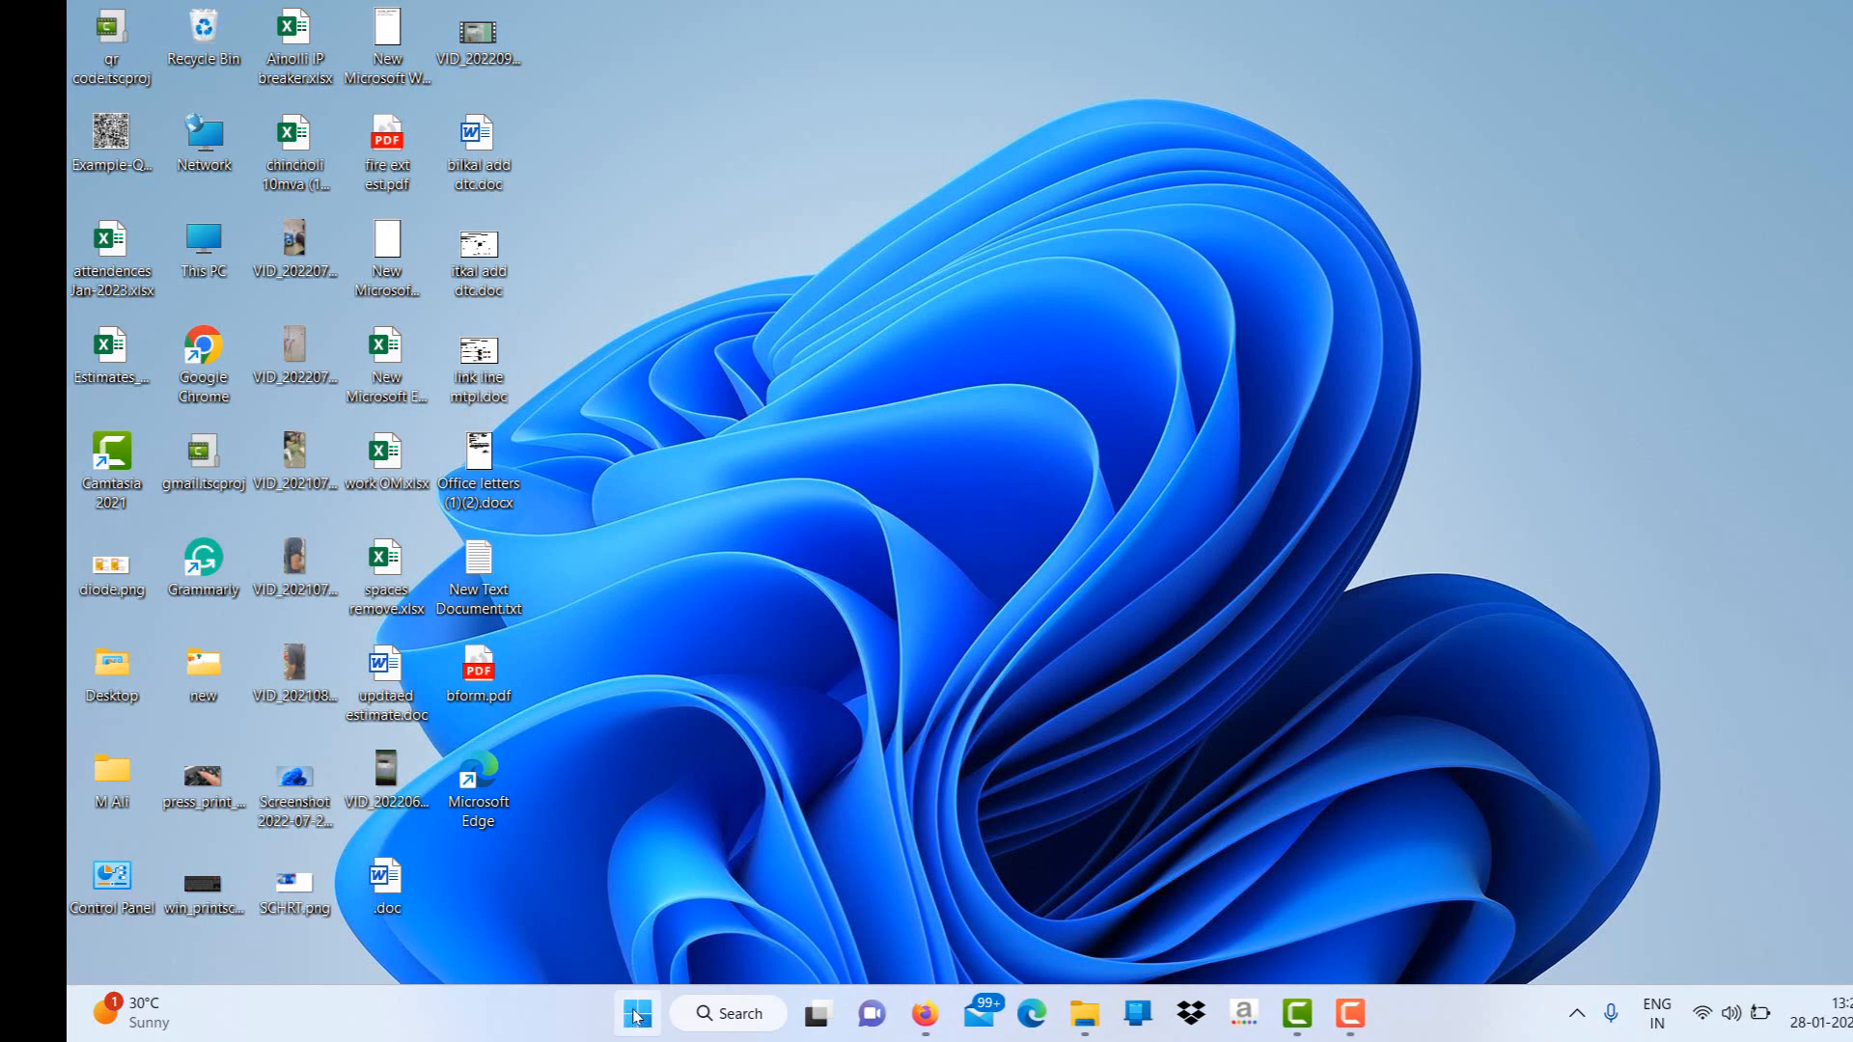
- Launch Codex from Start and choose to scan a QR code from an image file
left_click(635, 1013)
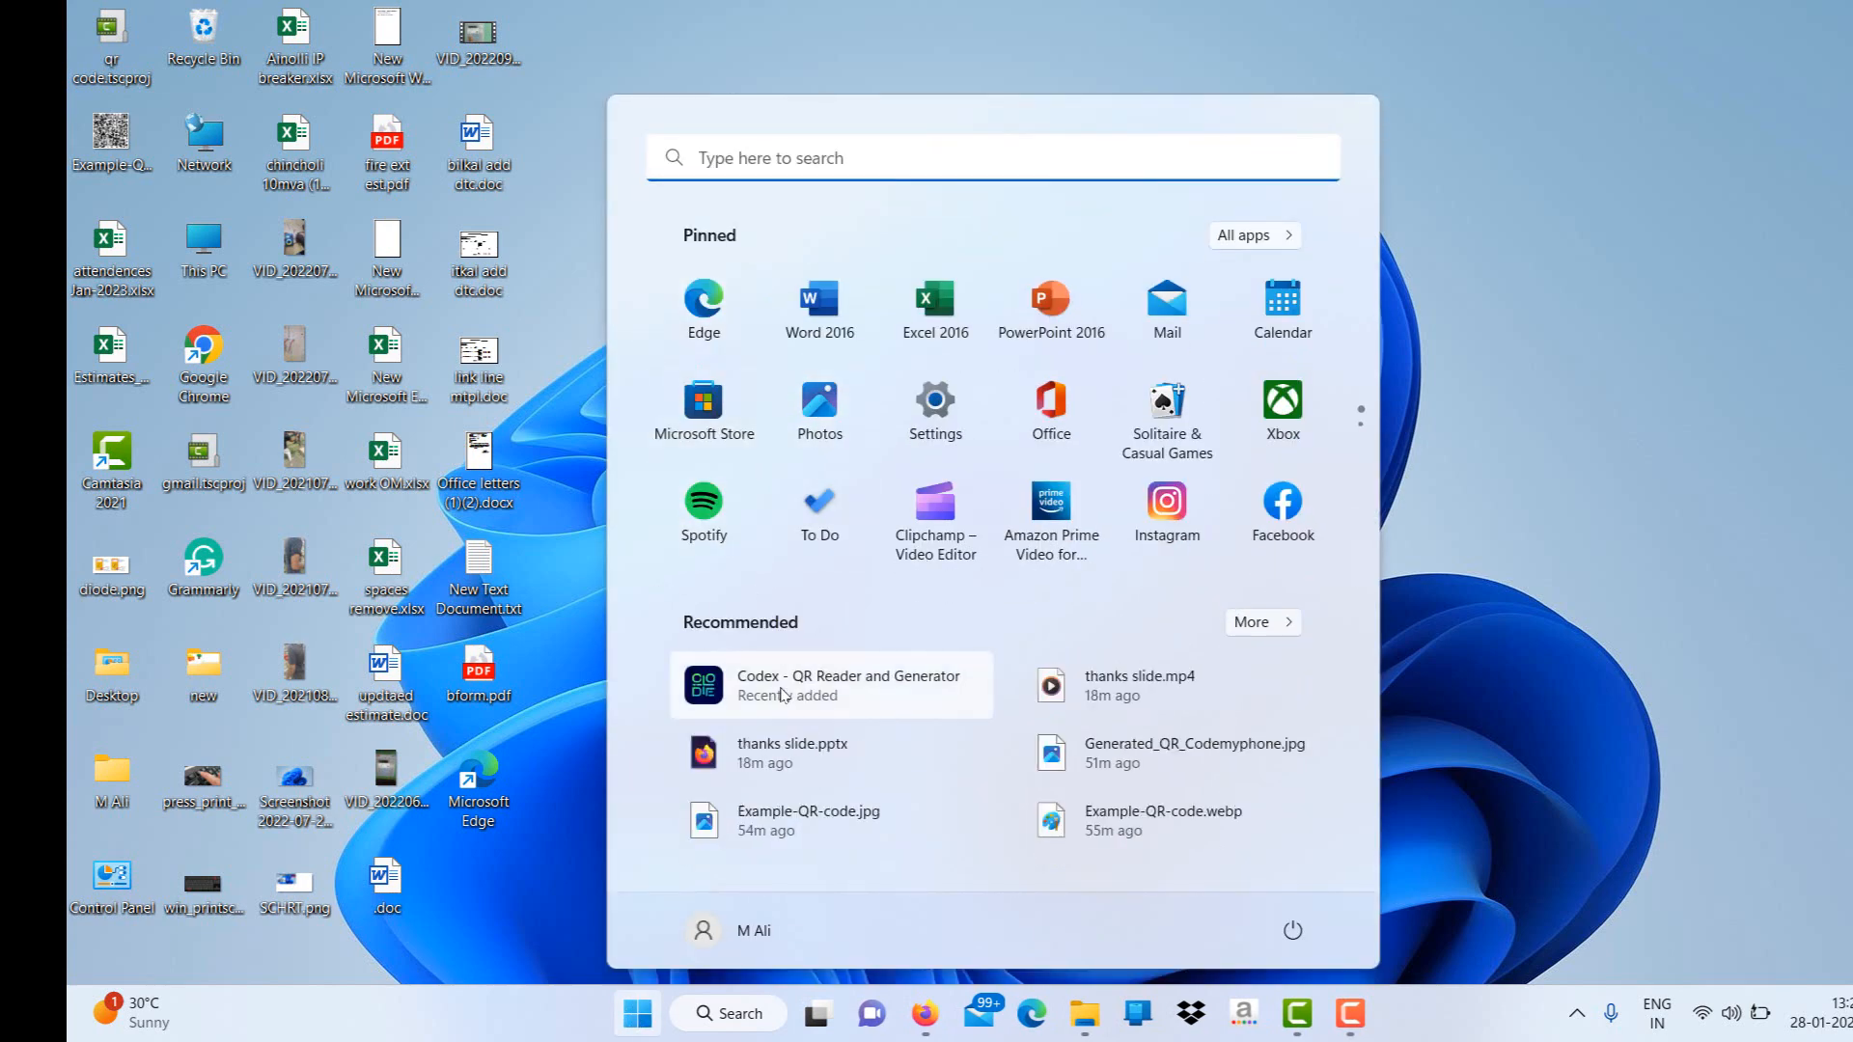
left_click(702, 683)
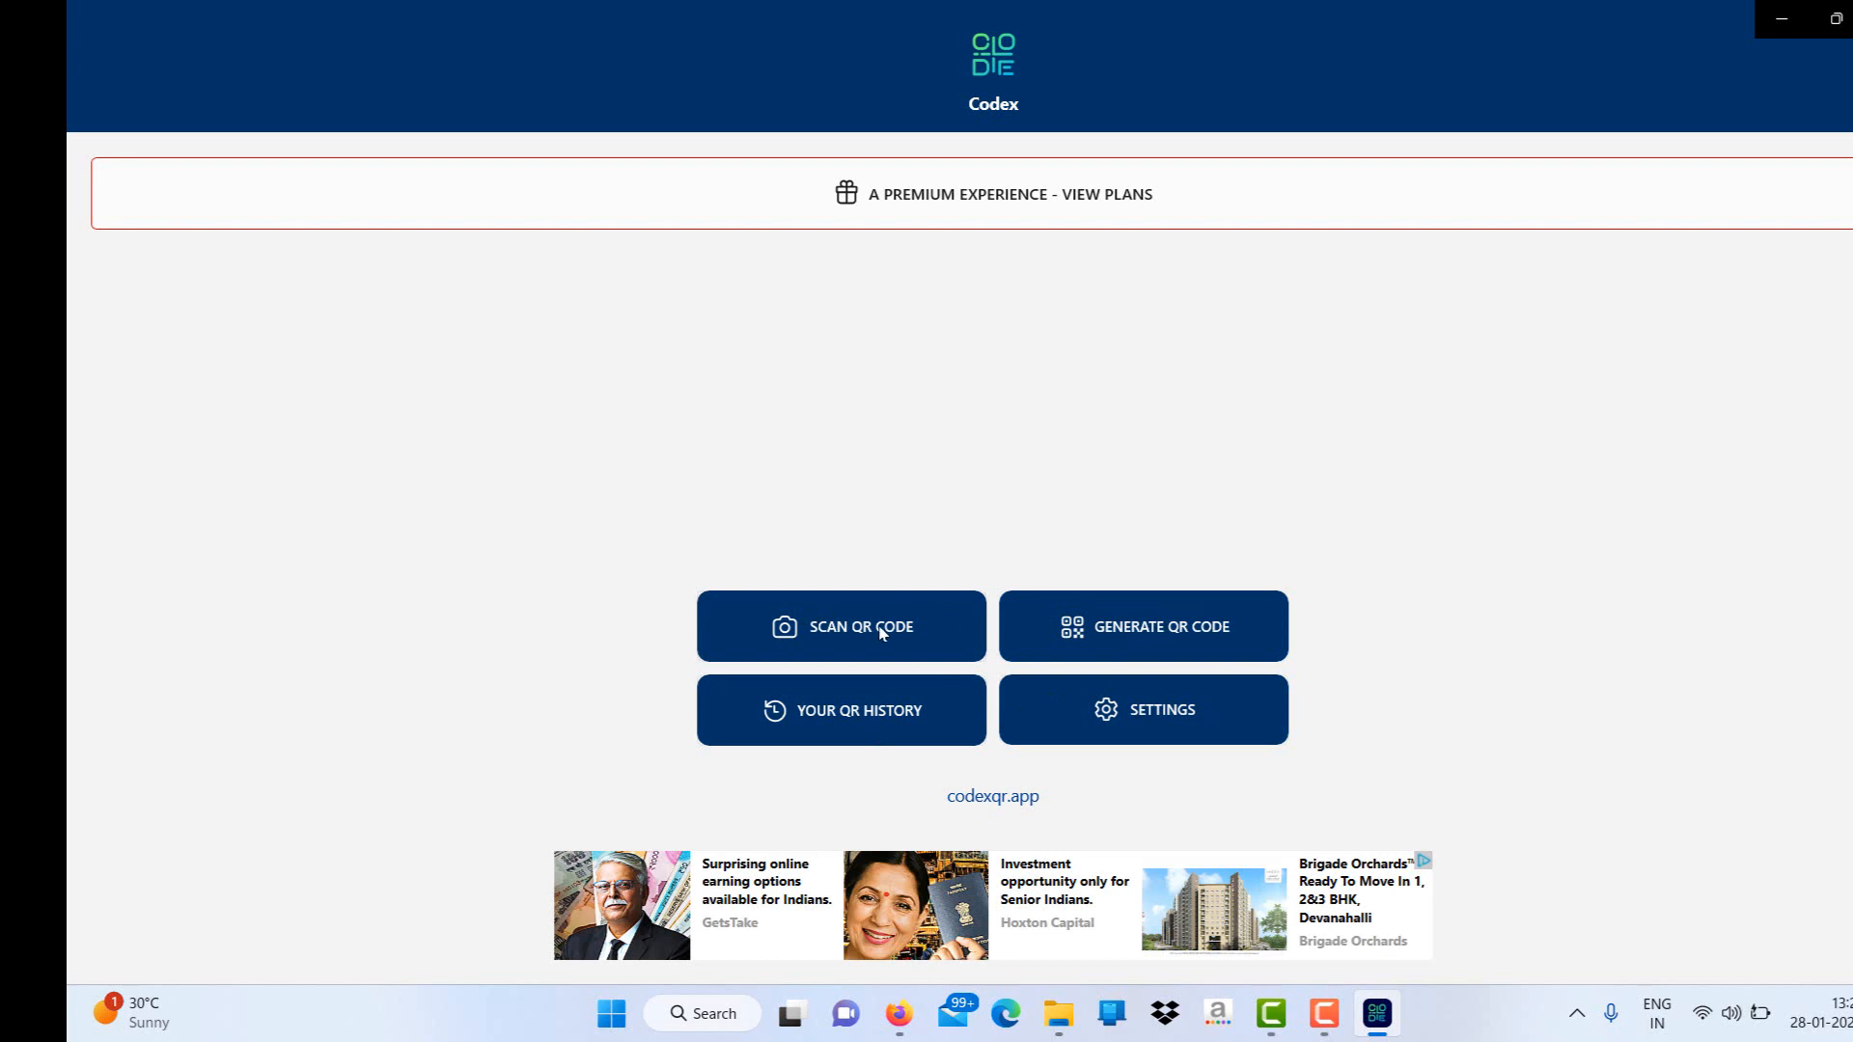
left_click(839, 625)
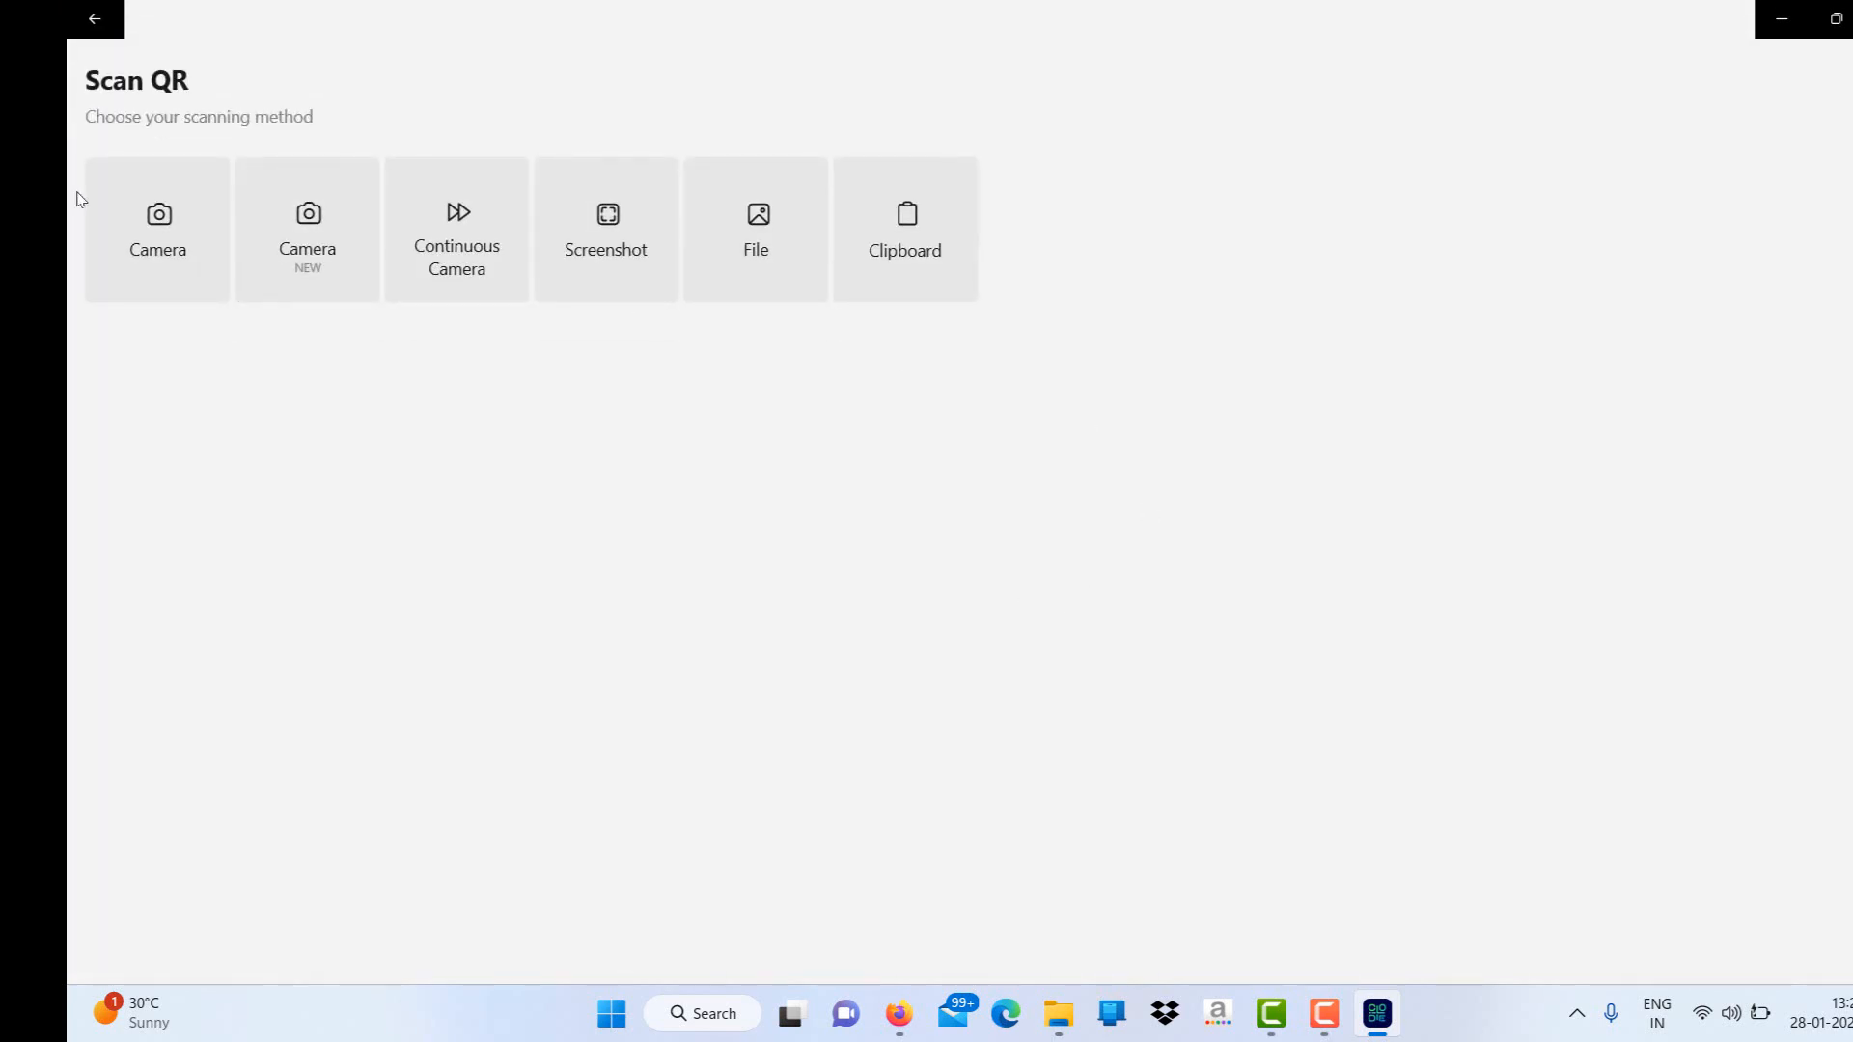
mouse_move(754, 235)
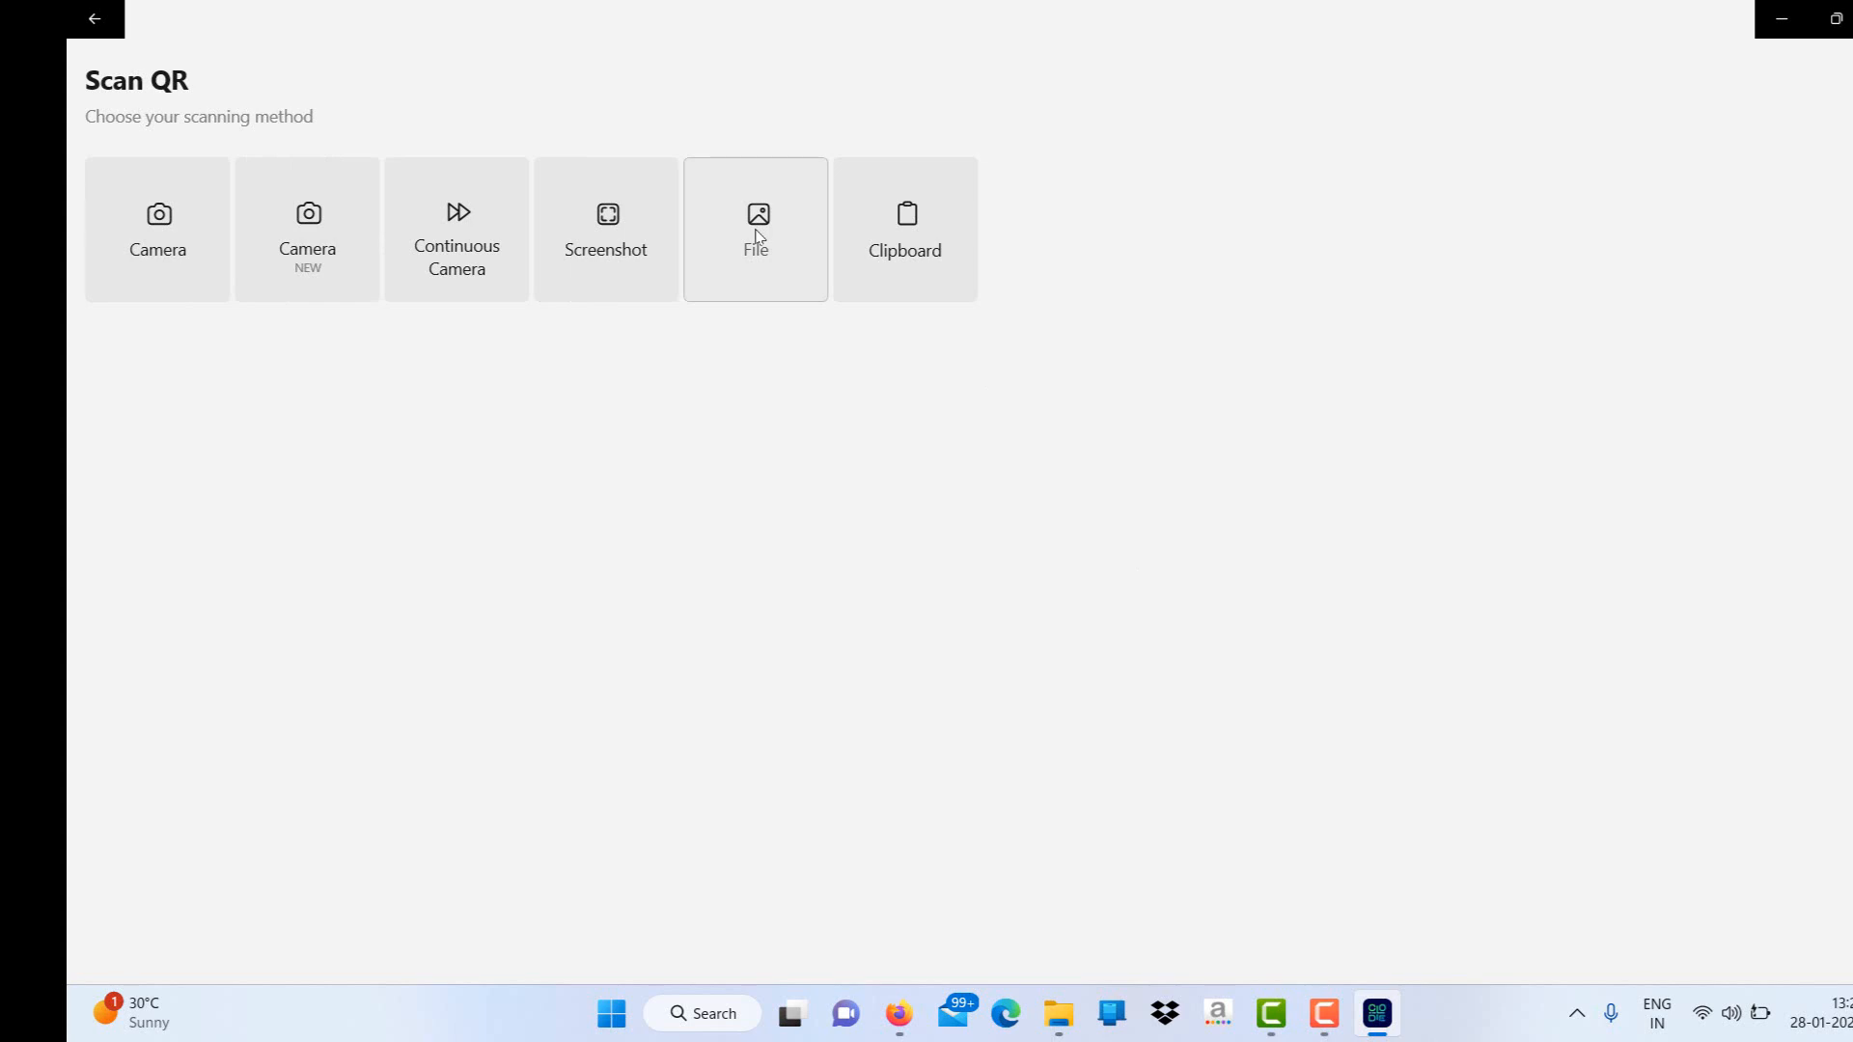
left_click(755, 230)
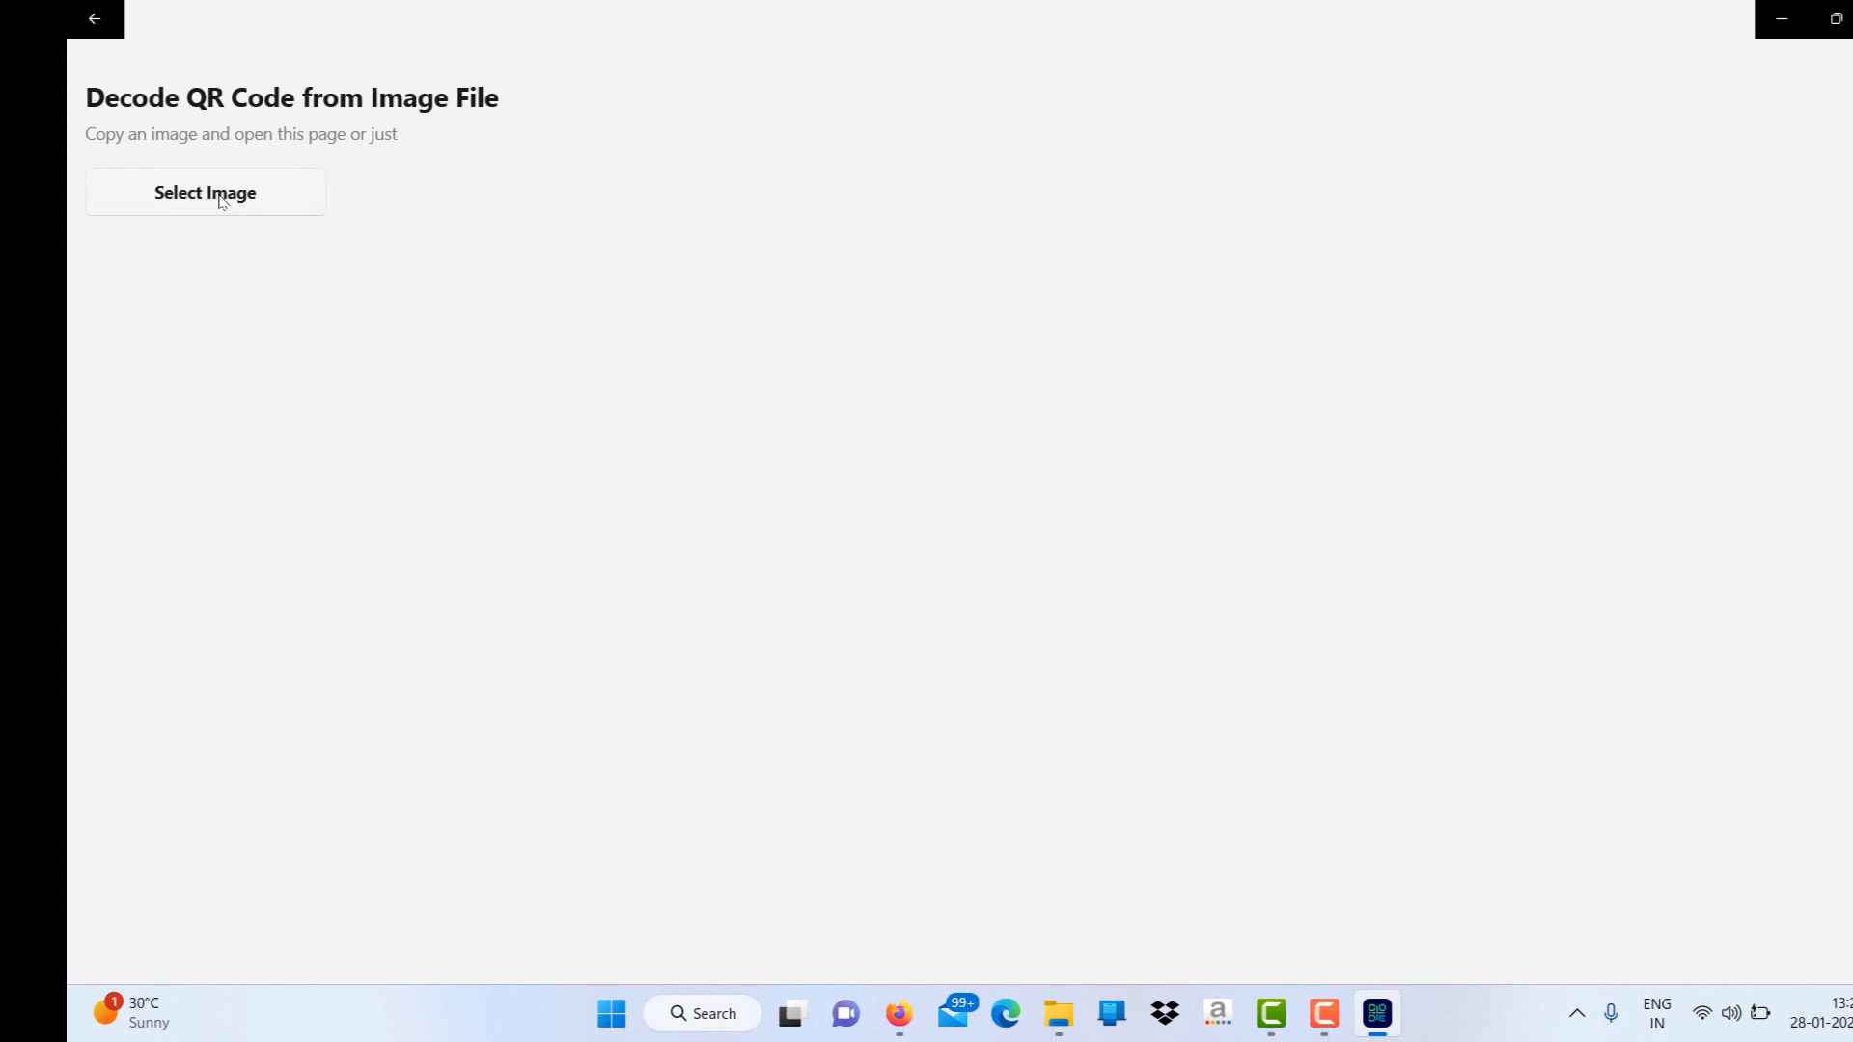
- Decode Generated_QR_Codemyphone.jpg from Downloads, revealing the phone-number result with call and share actions
left_click(205, 193)
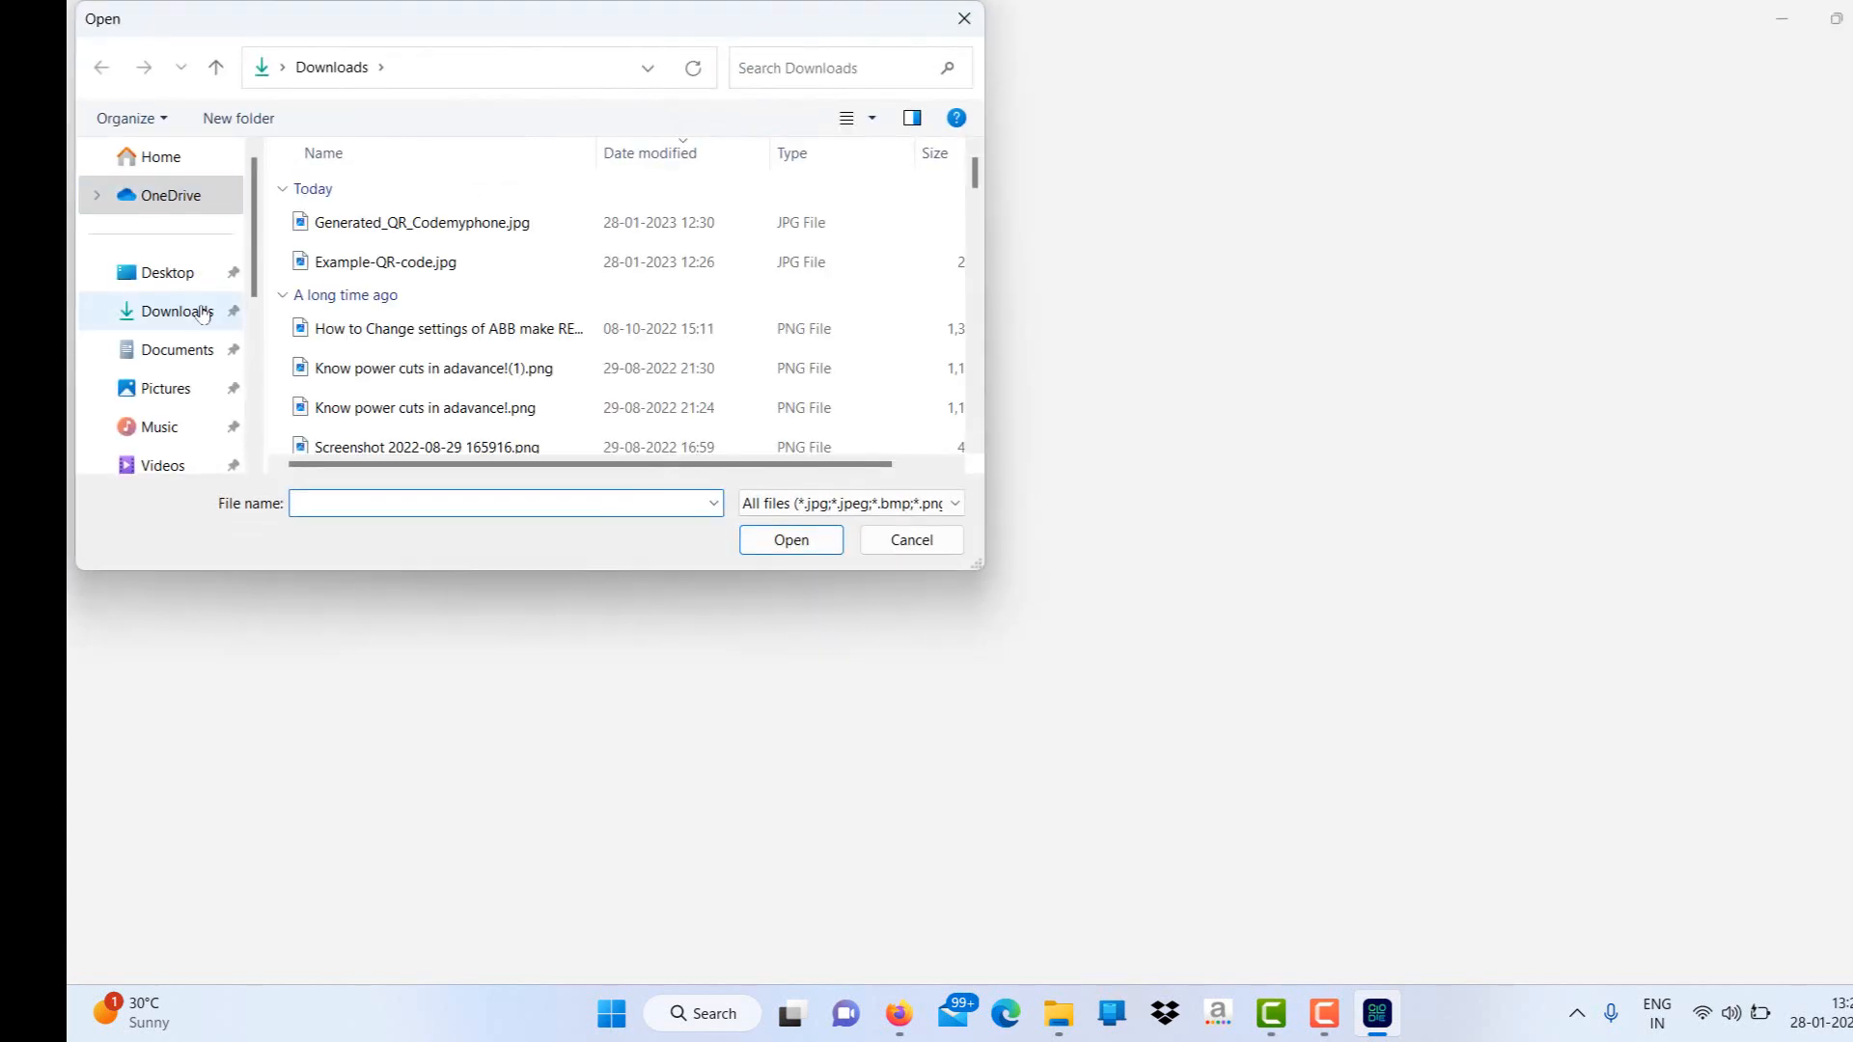
left_click(421, 222)
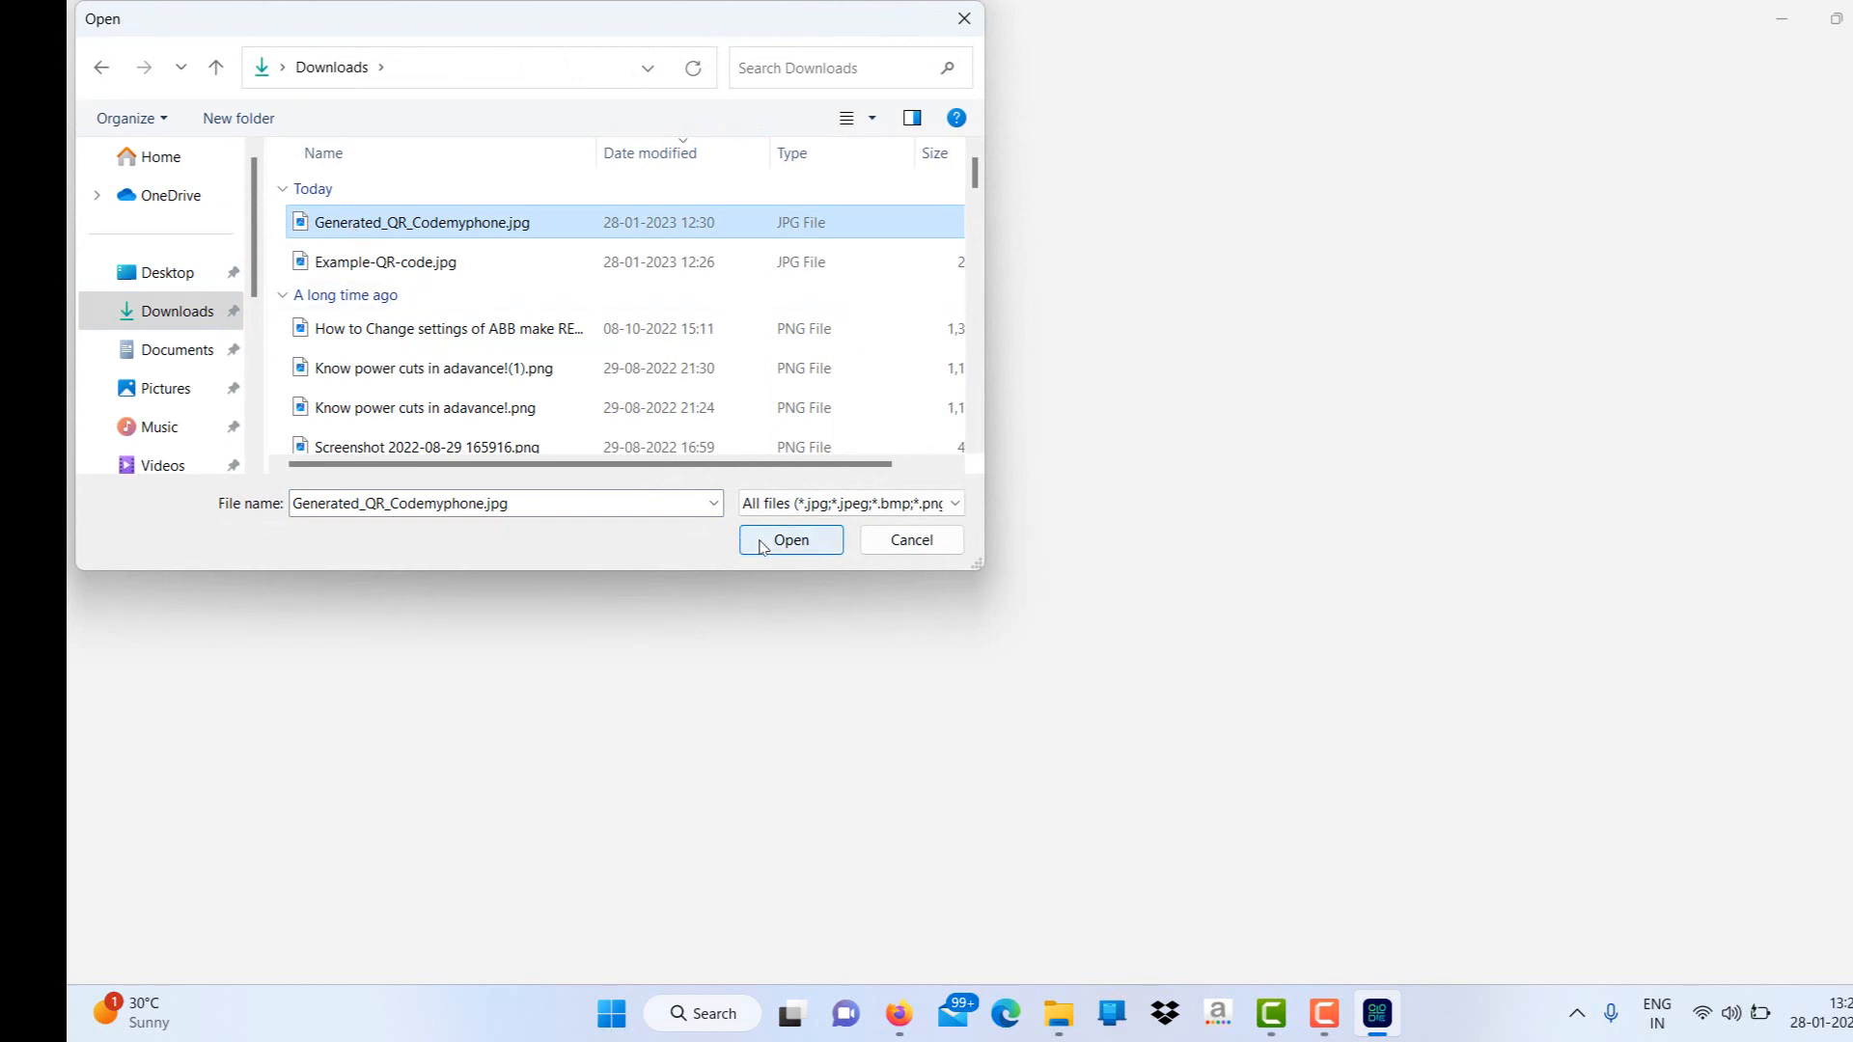
left_click(790, 541)
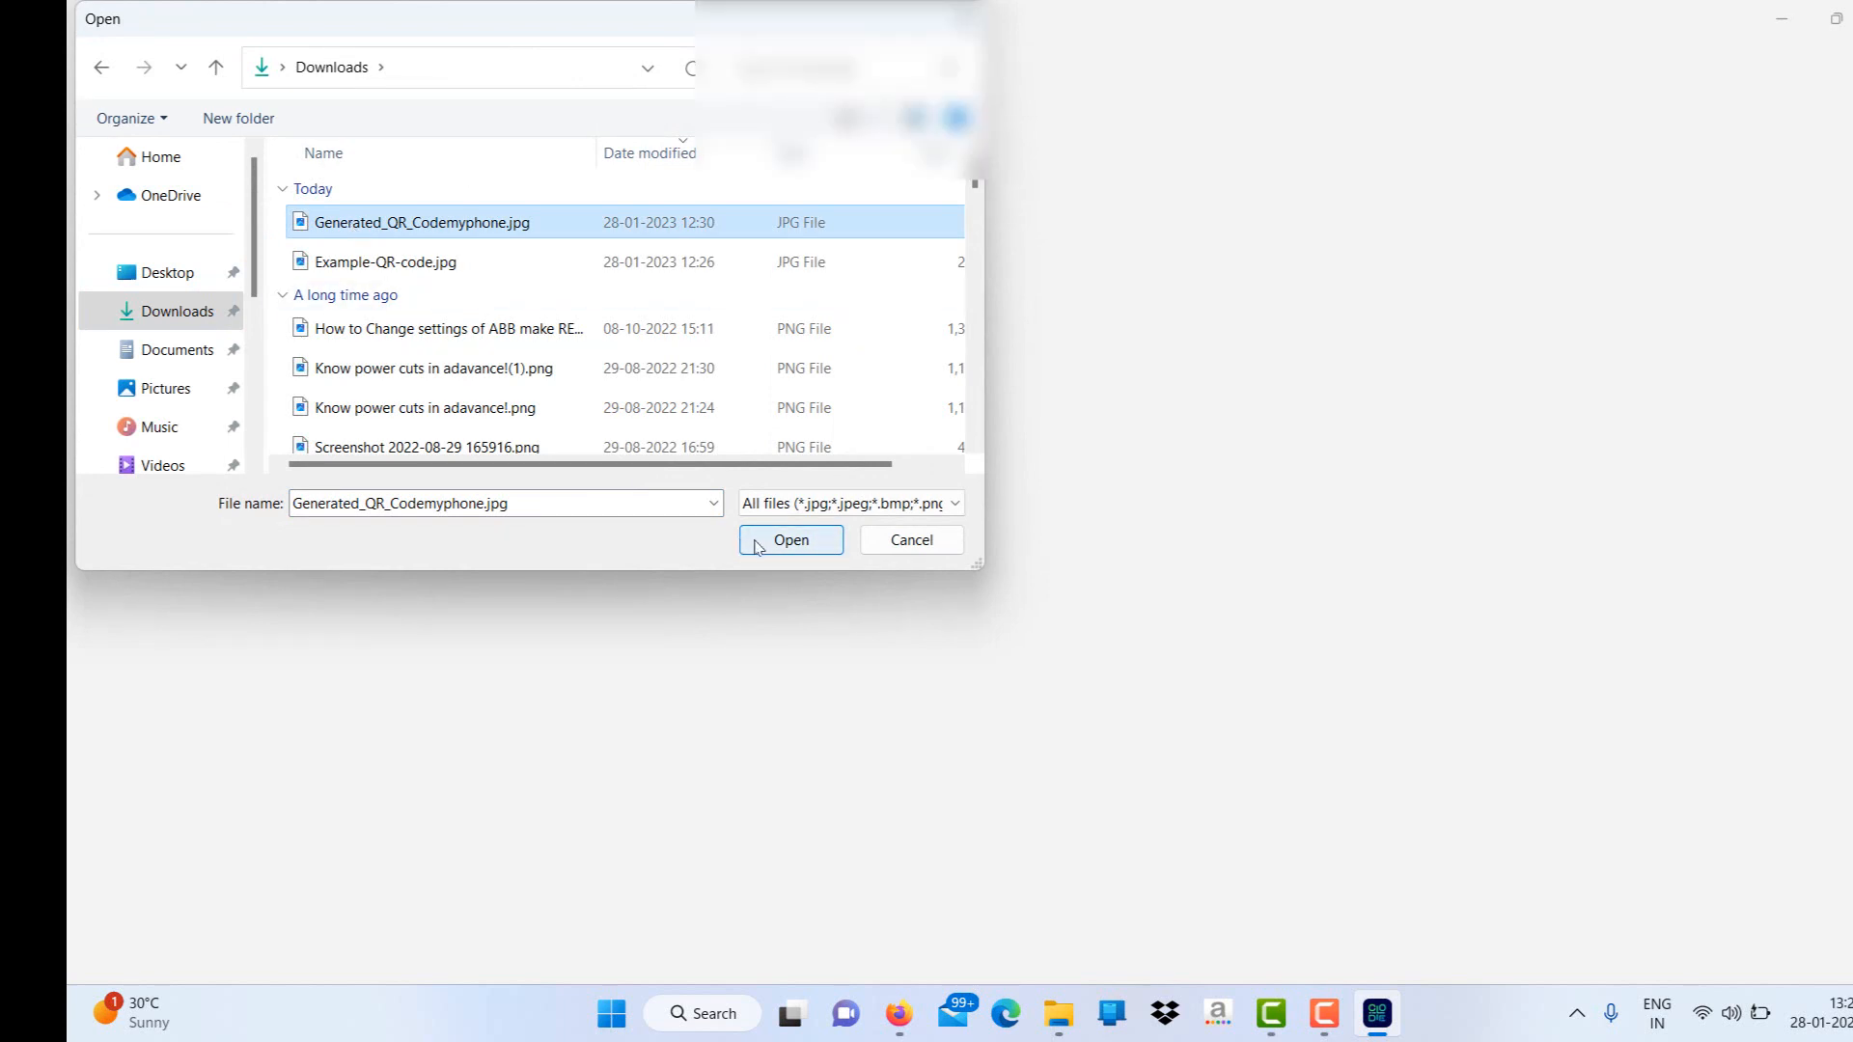
left_click(789, 541)
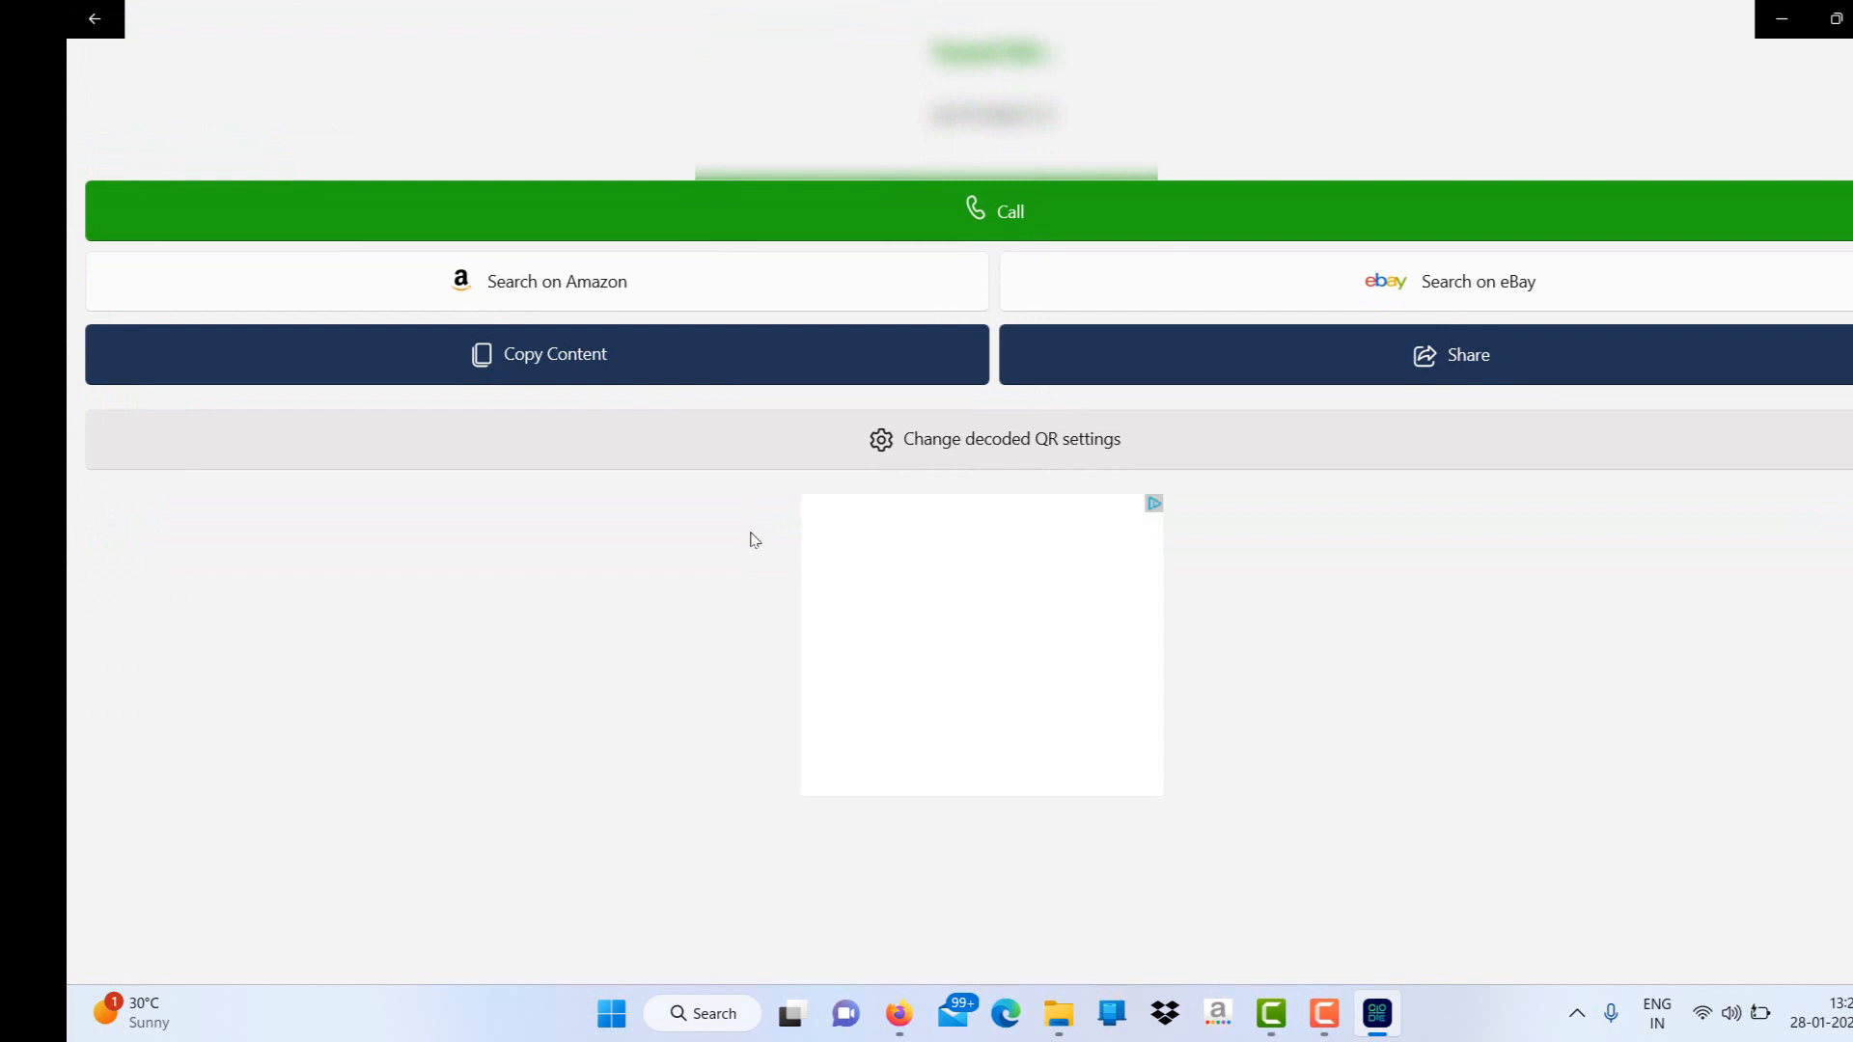
left_click(992, 210)
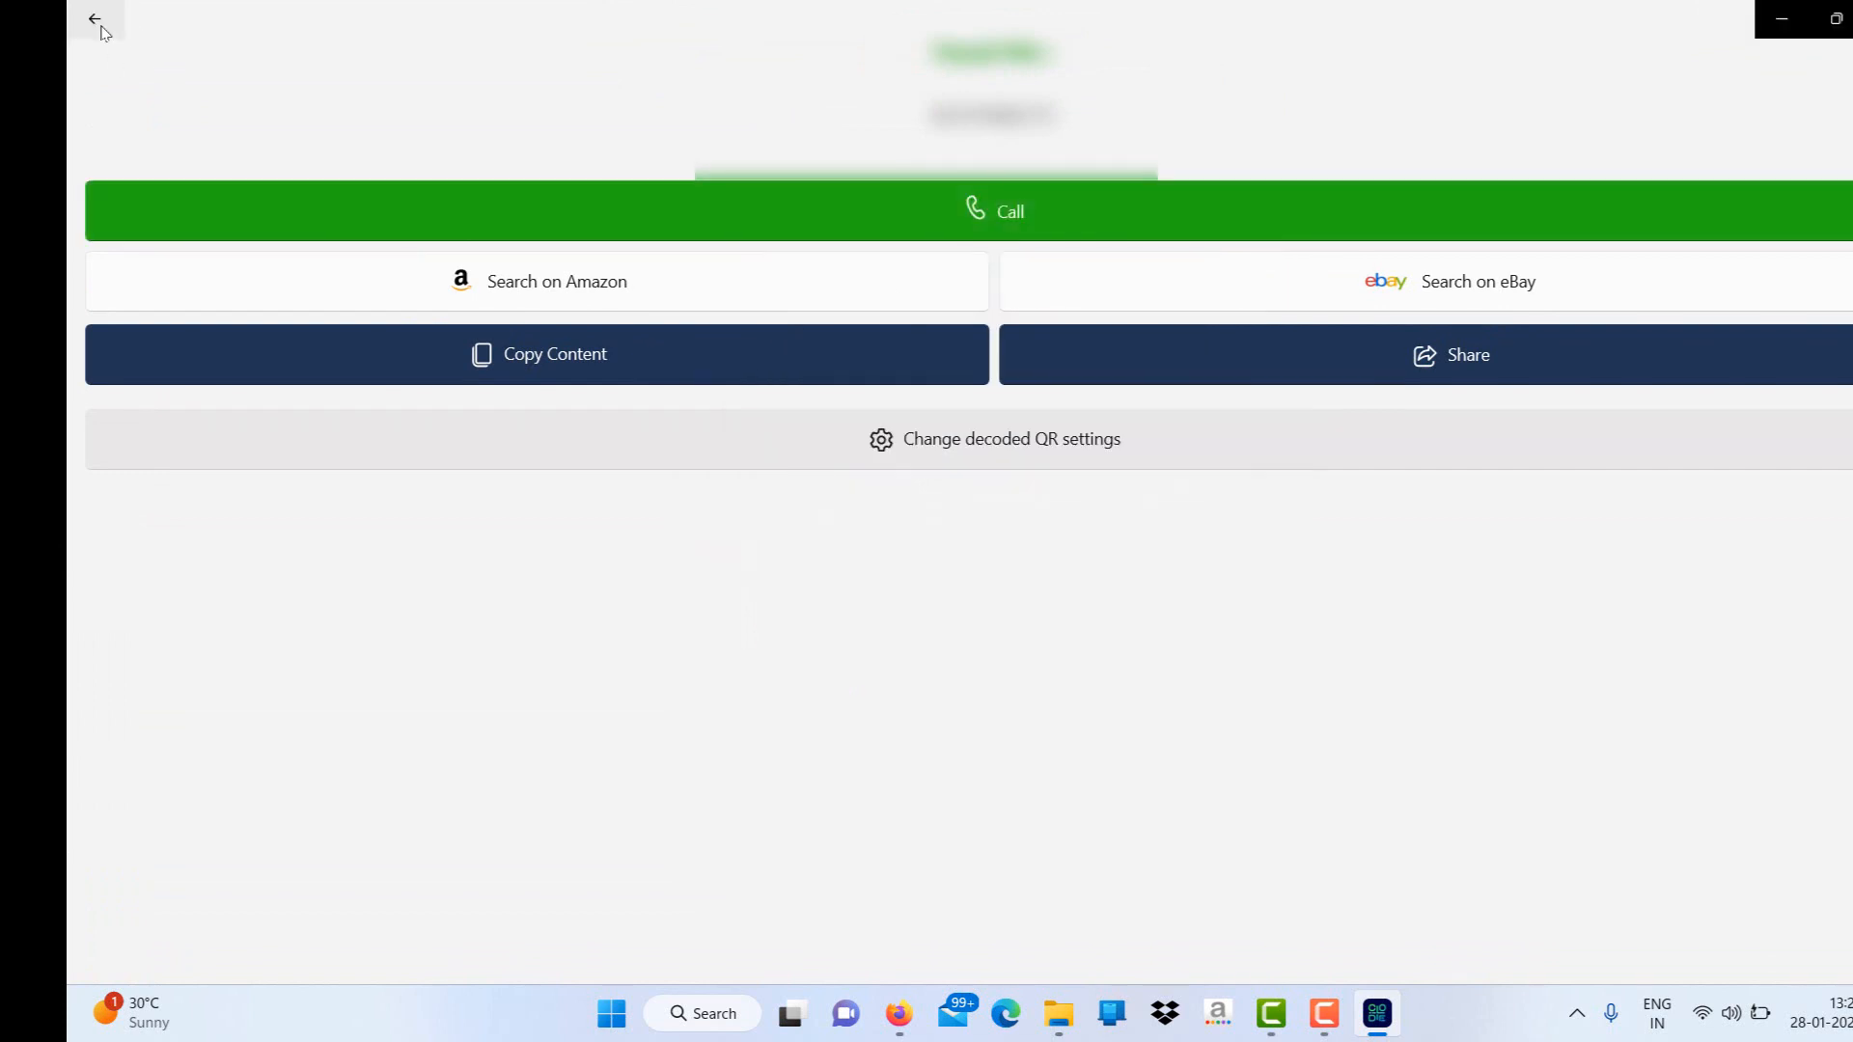
- Decode Example-QR-code.jpg and follow its iTunes link to the Encyclopaedia Britannica App Store page
left_click(95, 20)
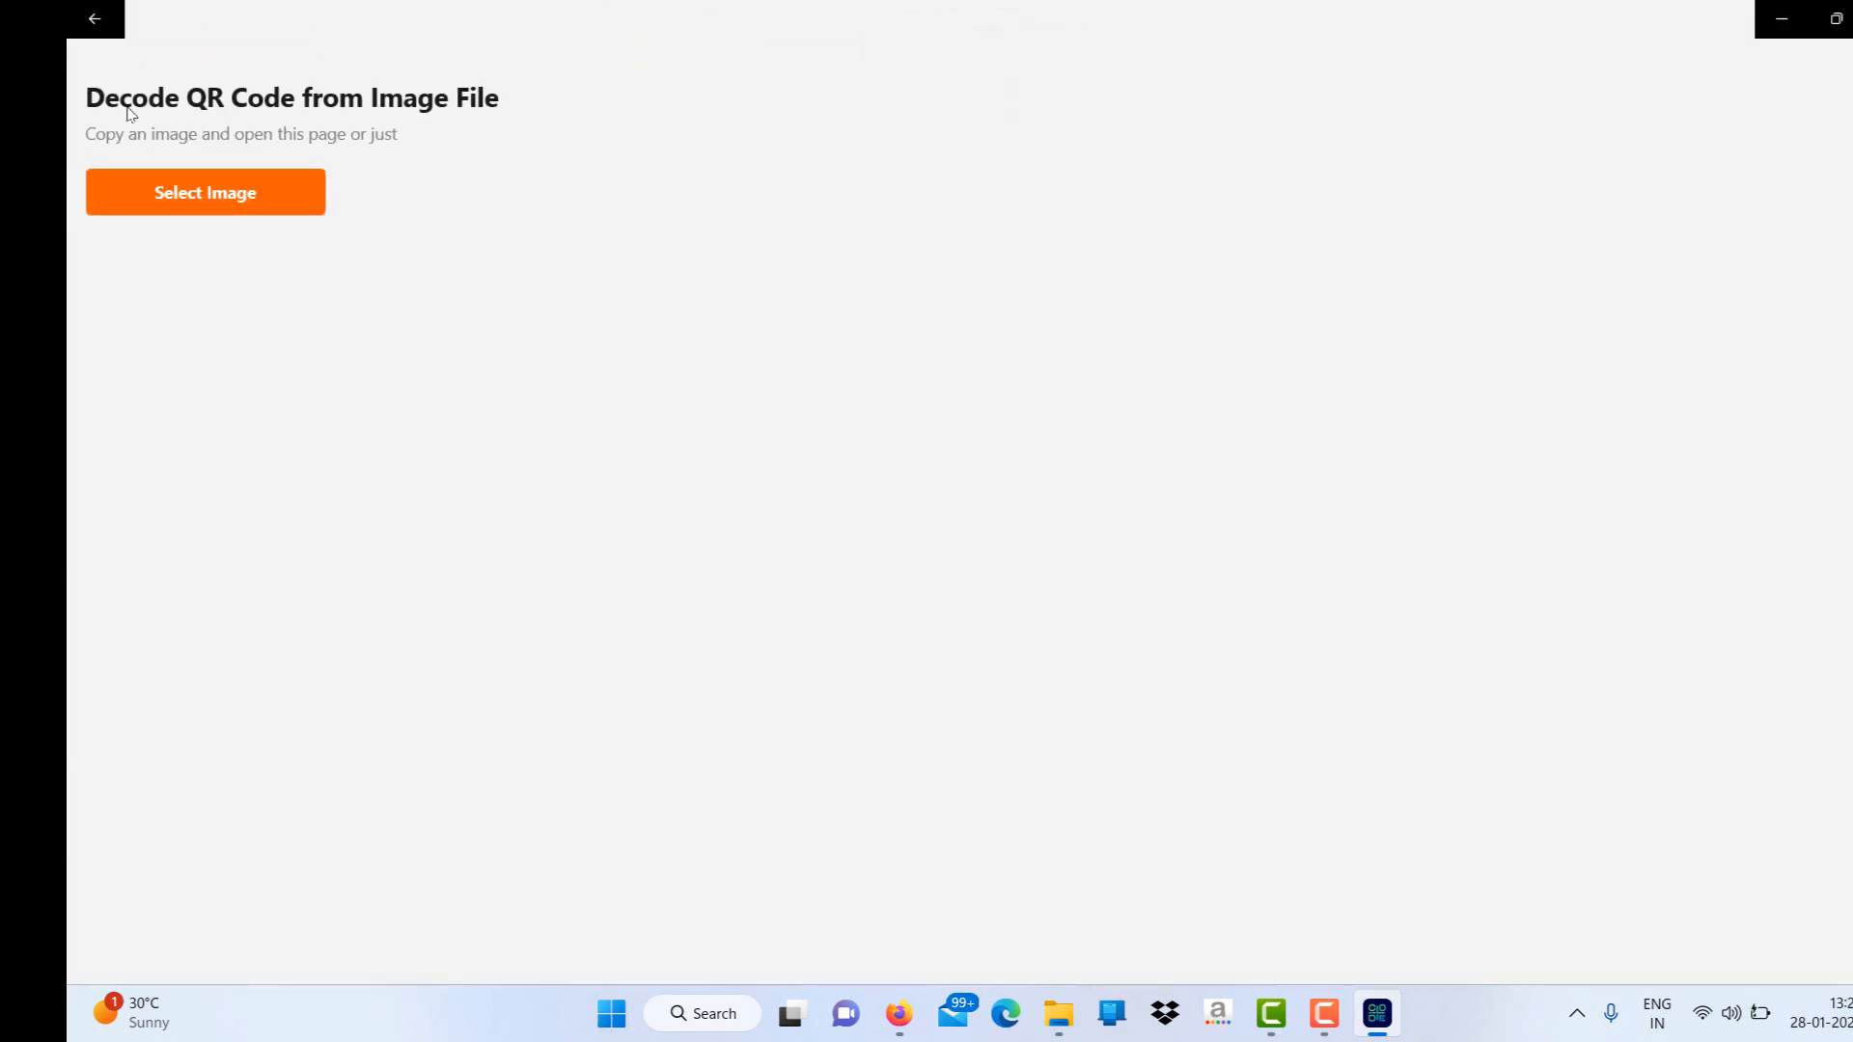
left_click(205, 193)
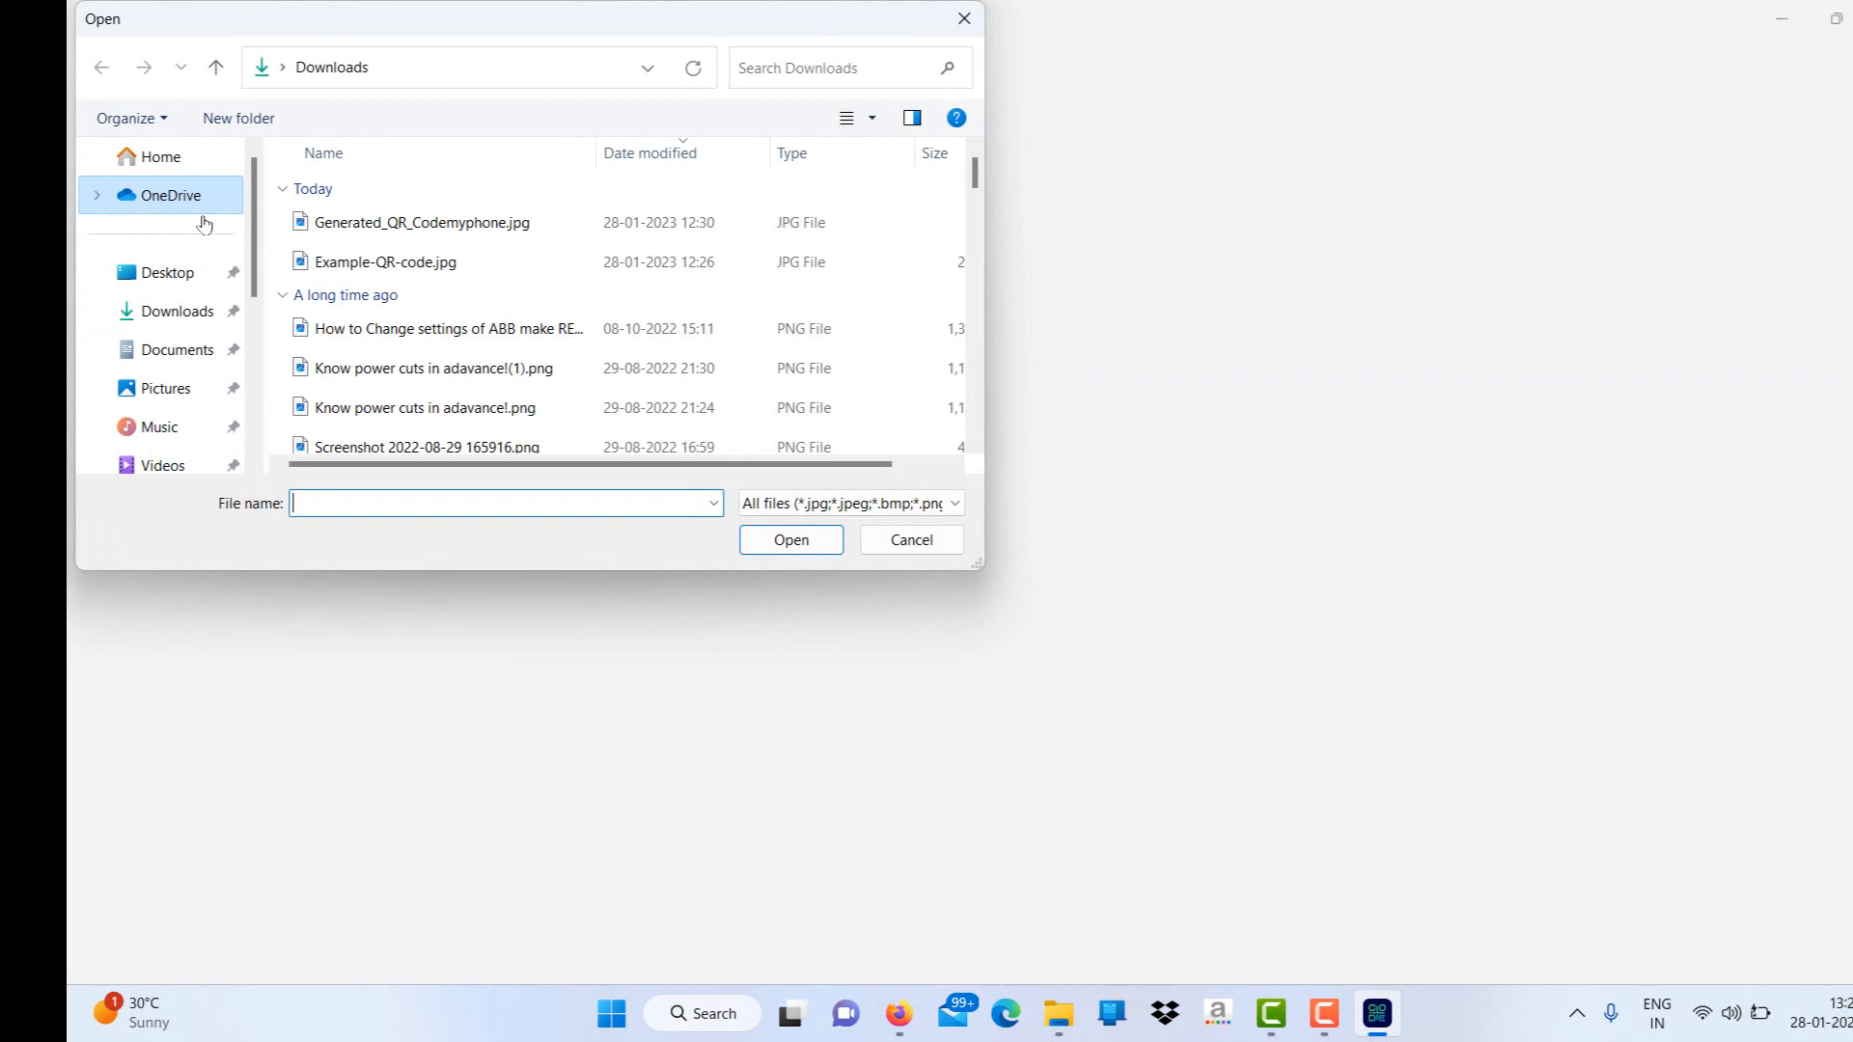
left_click(388, 260)
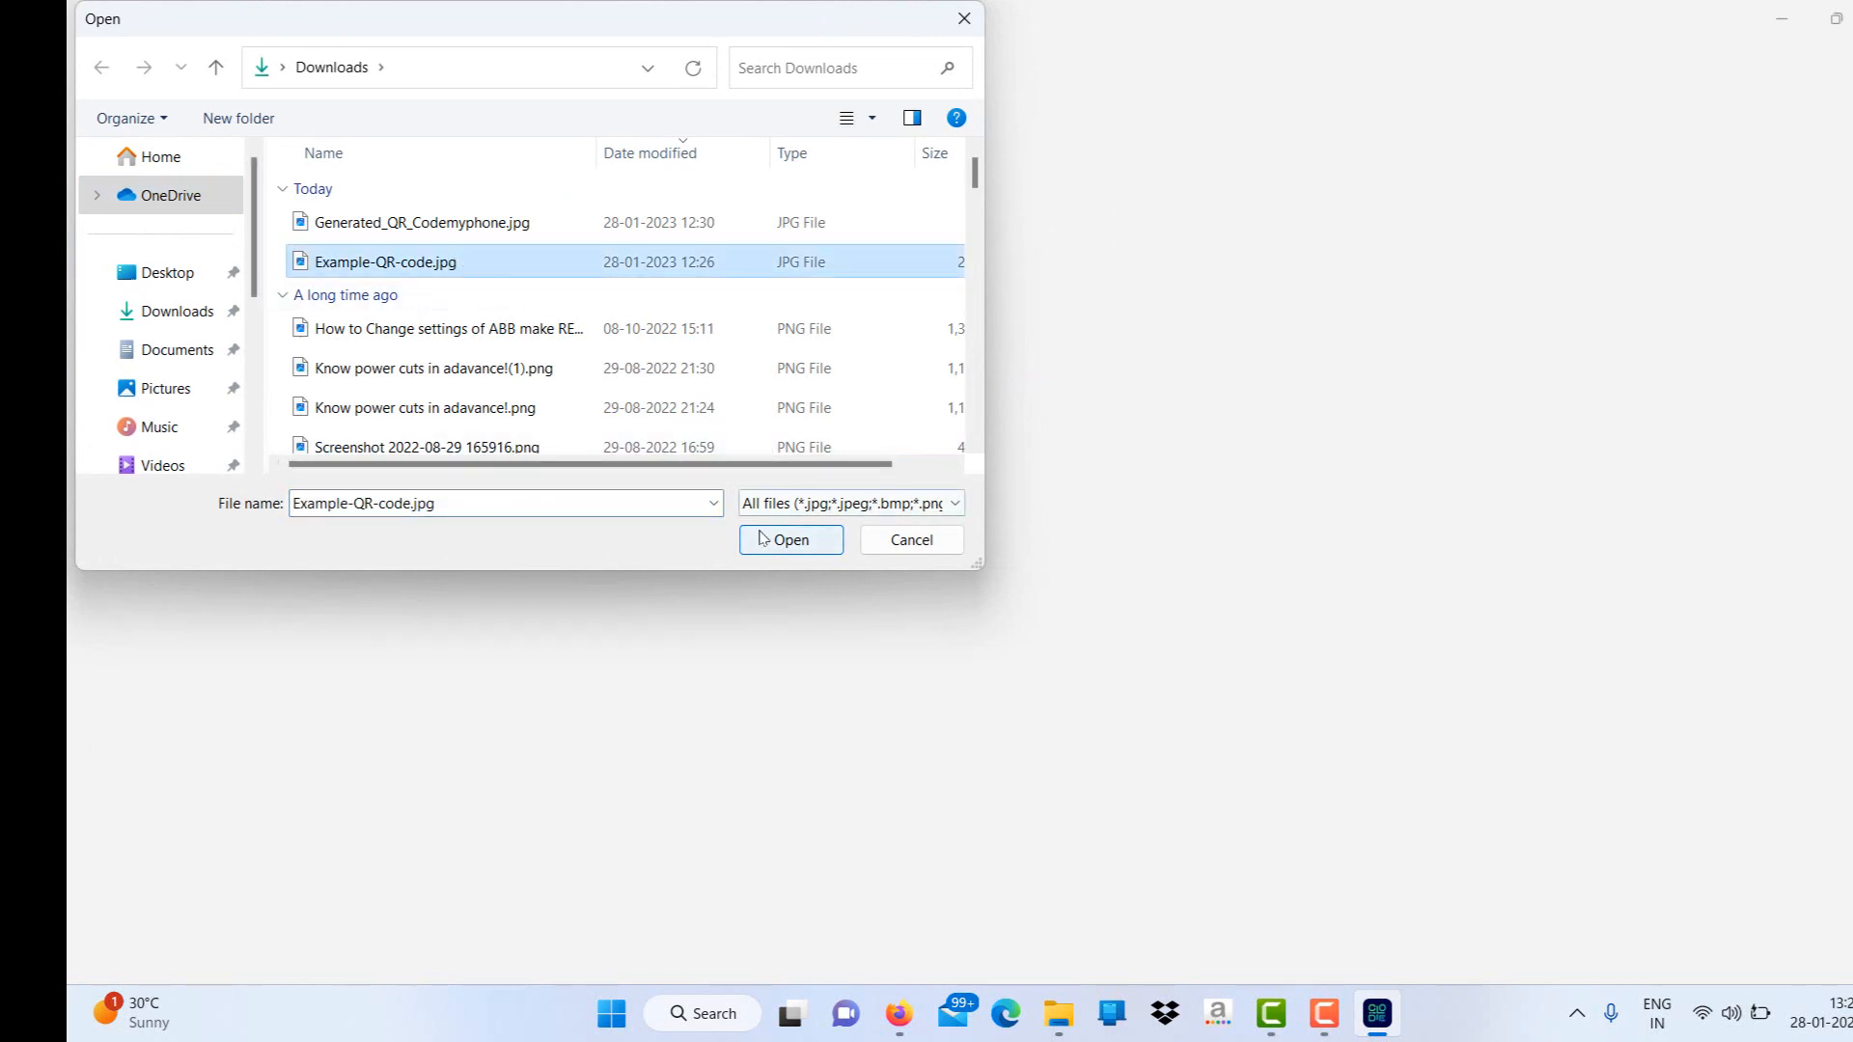
left_click(789, 538)
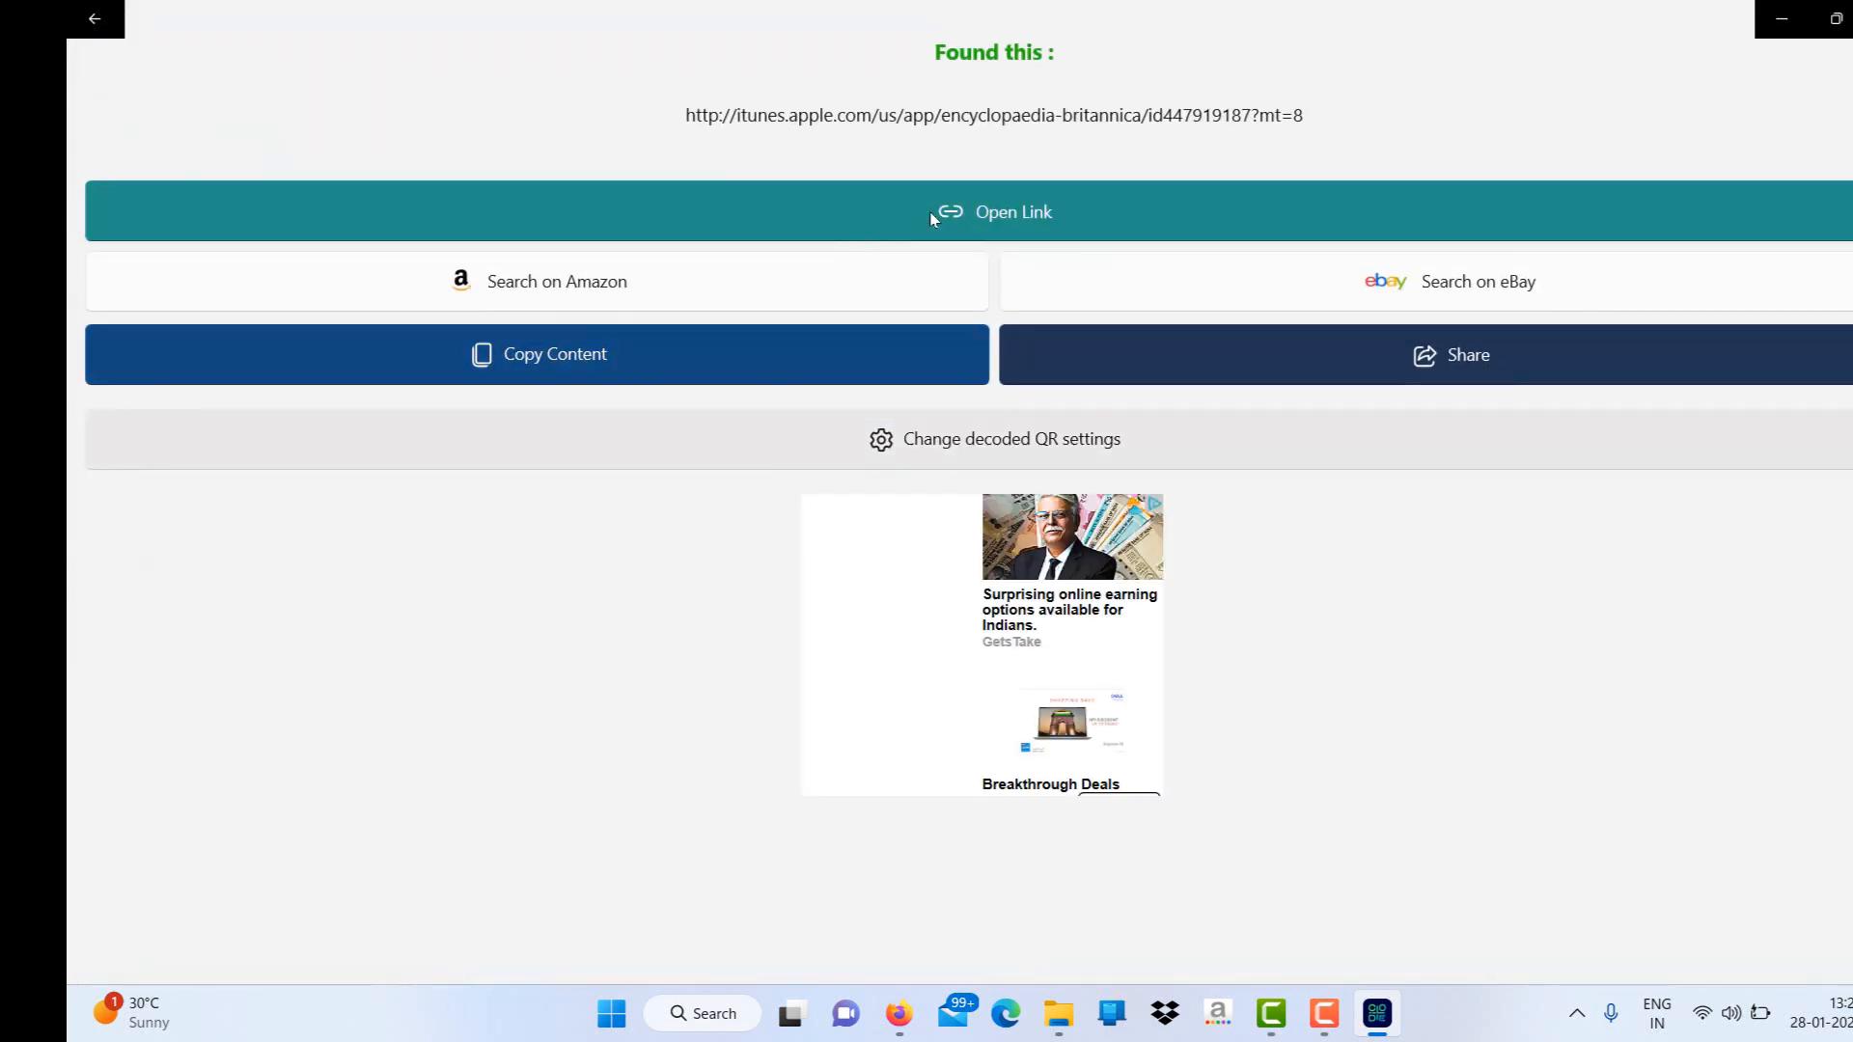
left_click(992, 212)
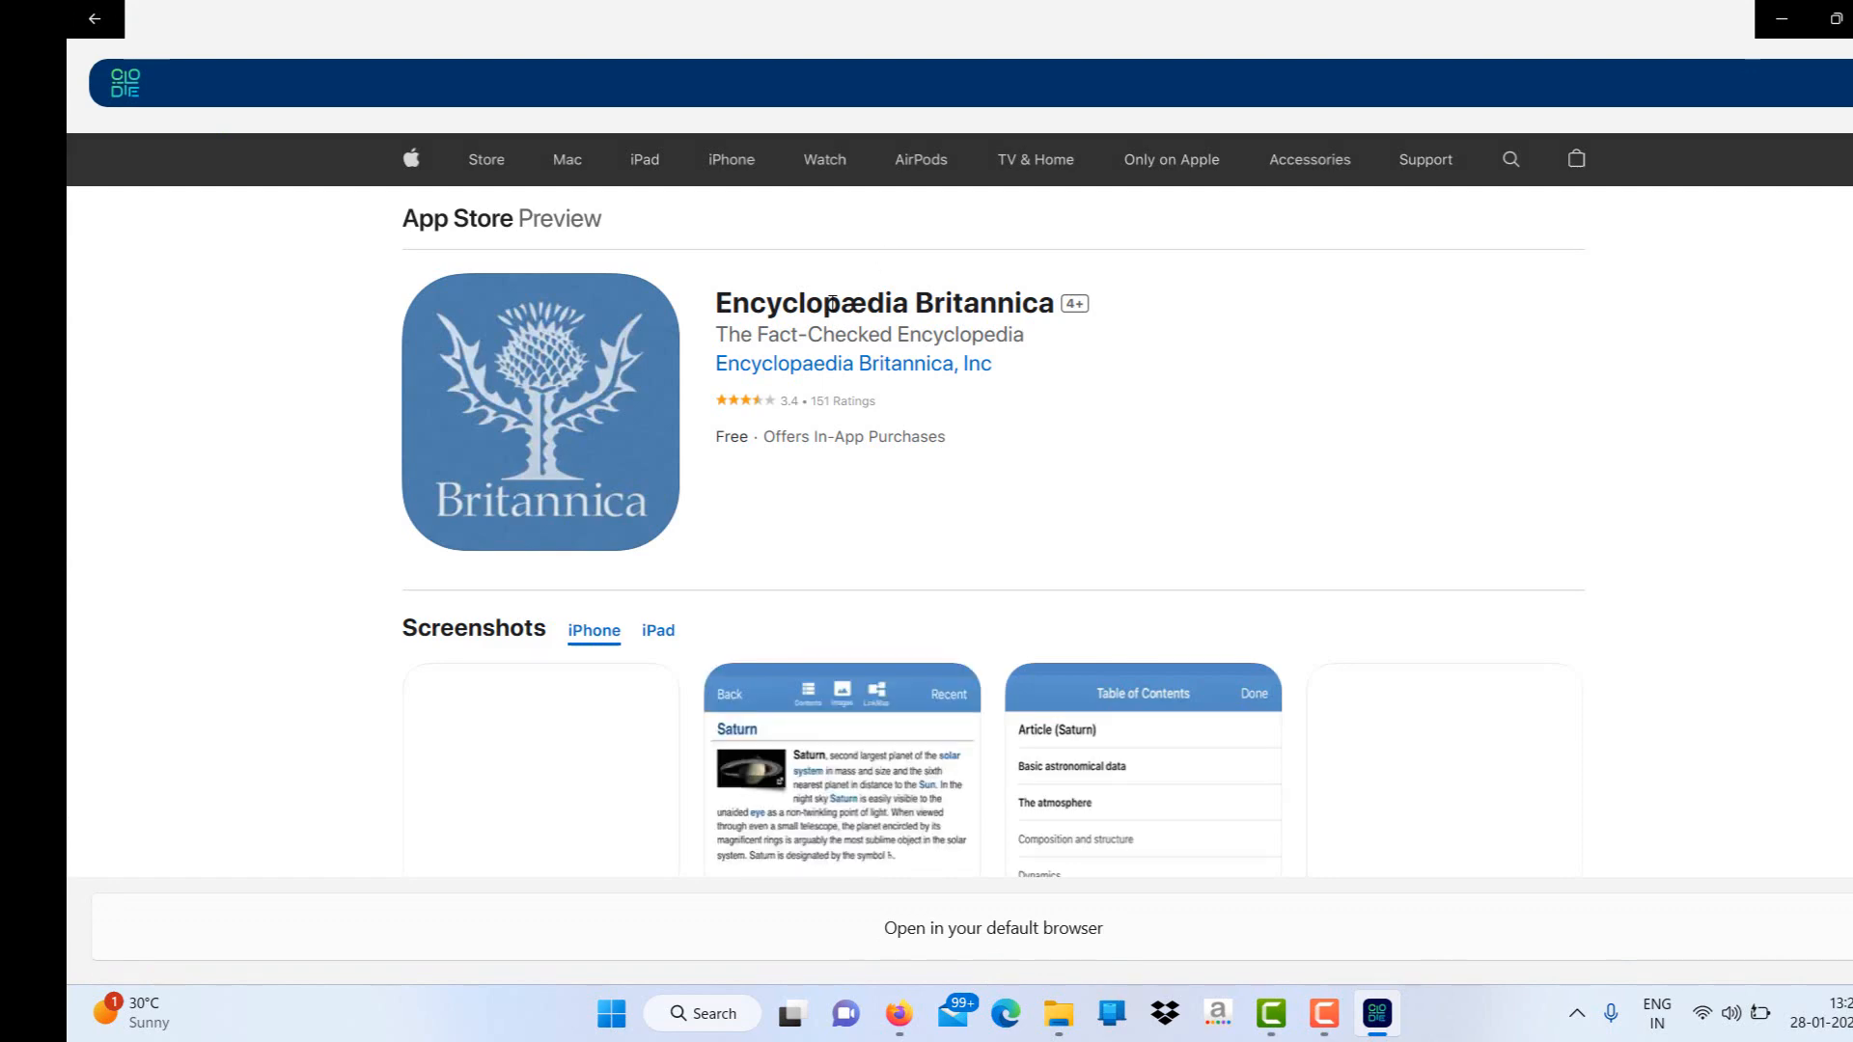
scroll("down", 3)
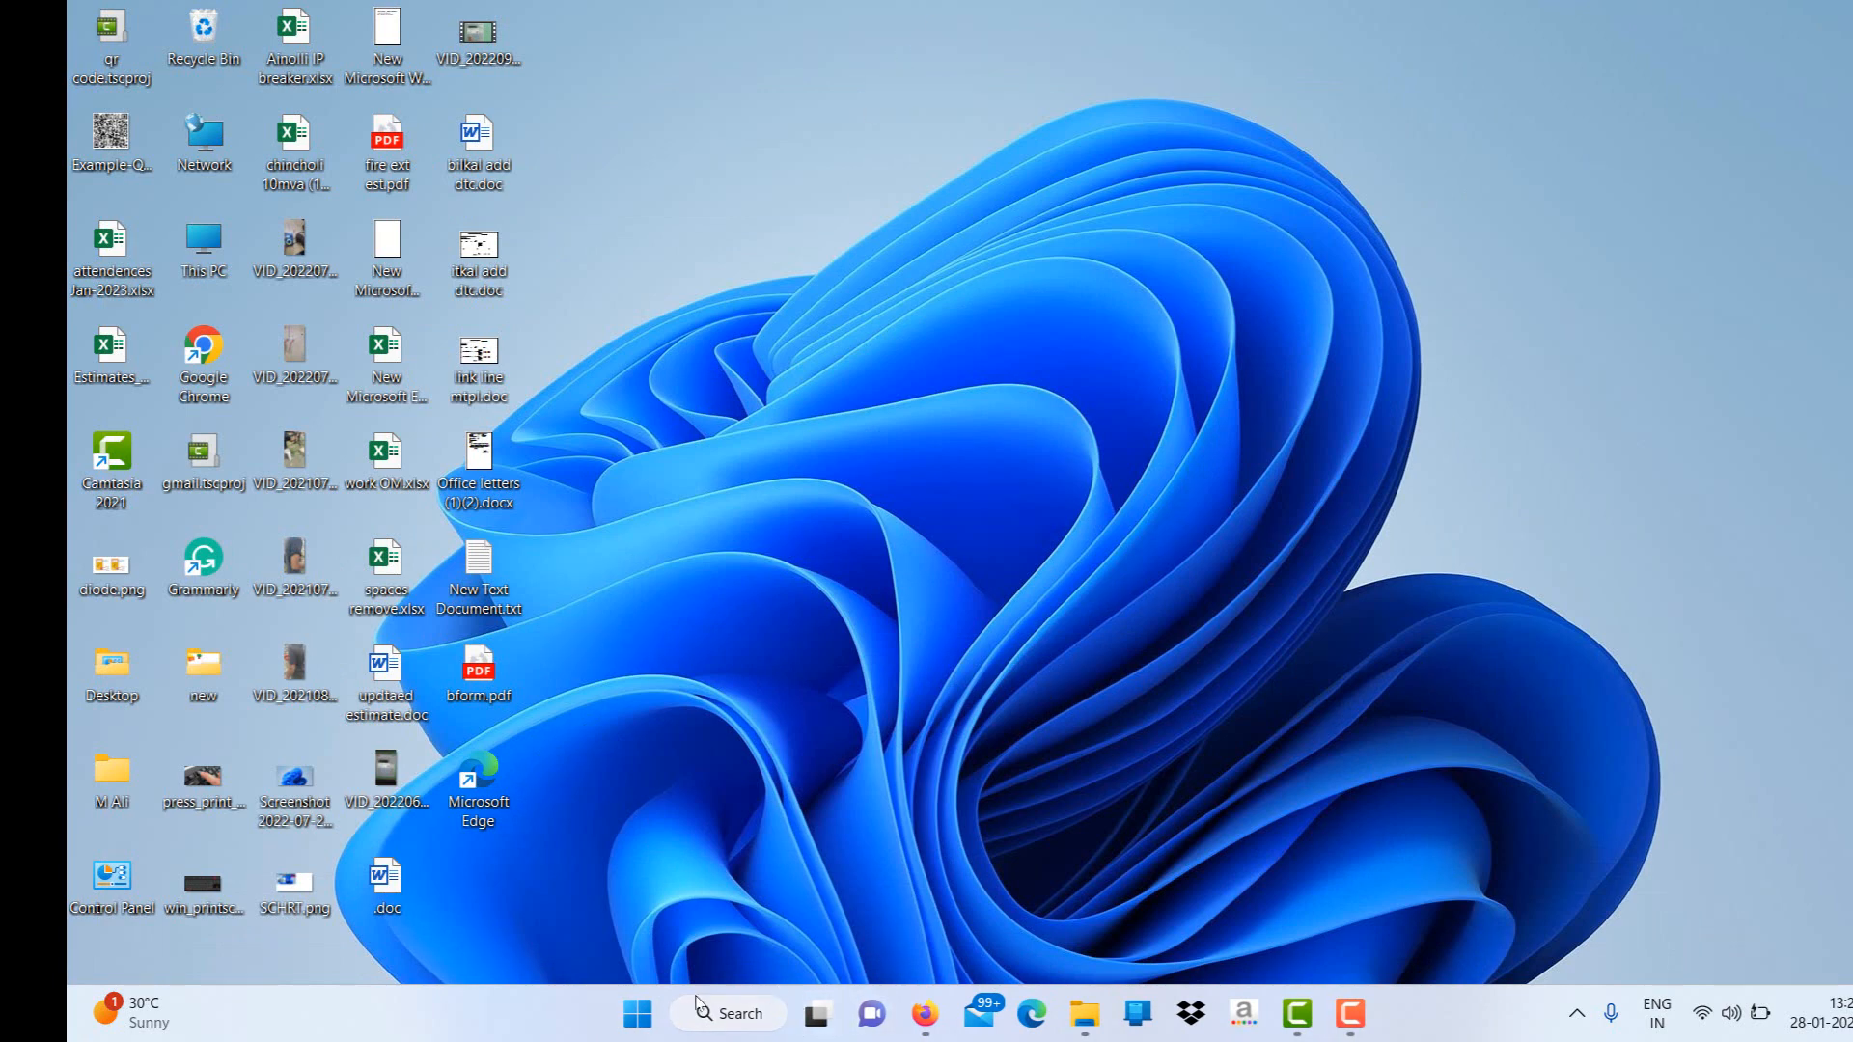
- Reopen Codex and start Generate QR Code to show the Create QR type list
left_click(637, 1013)
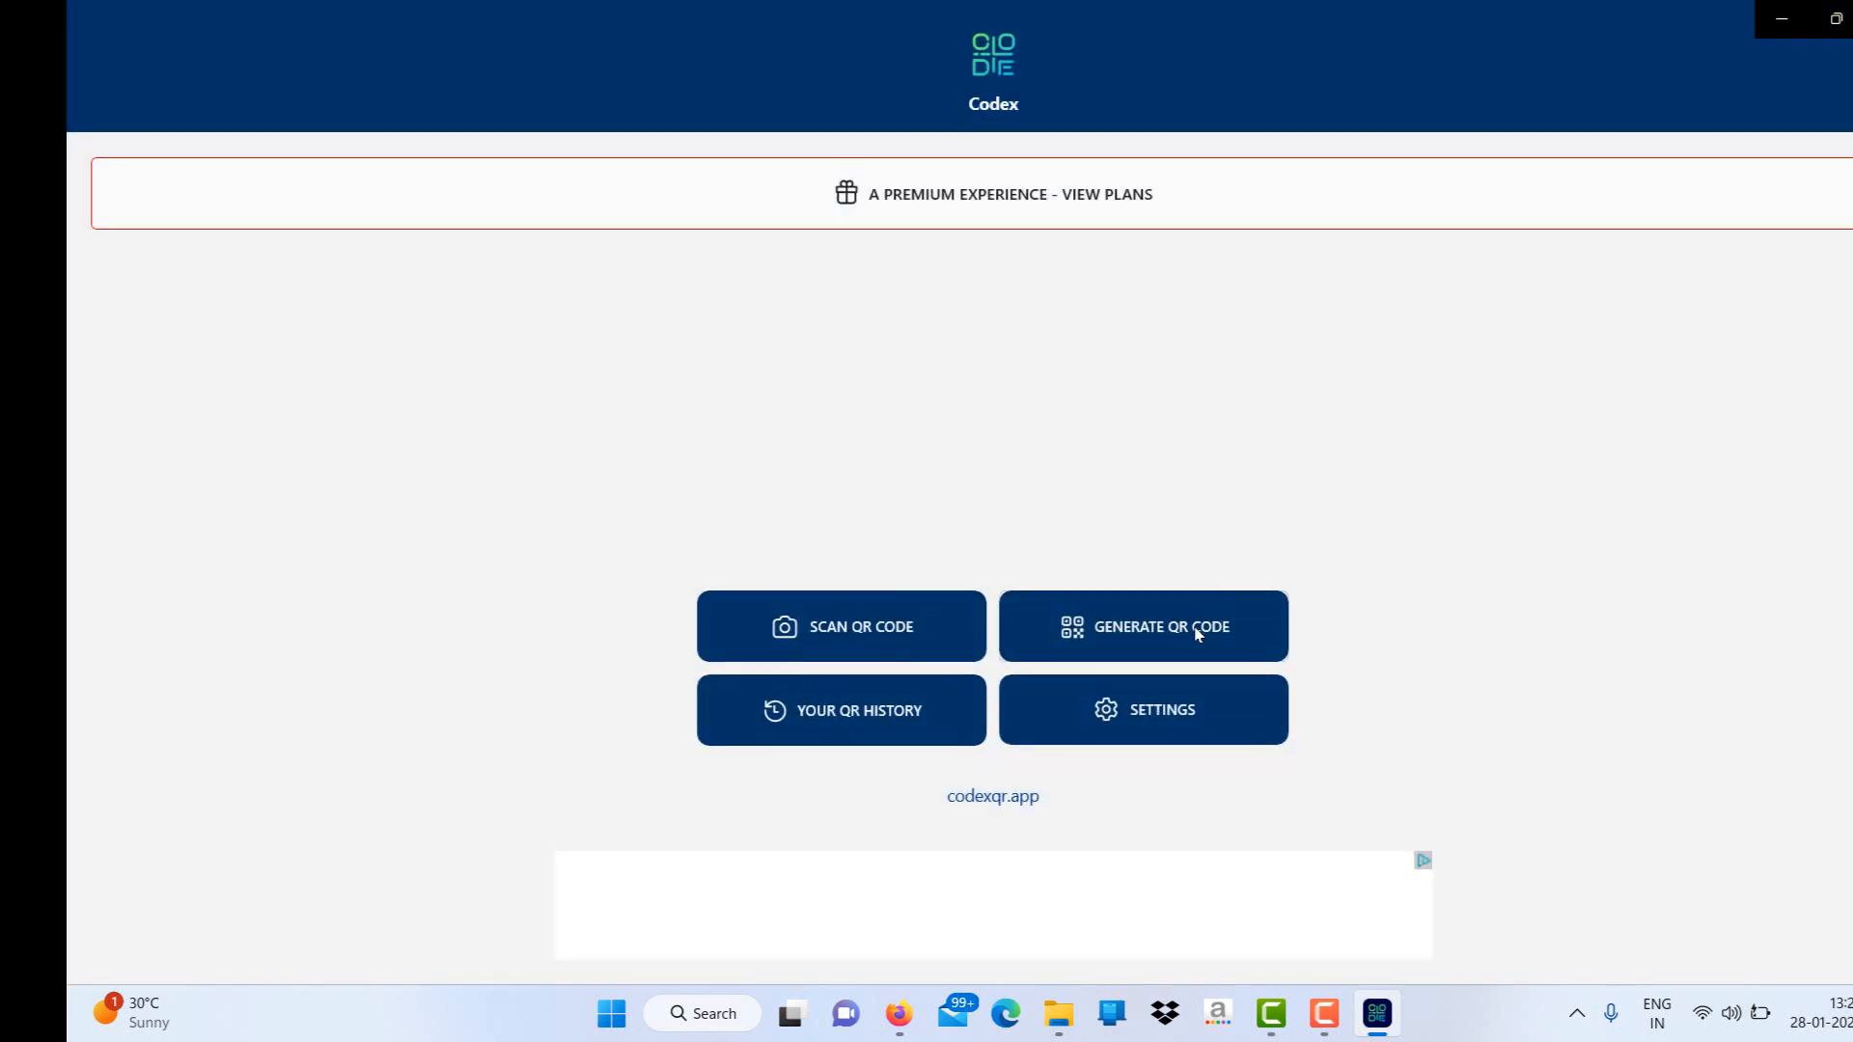
left_click(1141, 625)
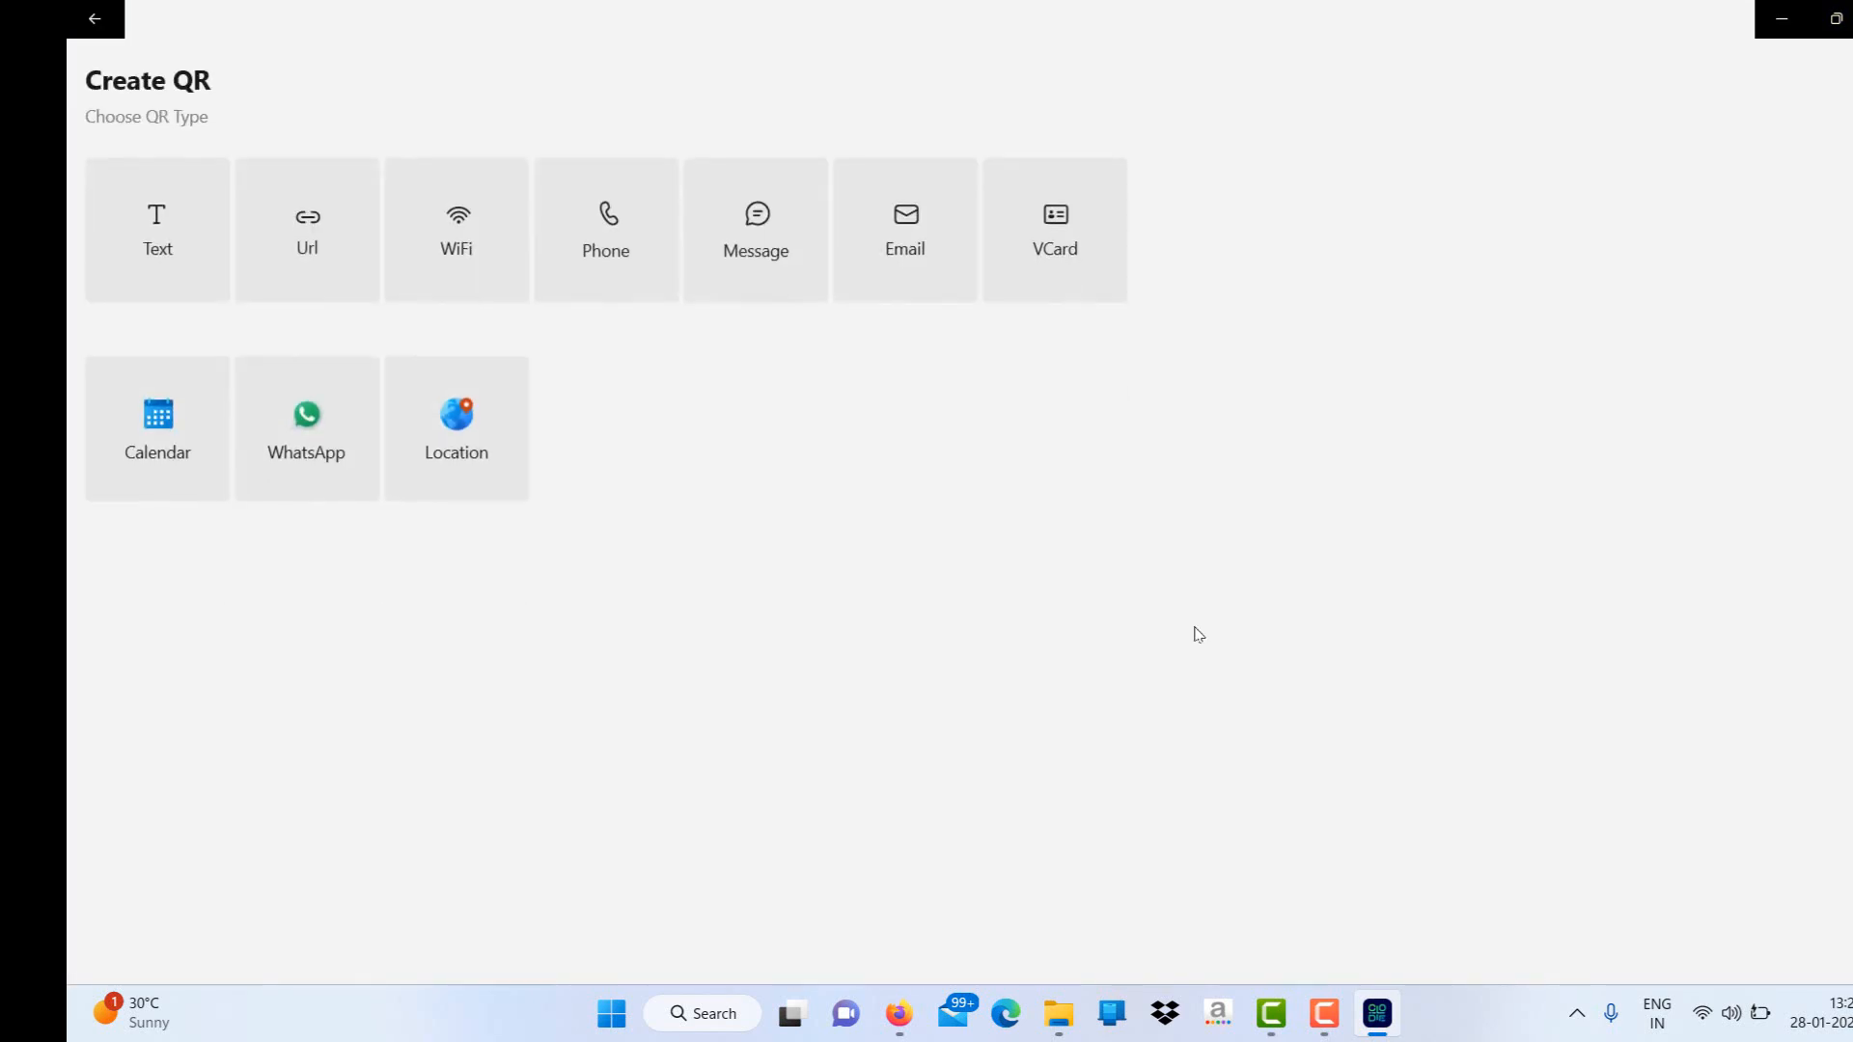
mouse_move(840, 388)
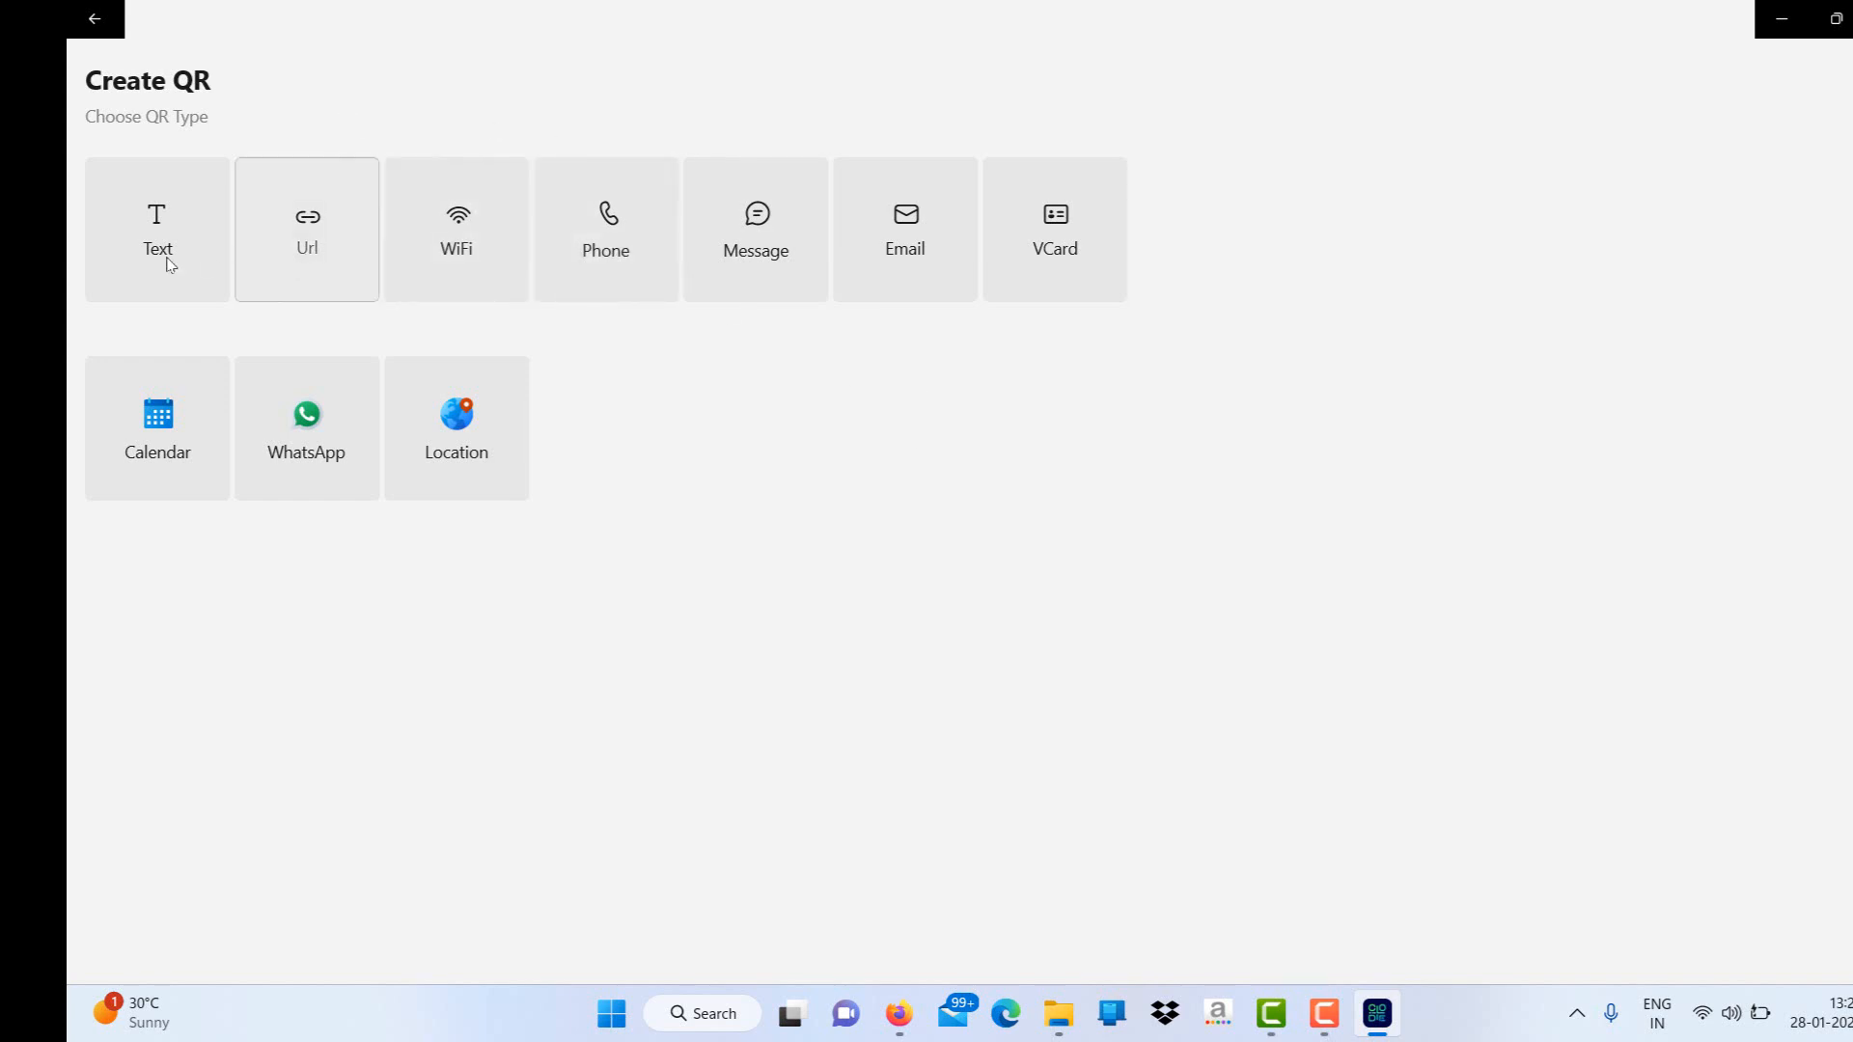
mouse_move(307, 444)
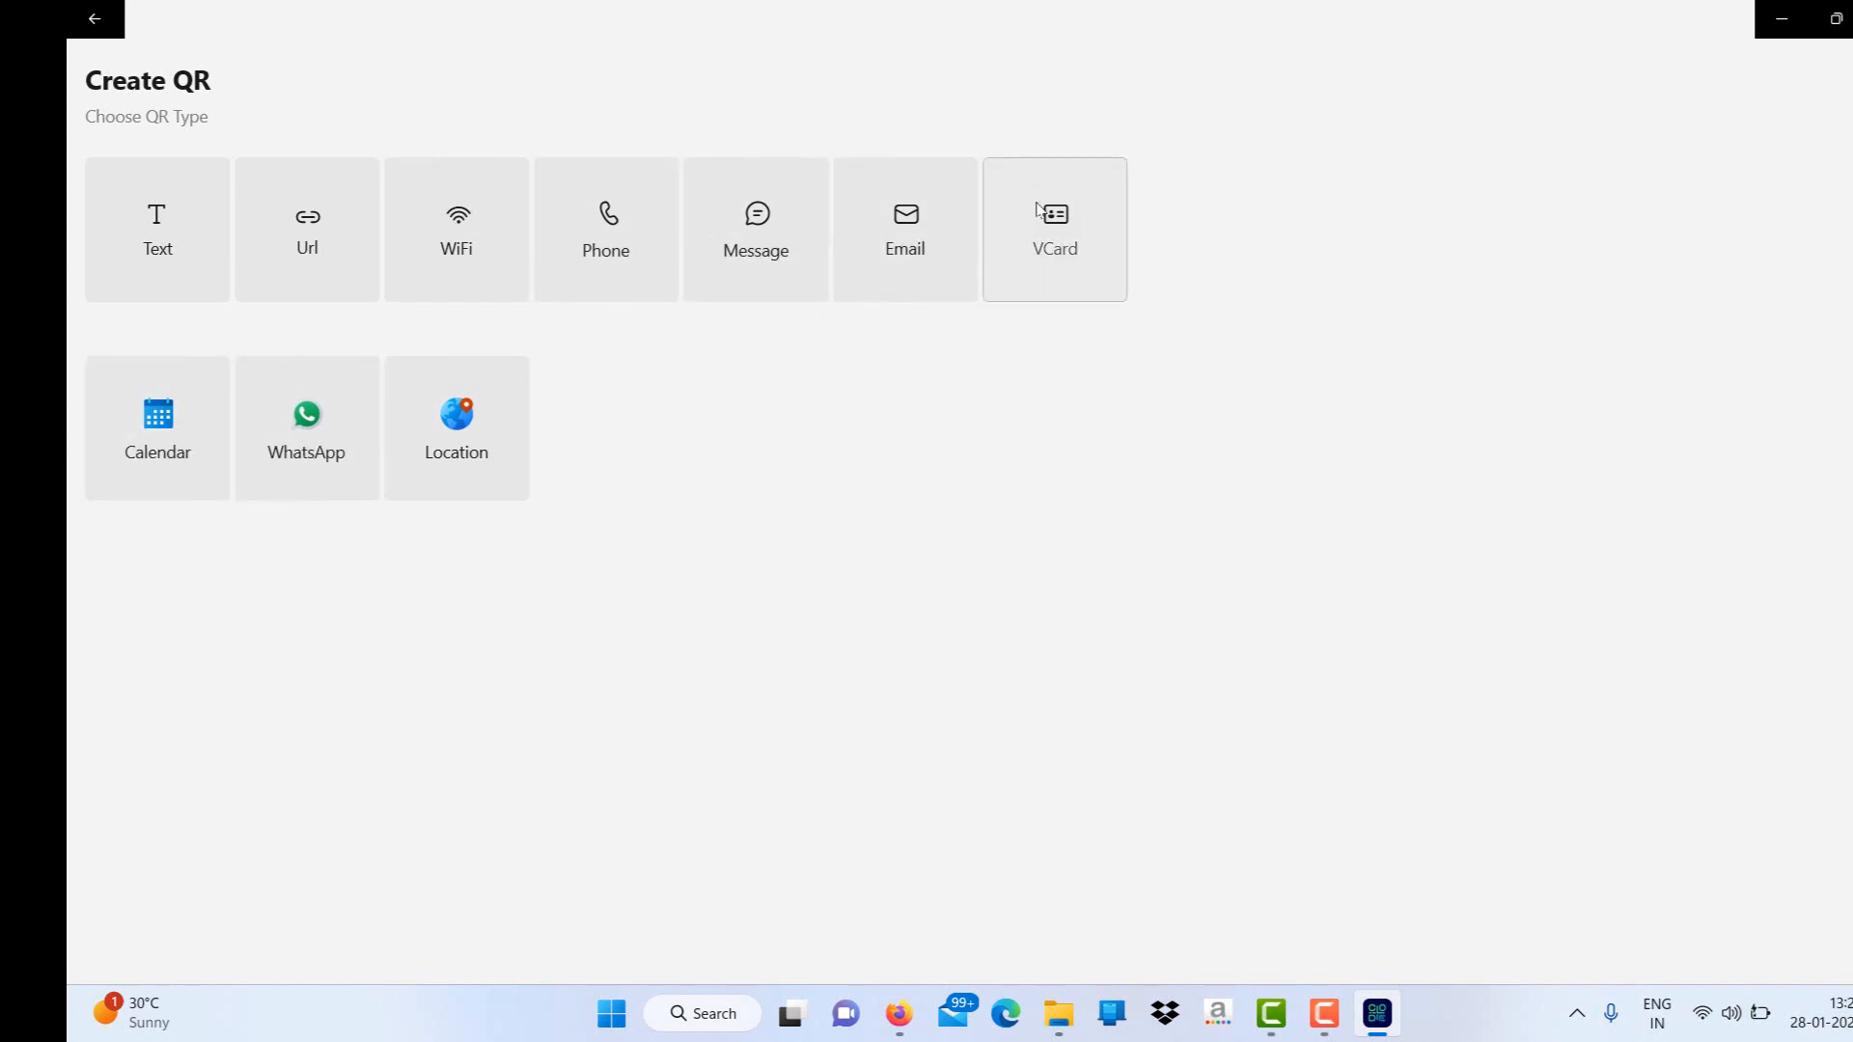
- Review the vCard contact form's fields, then switch to the phone-number QR form
left_click(1052, 230)
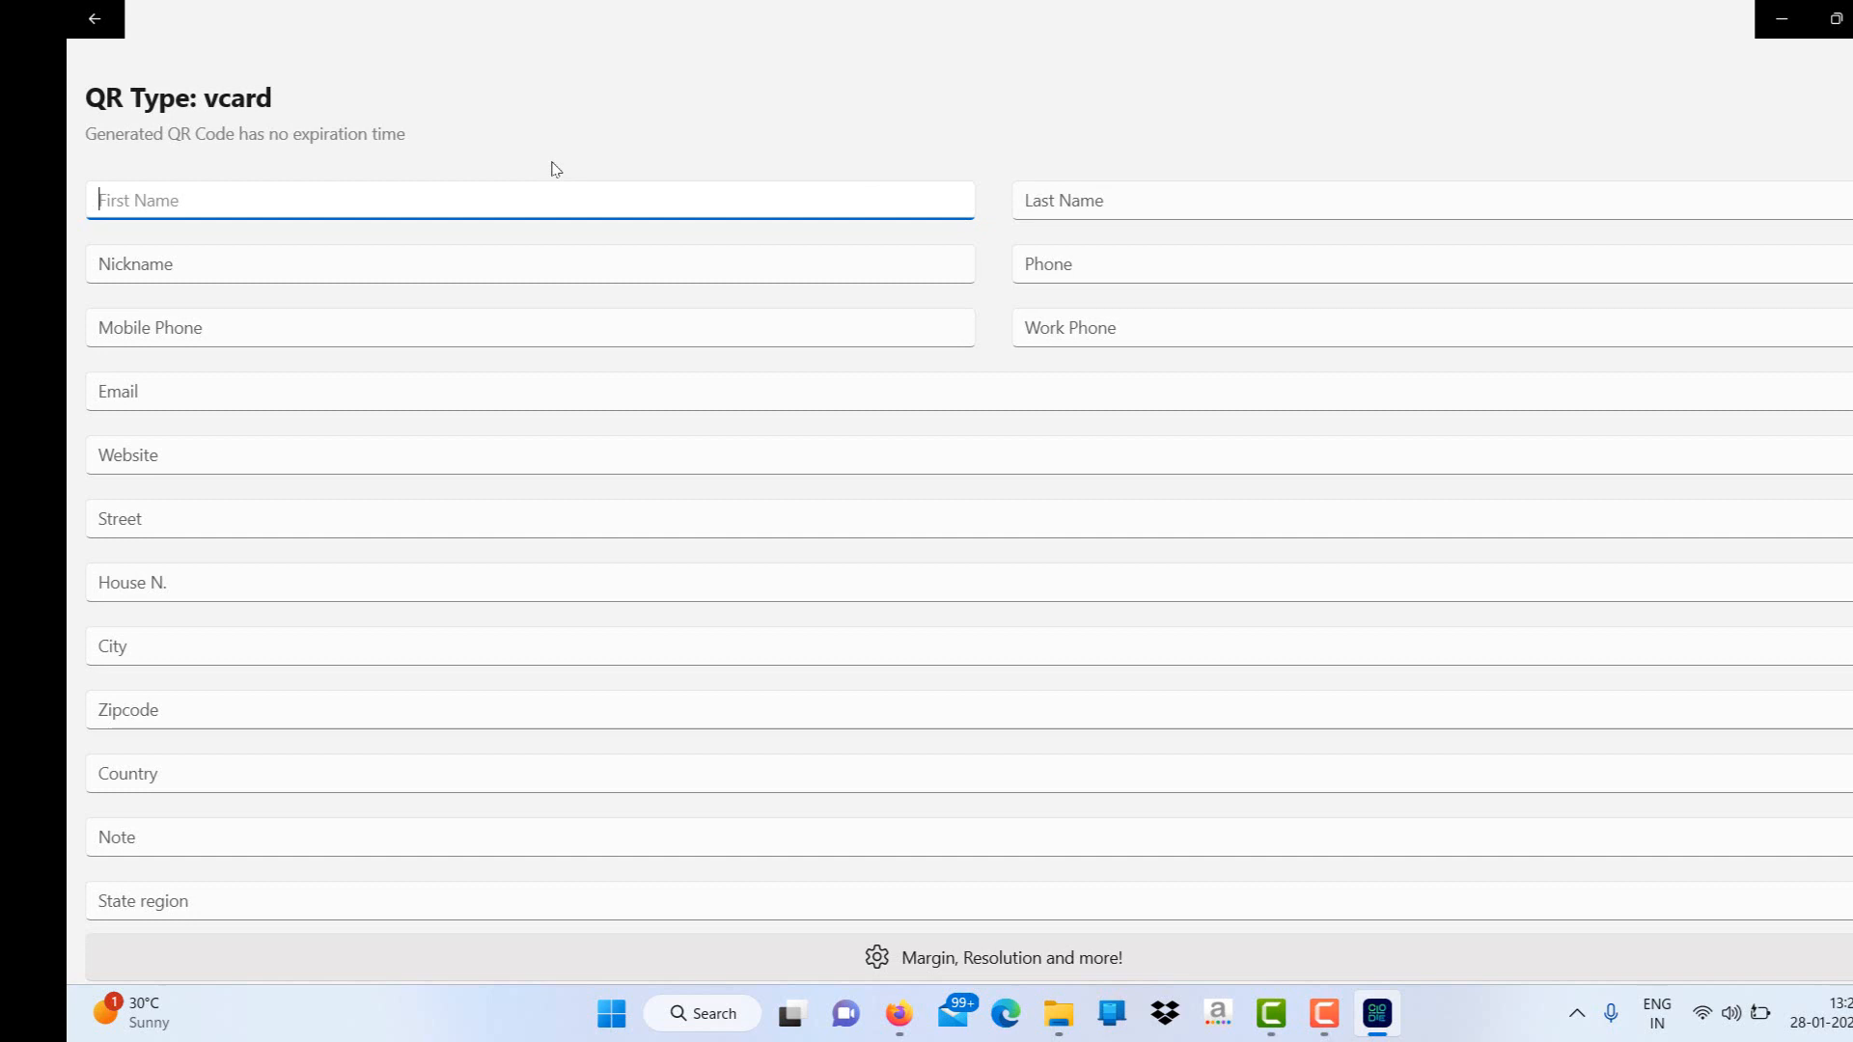
scroll("down", 3)
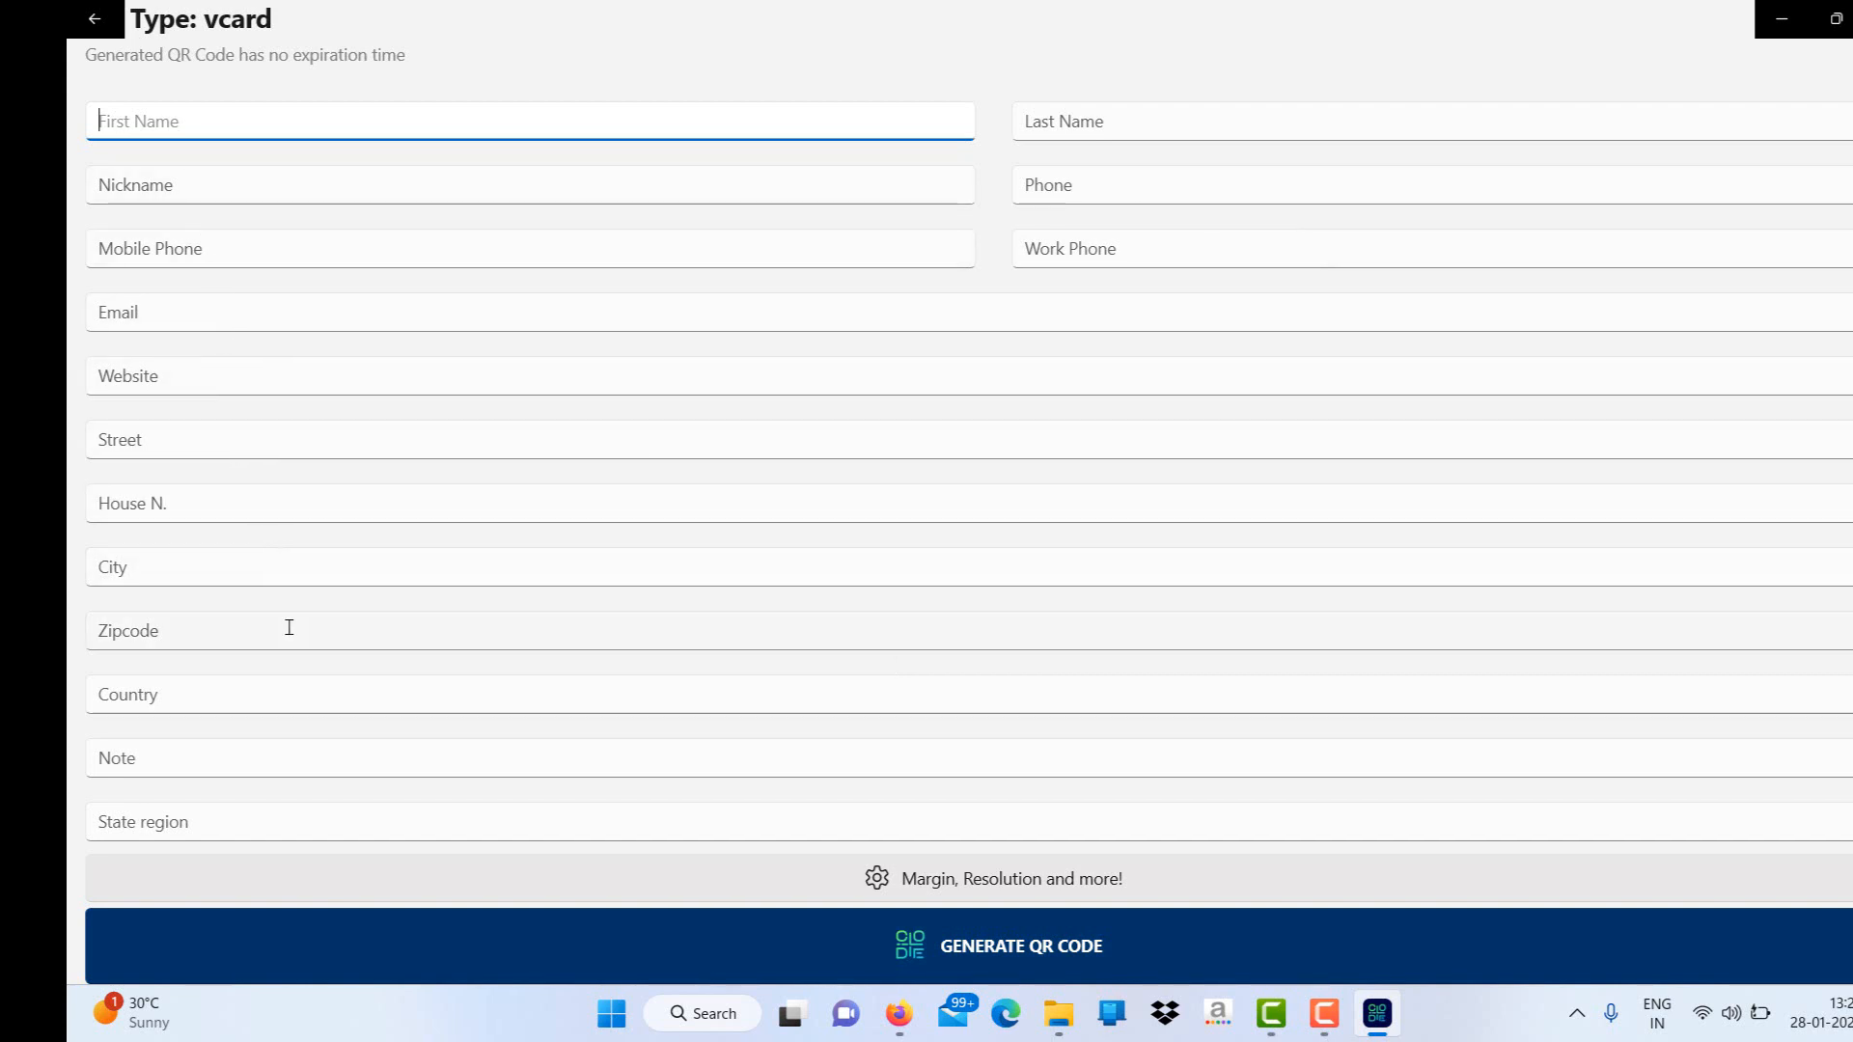
mouse_move(1025, 923)
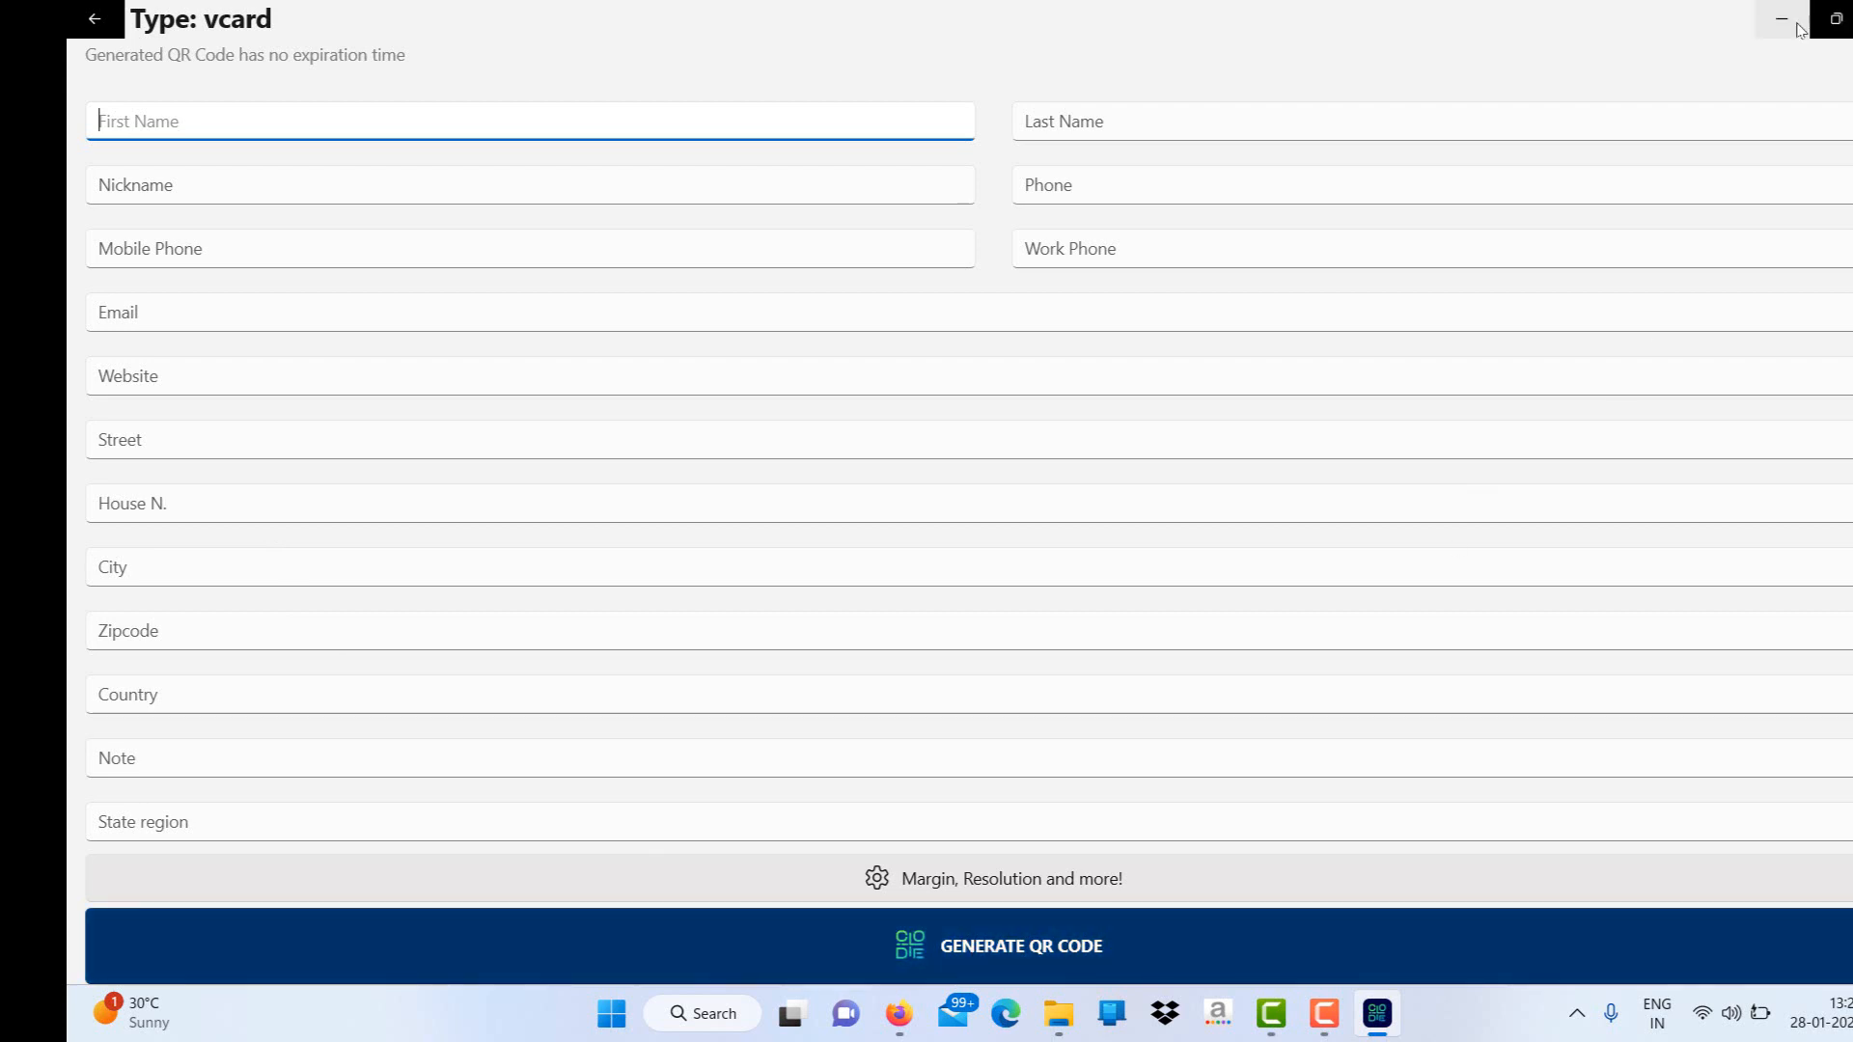
left_click(1777, 19)
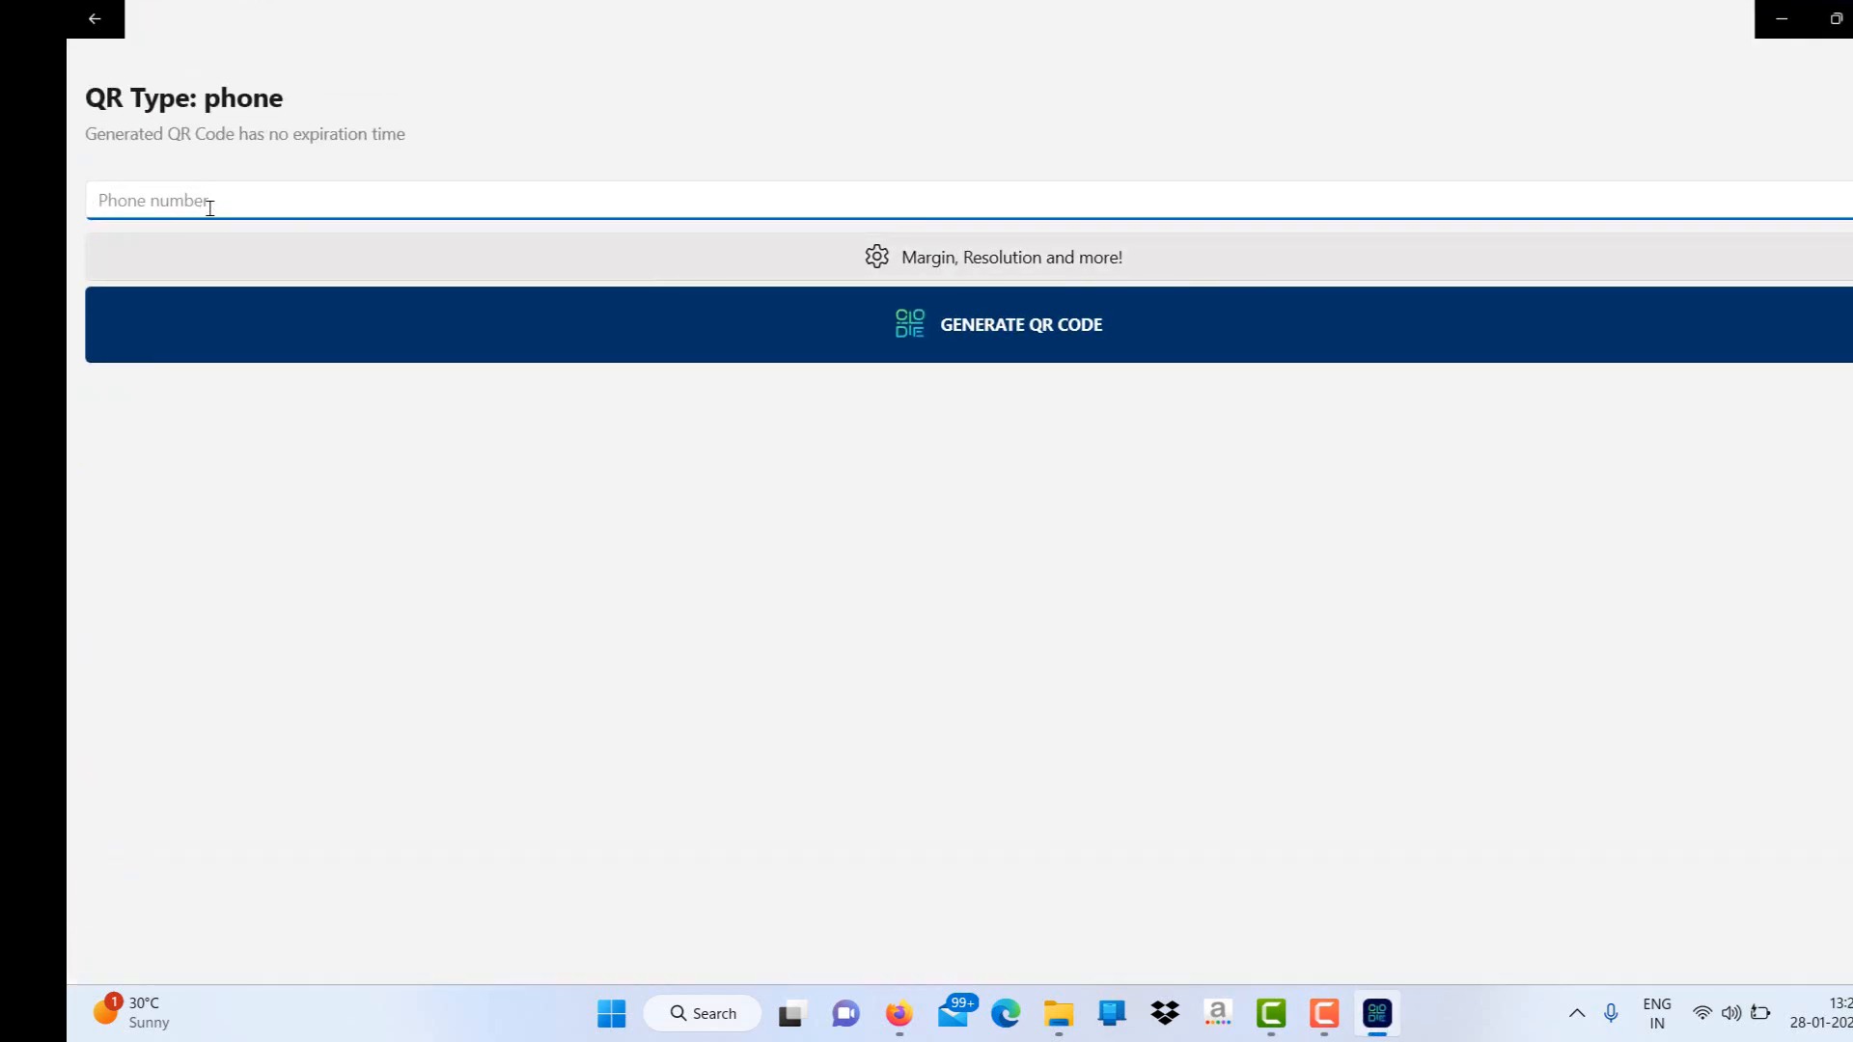
- Preview the Email and WiFi QR forms, returning to the Create QR type list
left_click(93, 17)
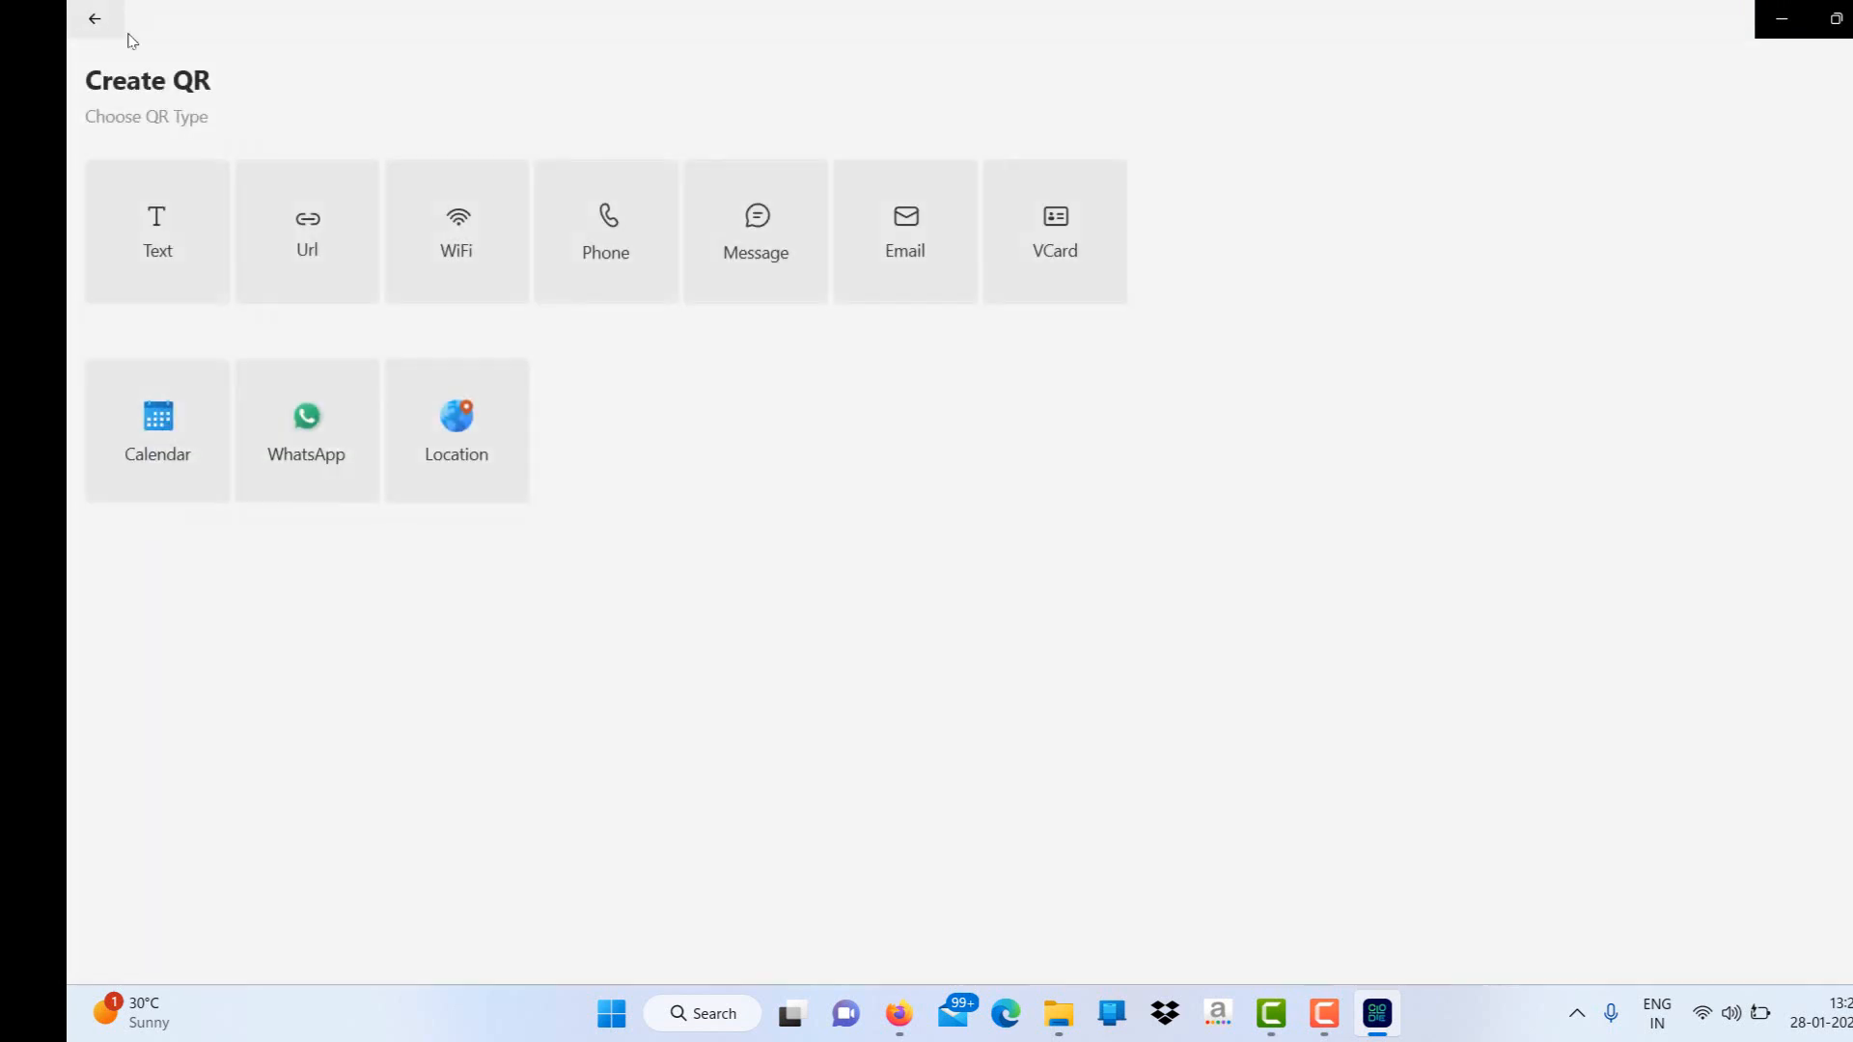
left_click(903, 230)
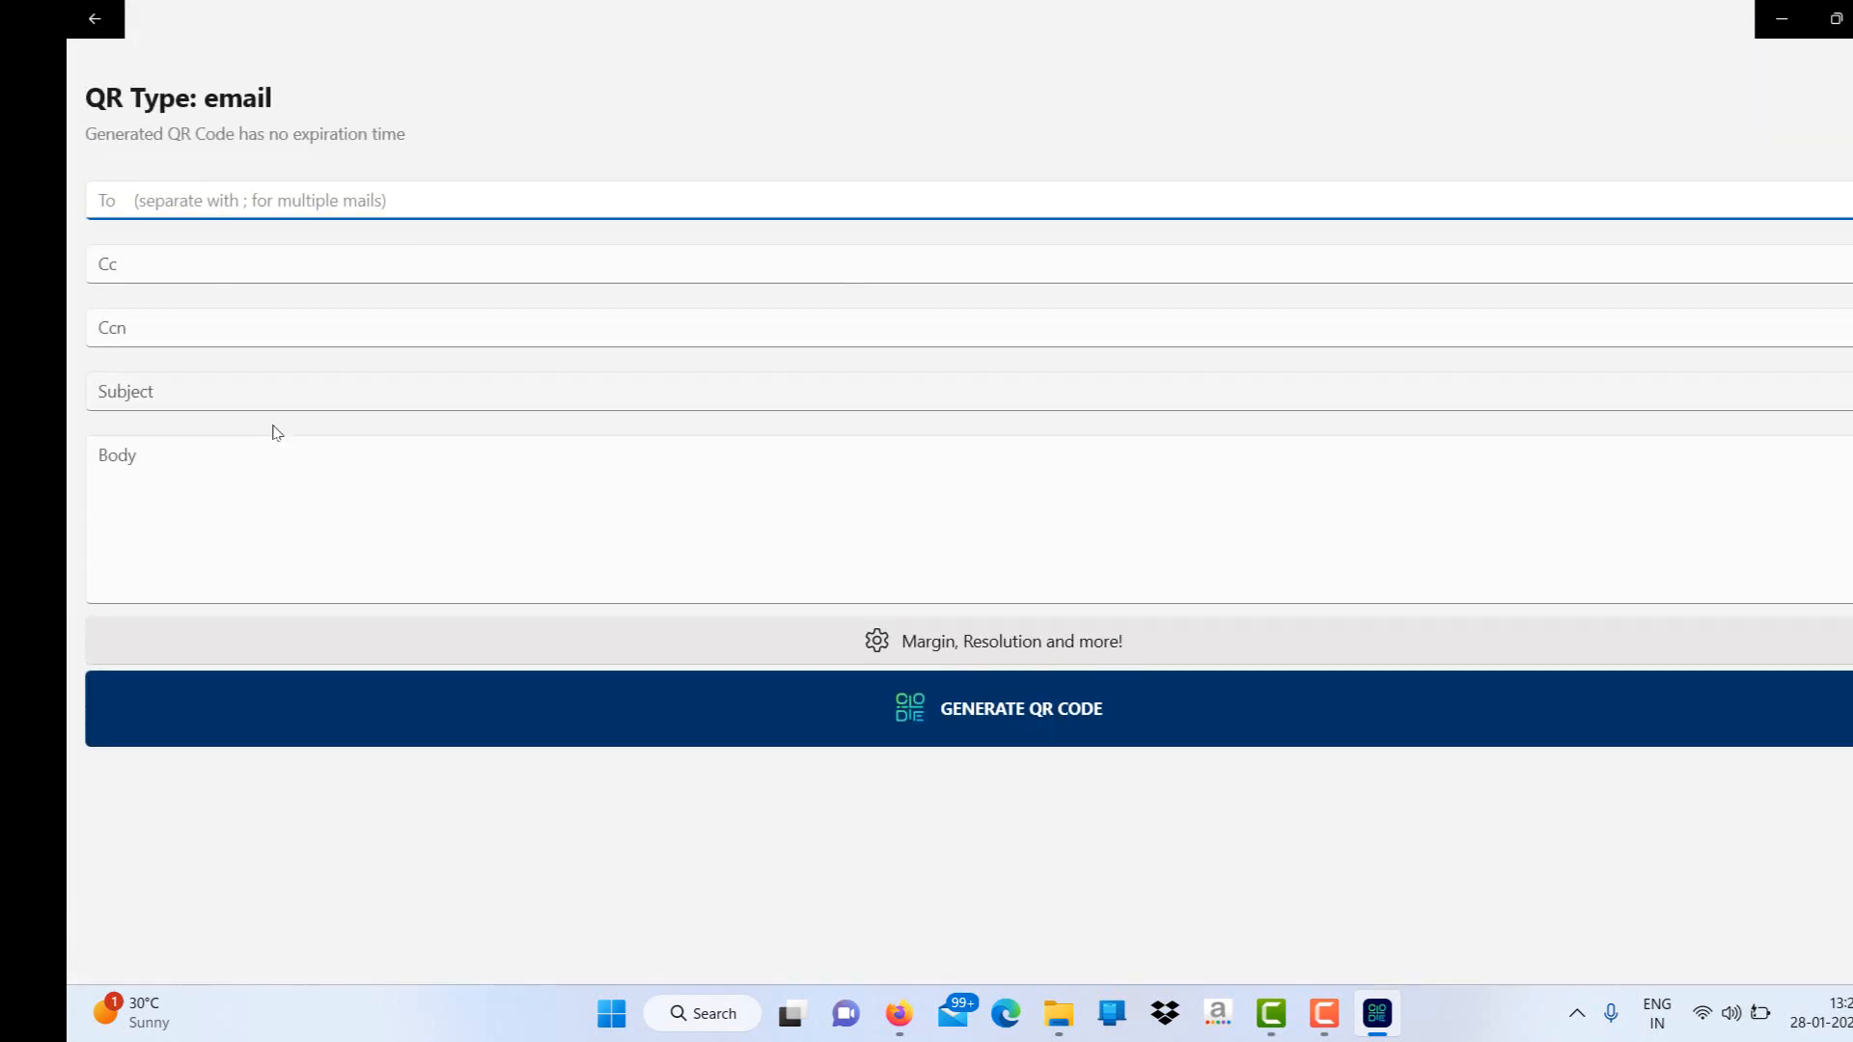
left_click(94, 18)
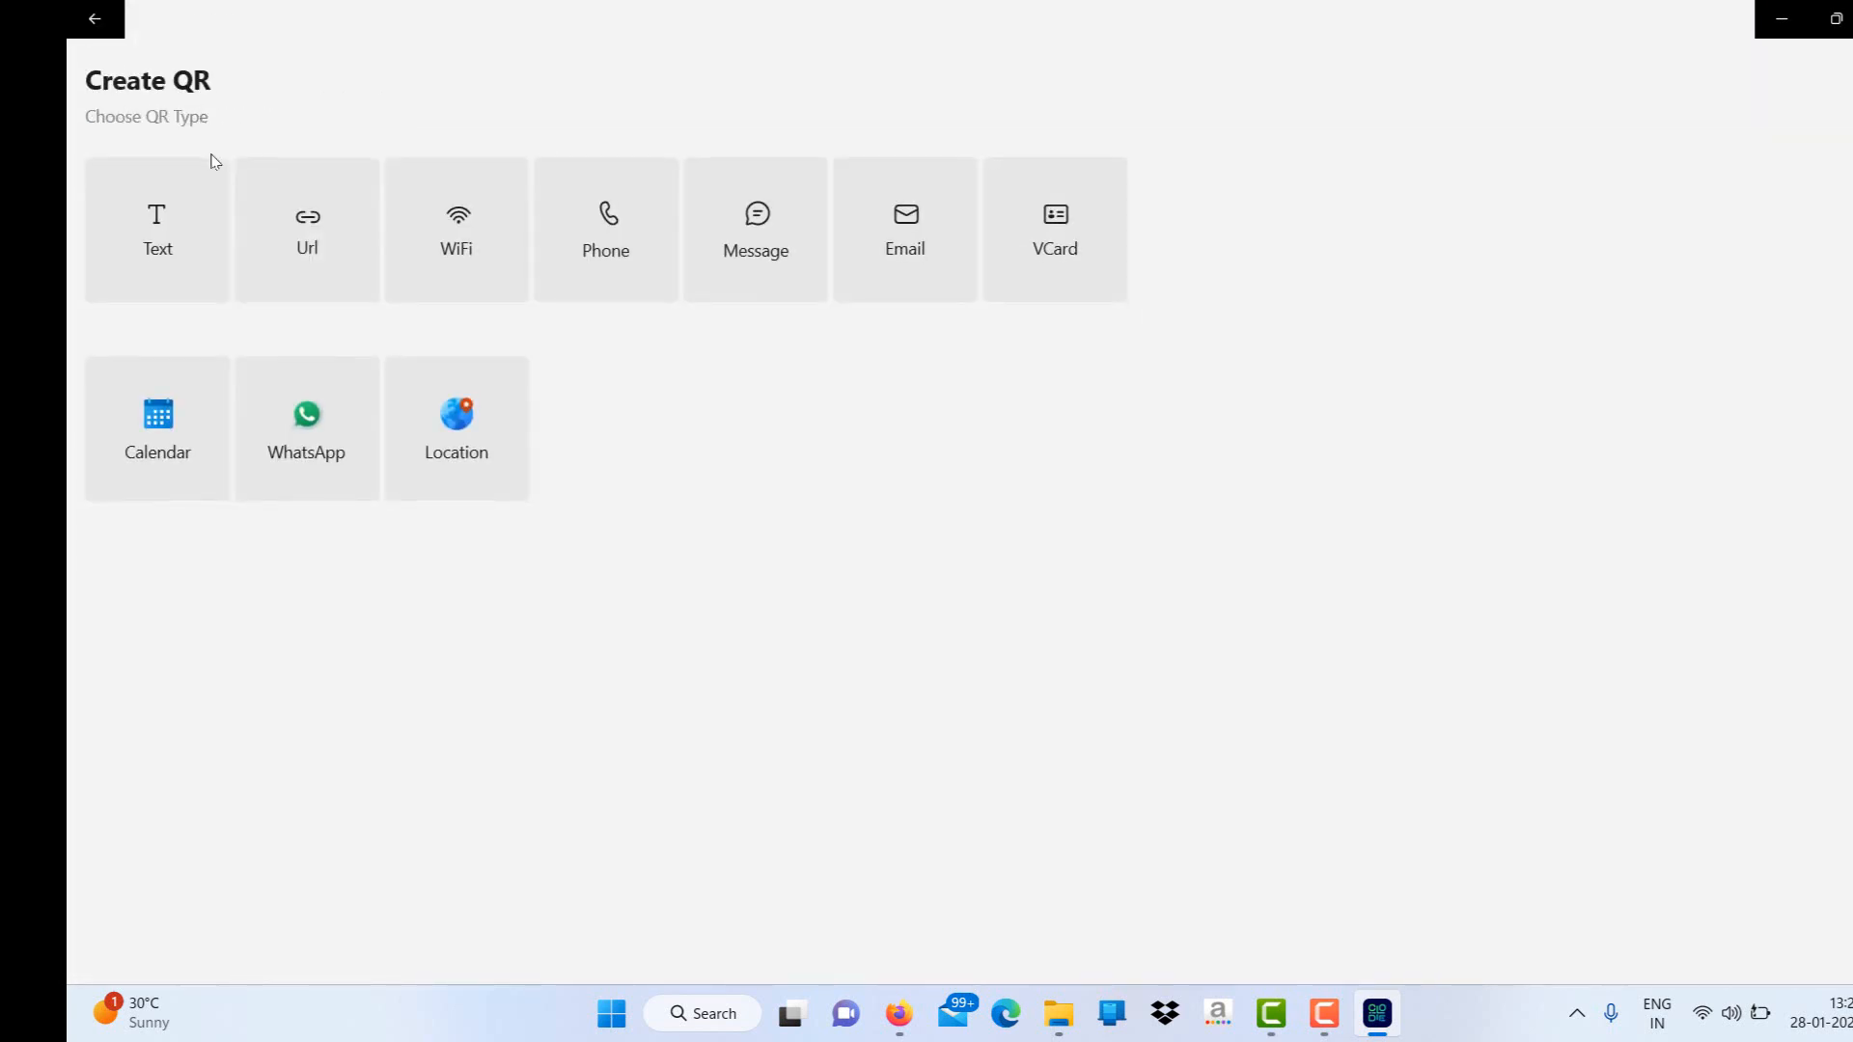
left_click(456, 230)
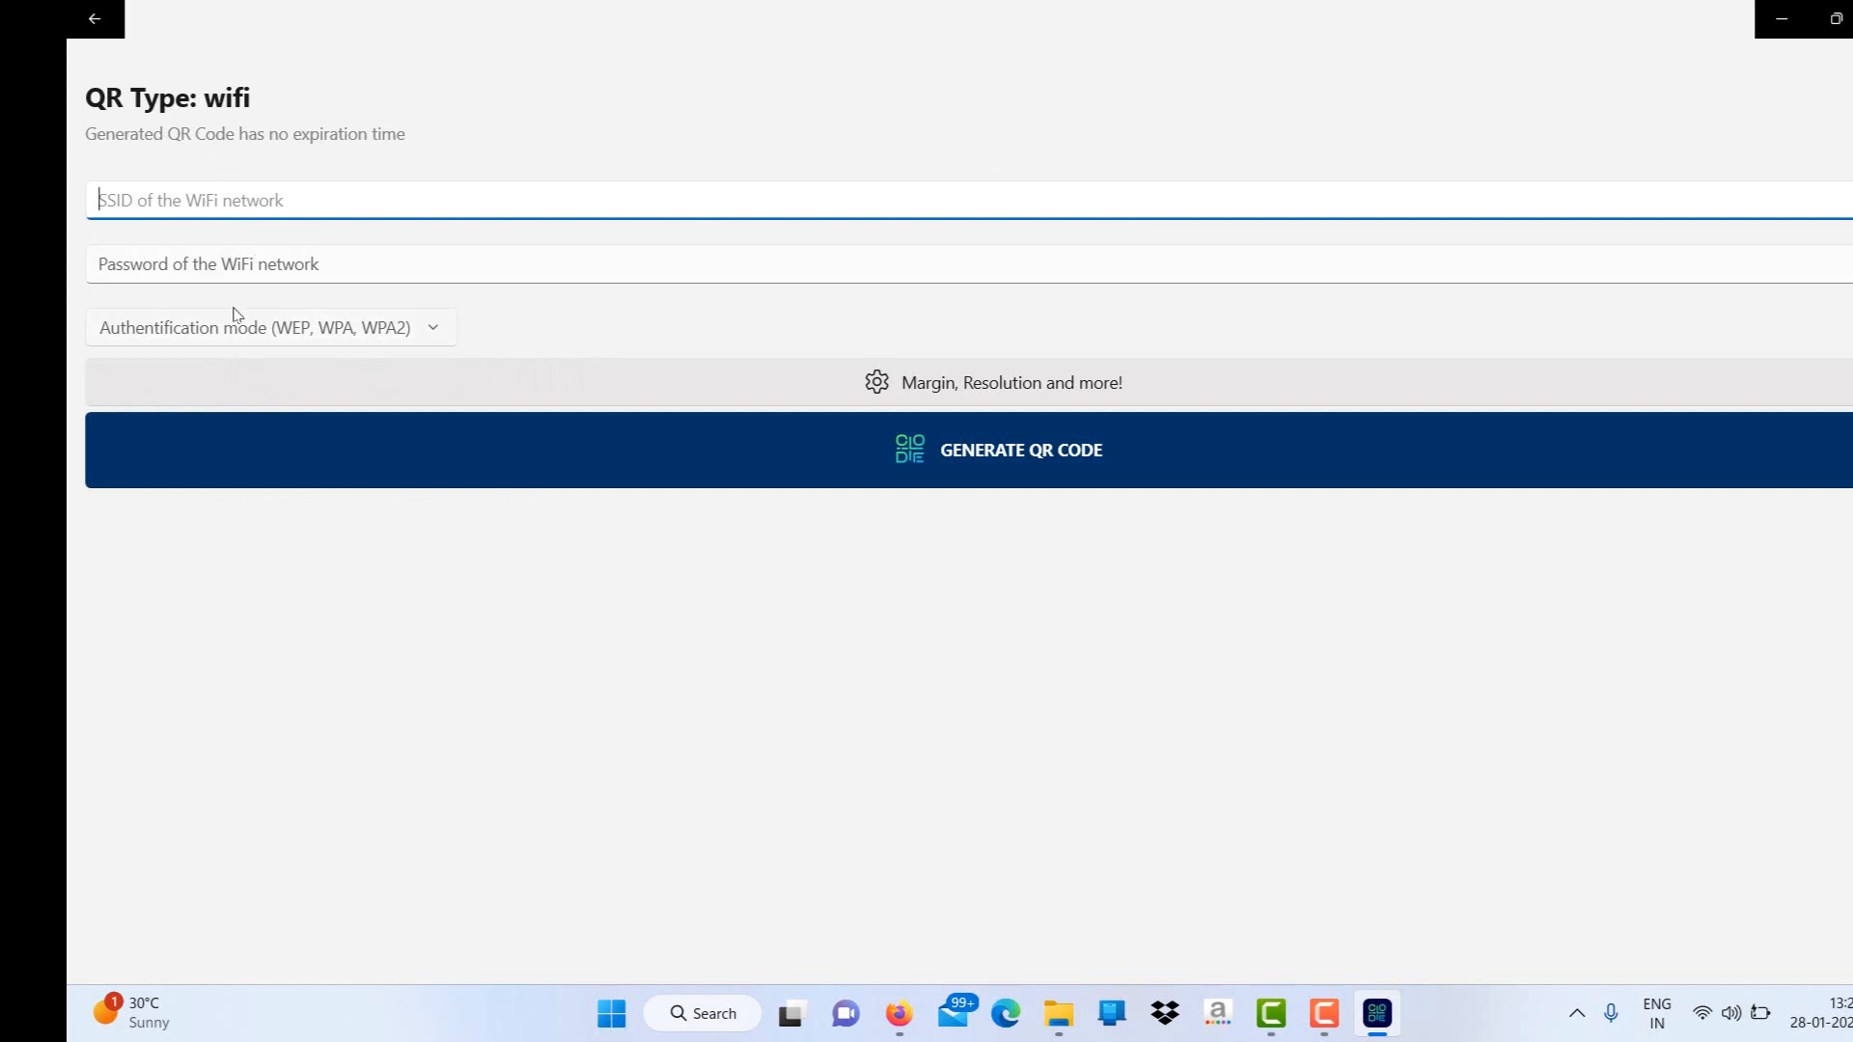
left_click(95, 19)
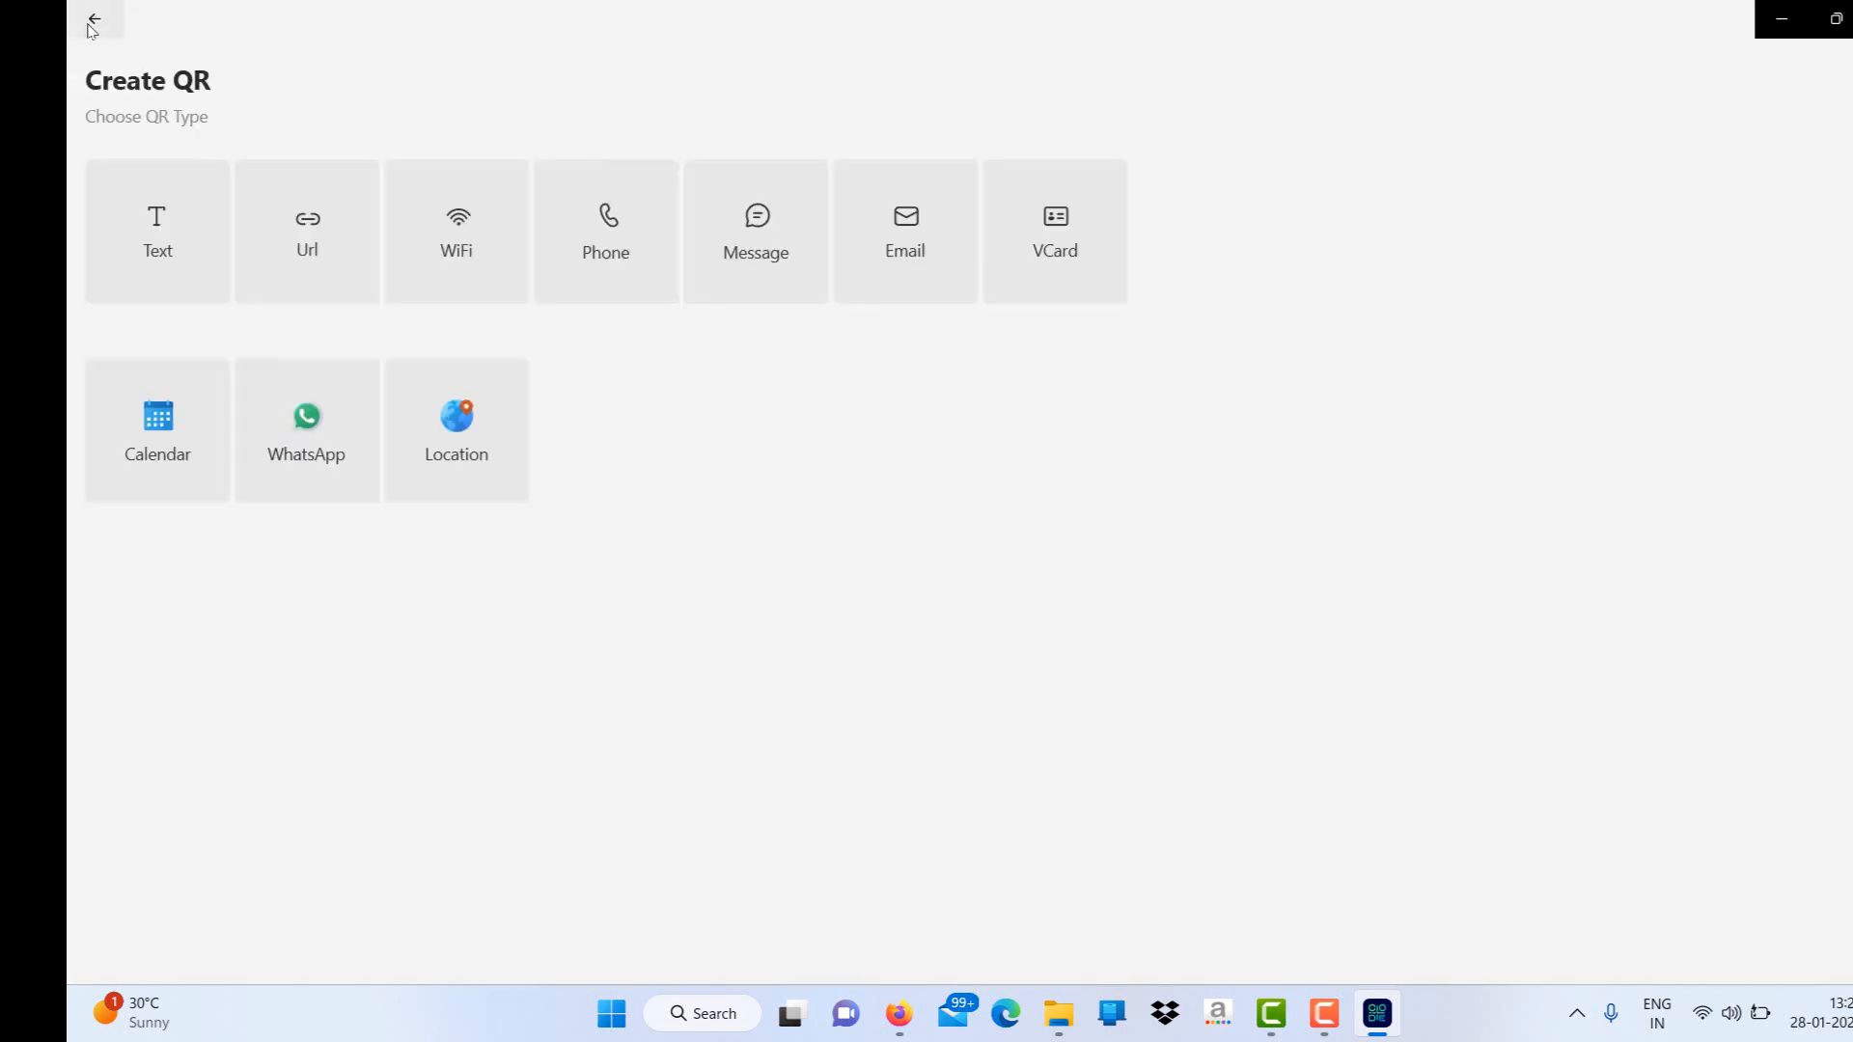
left_click(307, 230)
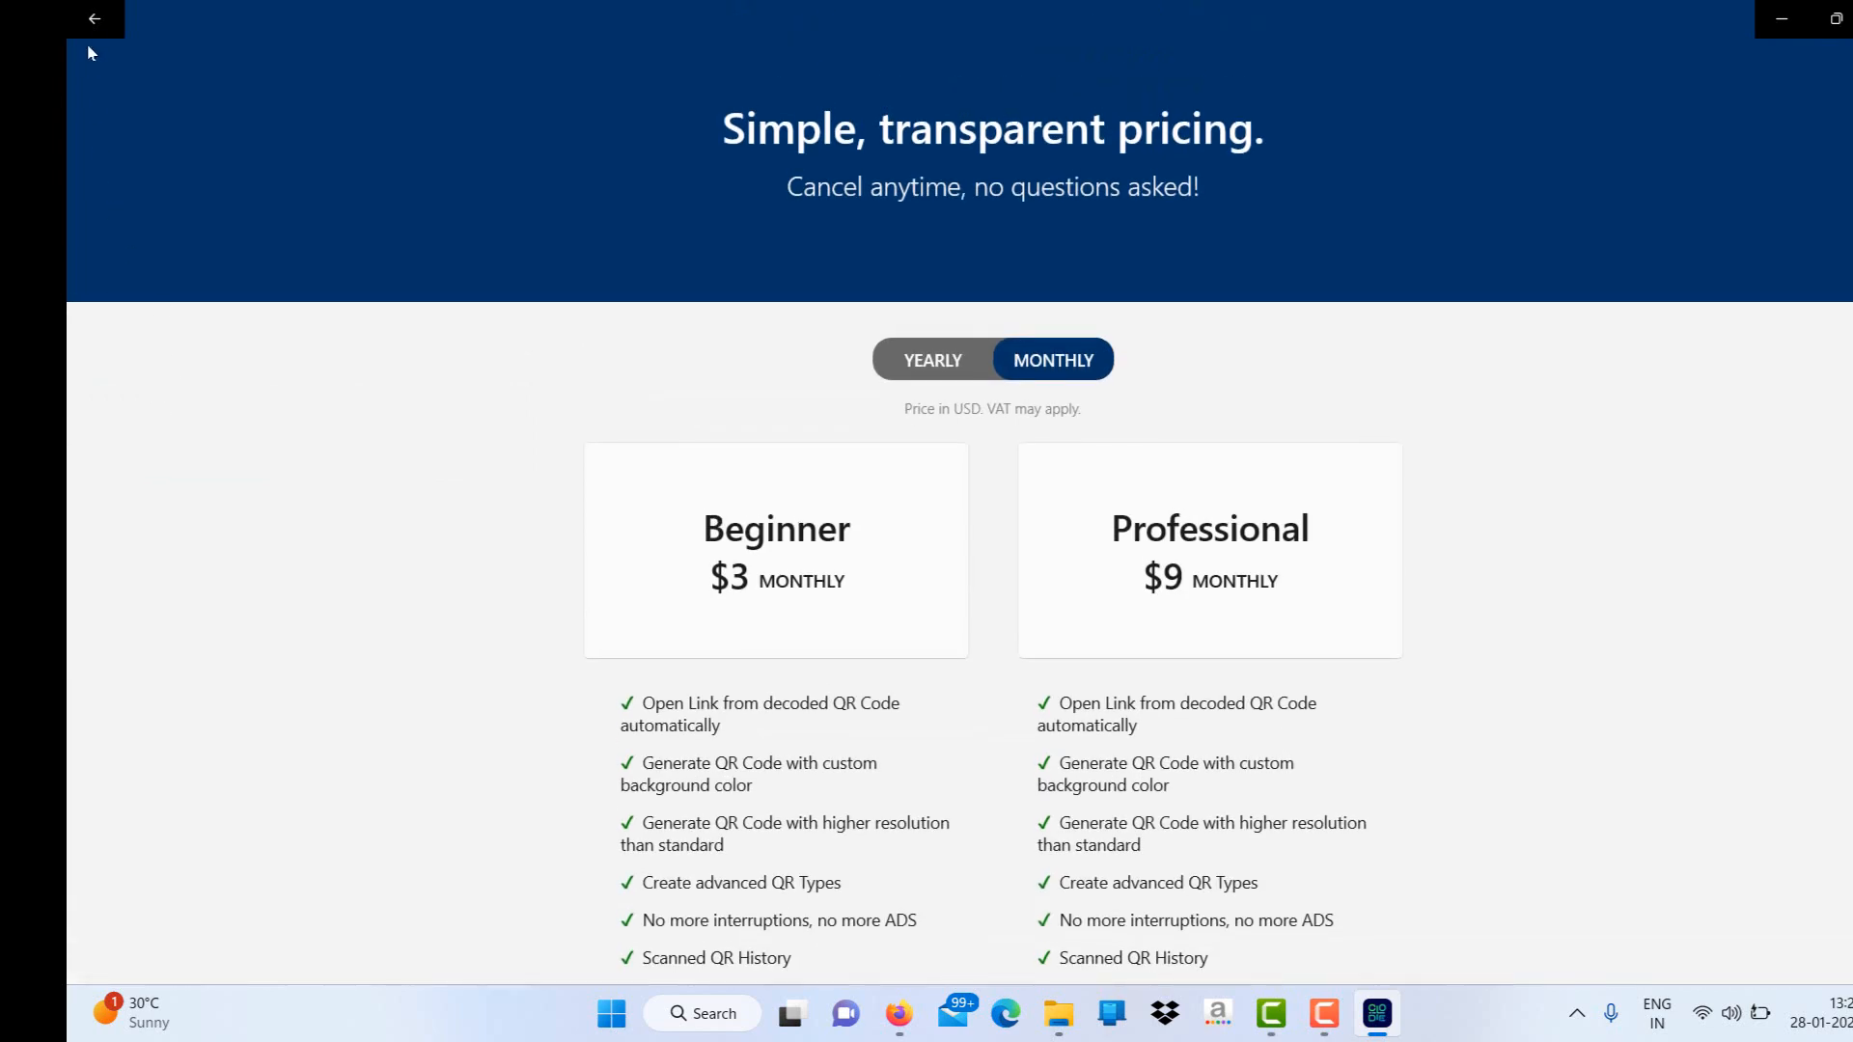
mouse_move(218, 150)
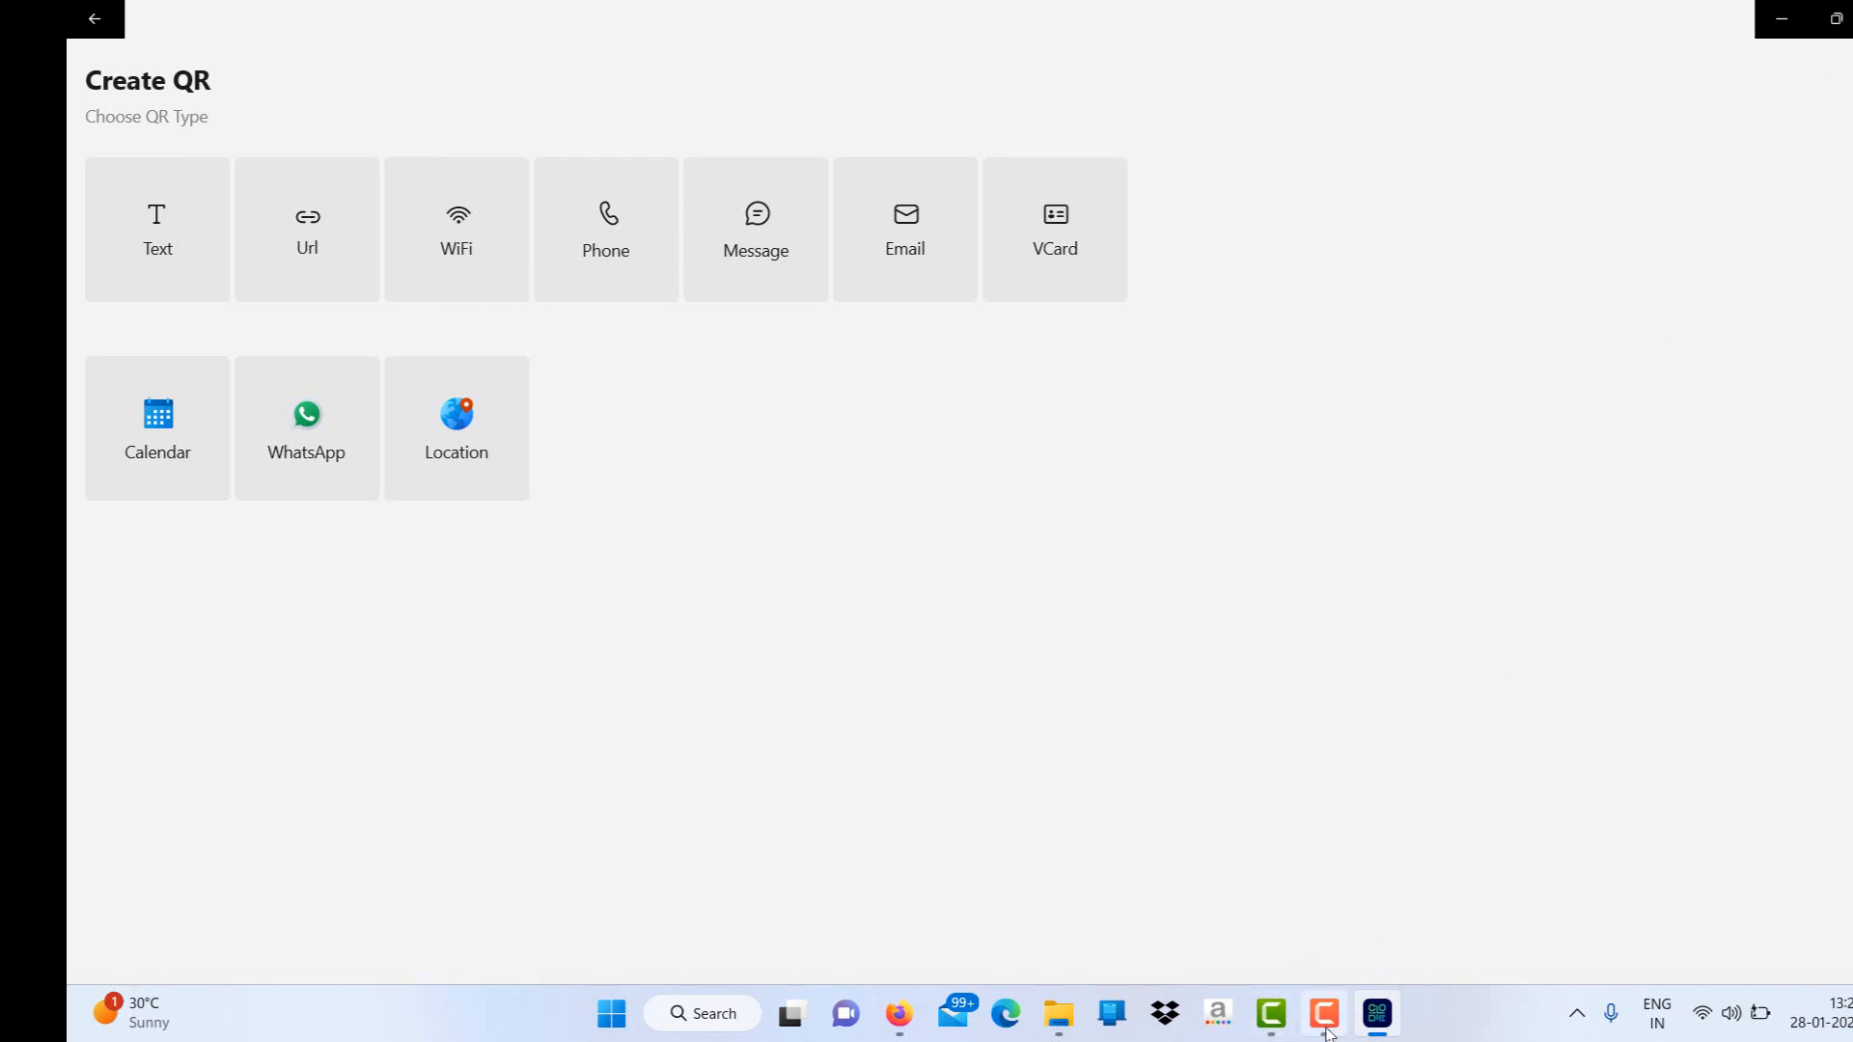
mouse_move(604, 230)
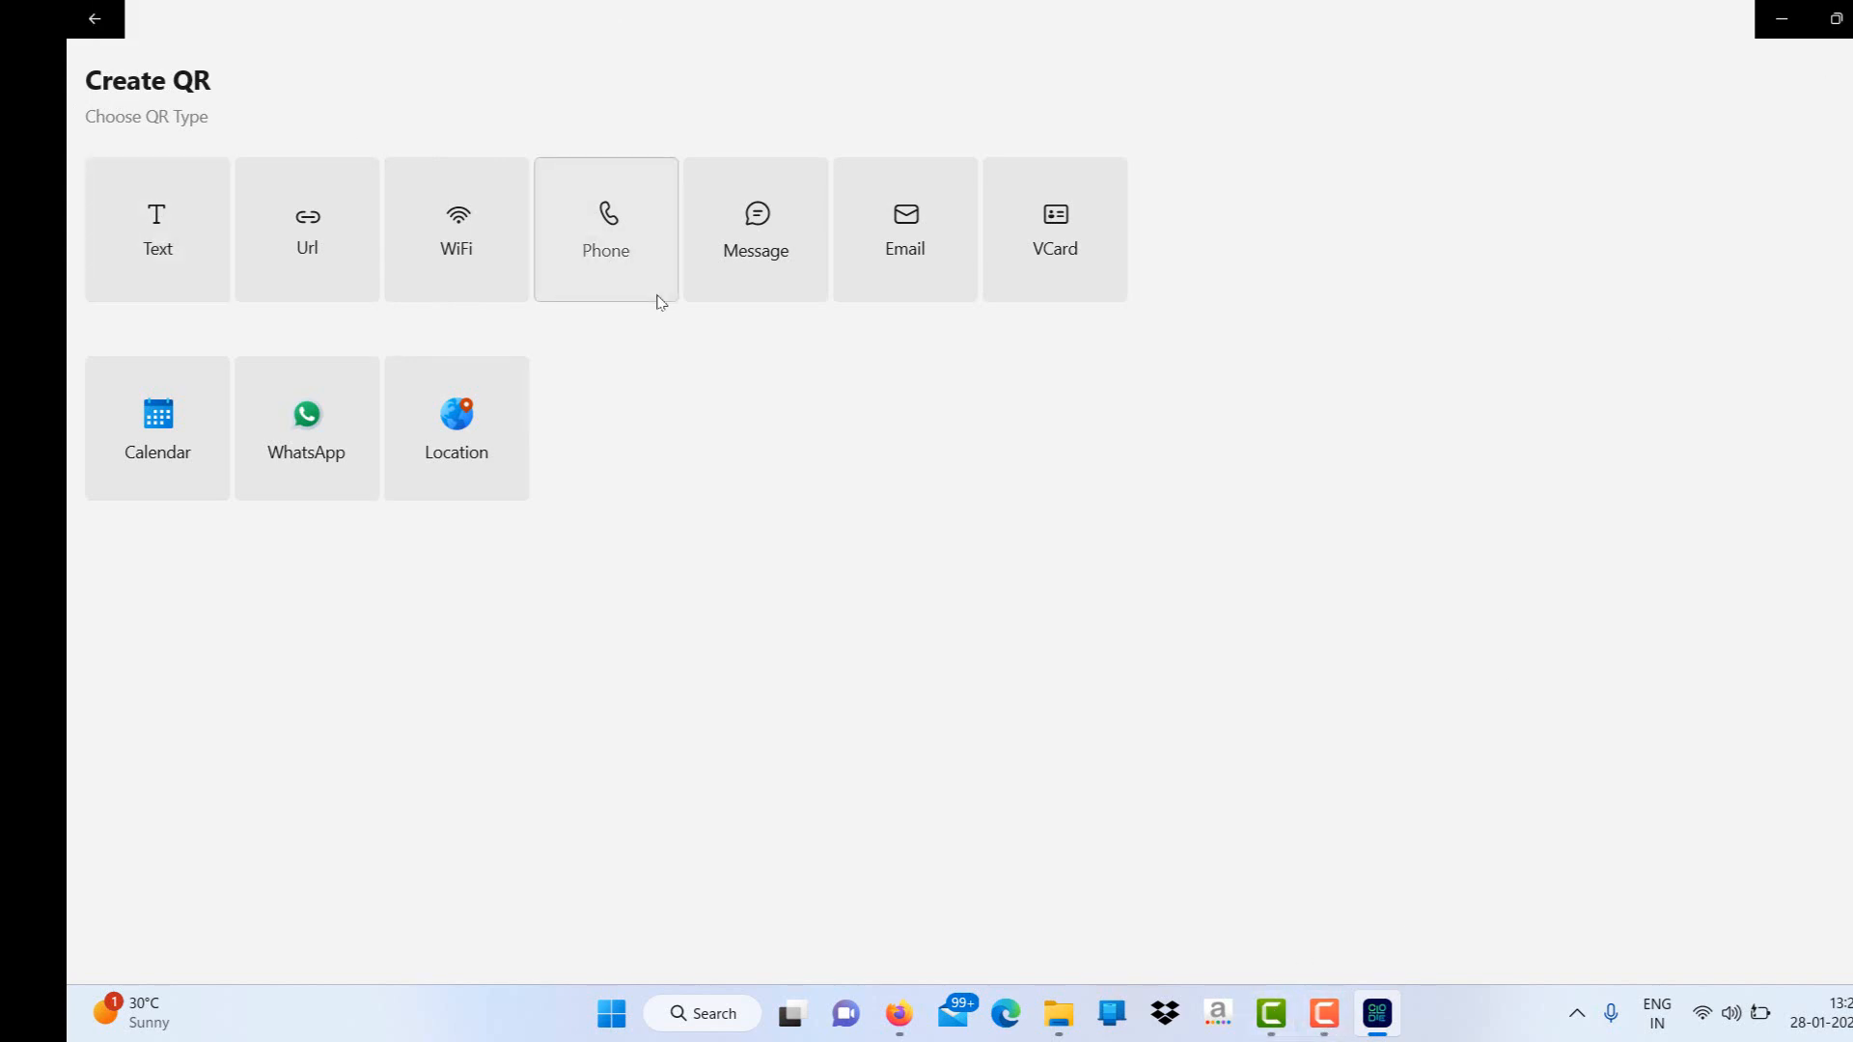
mouse_move(610, 254)
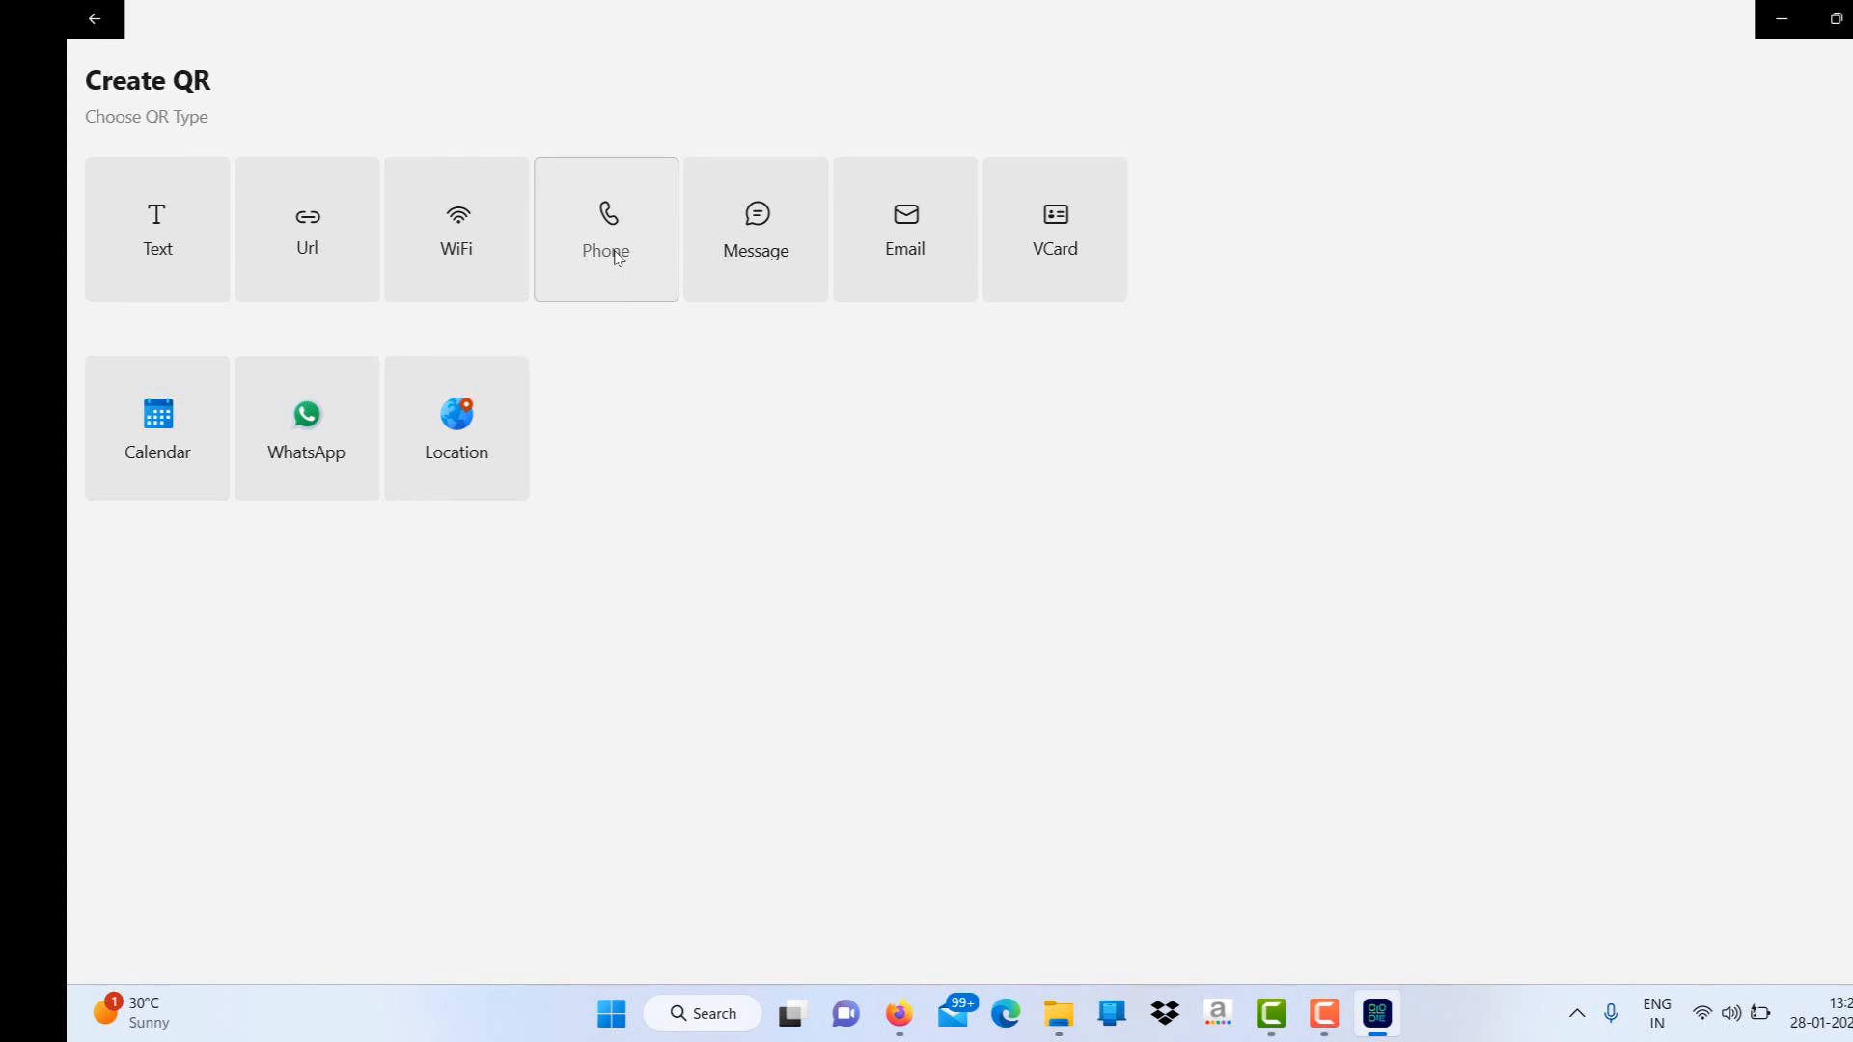